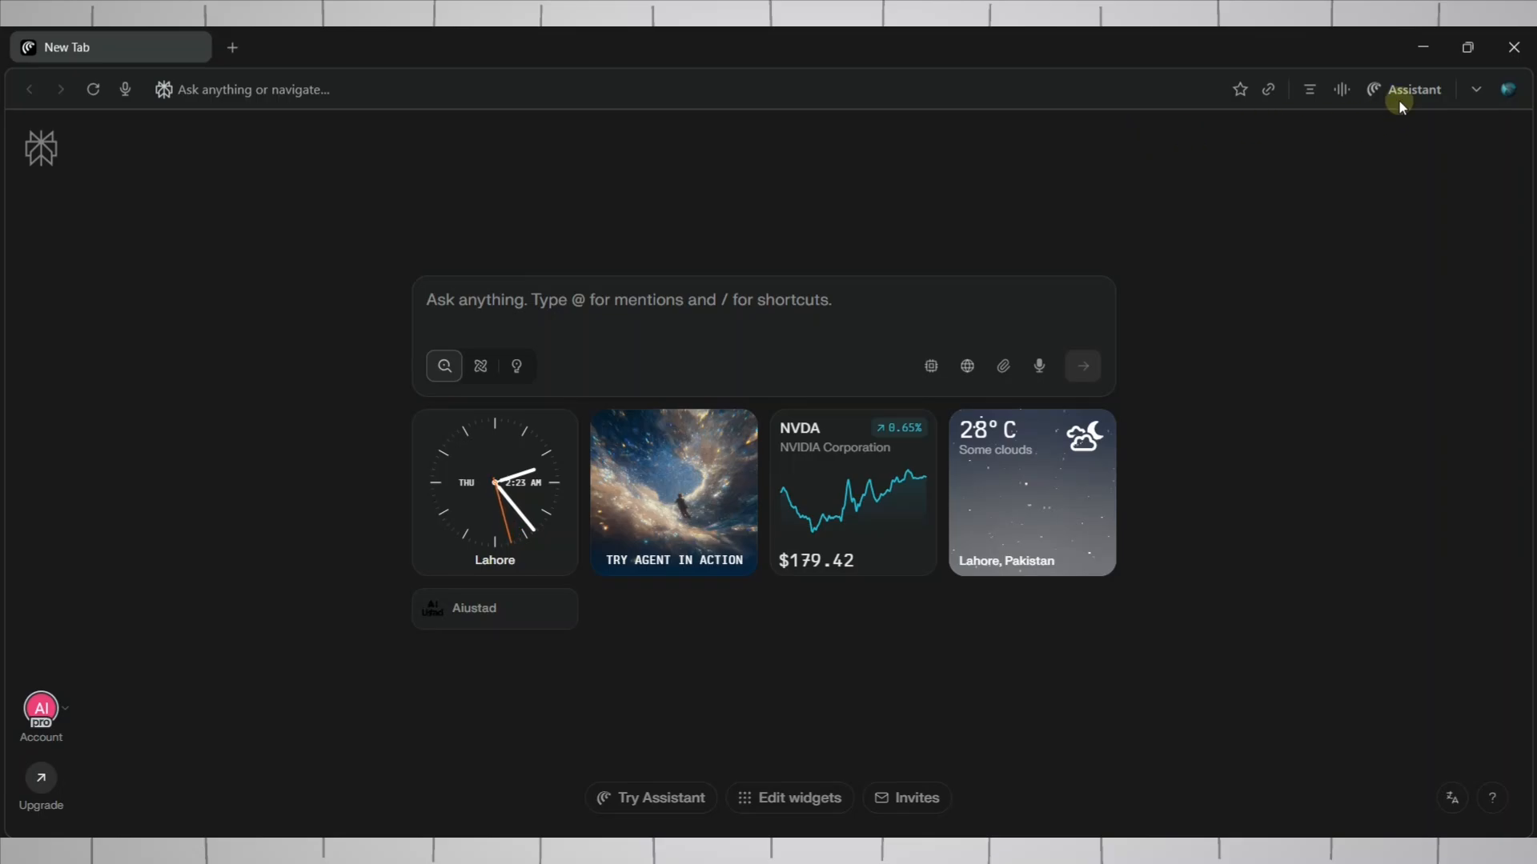
Draft an assistant request to find free tech YouTube thumbnails on Freepik and download one.
left_click(1412, 89)
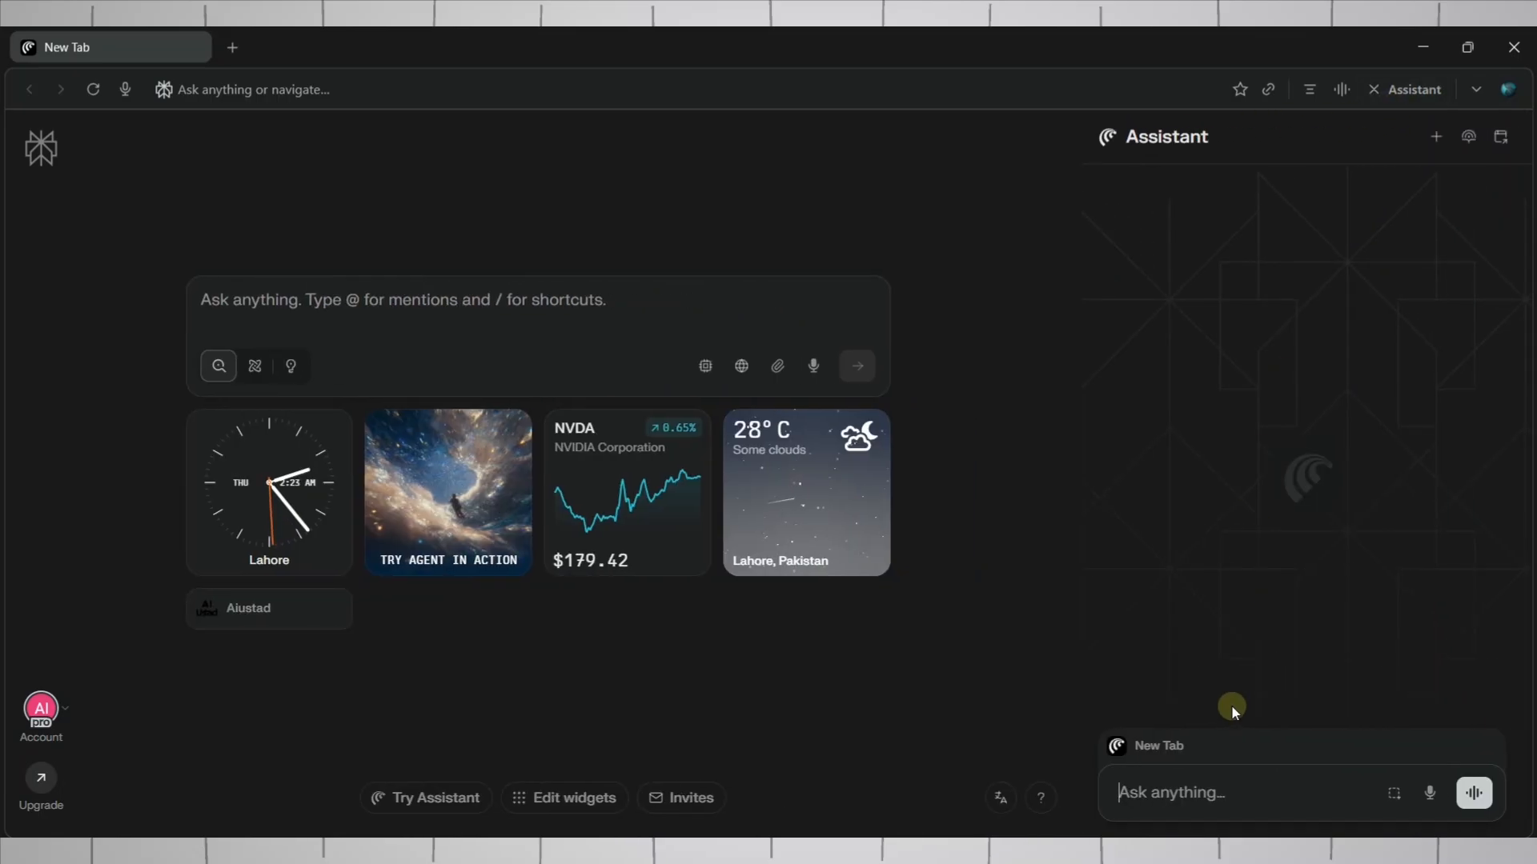
type("open freepik and search some youtube thumbnails and then apply a filter which only show thumbnails which is available for Free and then download any file which is related to tech")
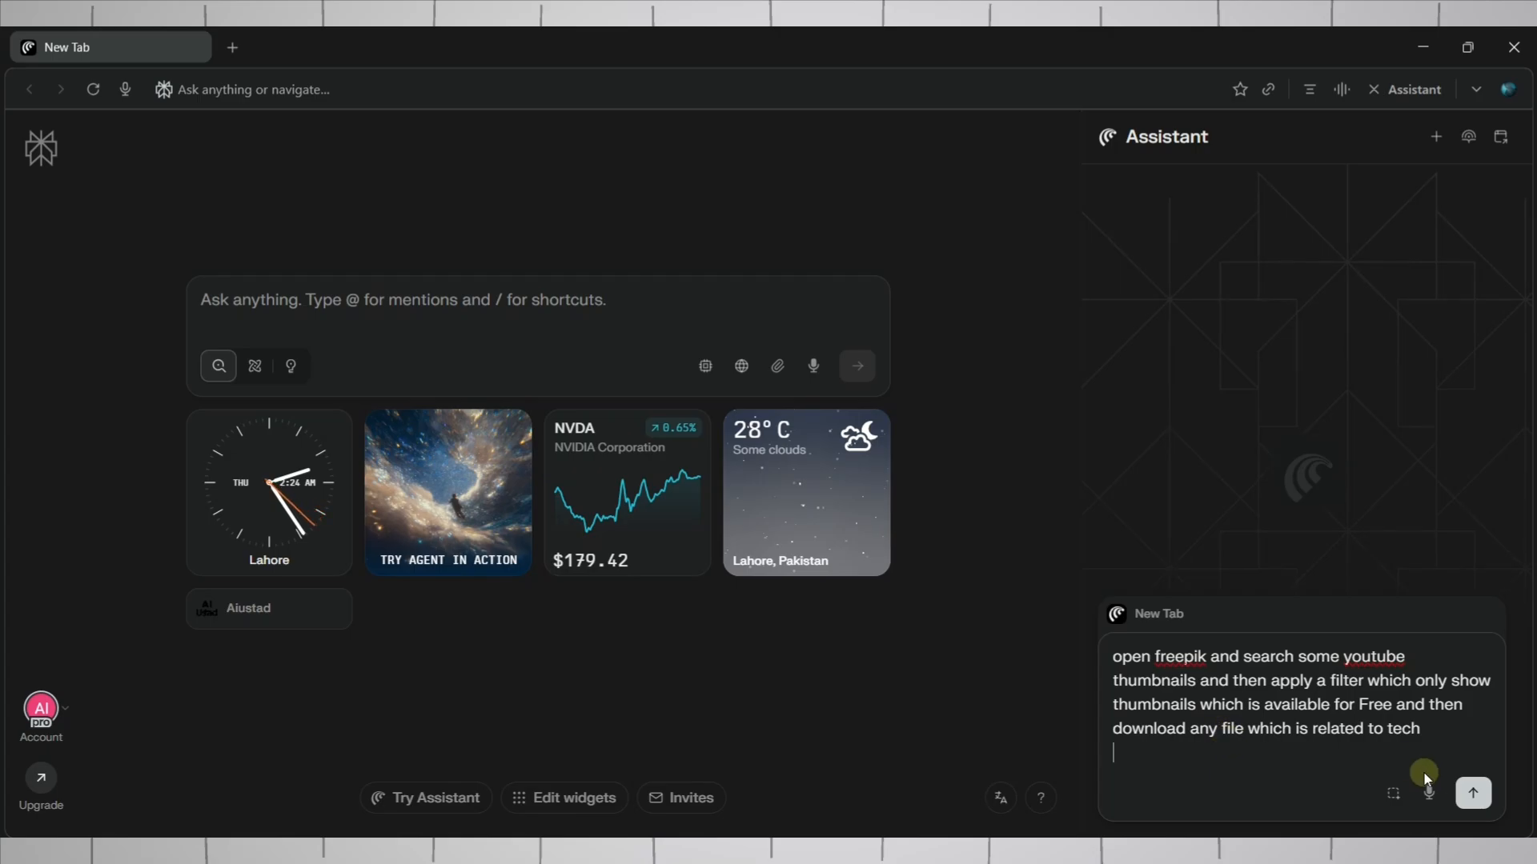
Send the Freepik request and let the assistant open a free technology YouTube thumbnail.
left_click(1471, 793)
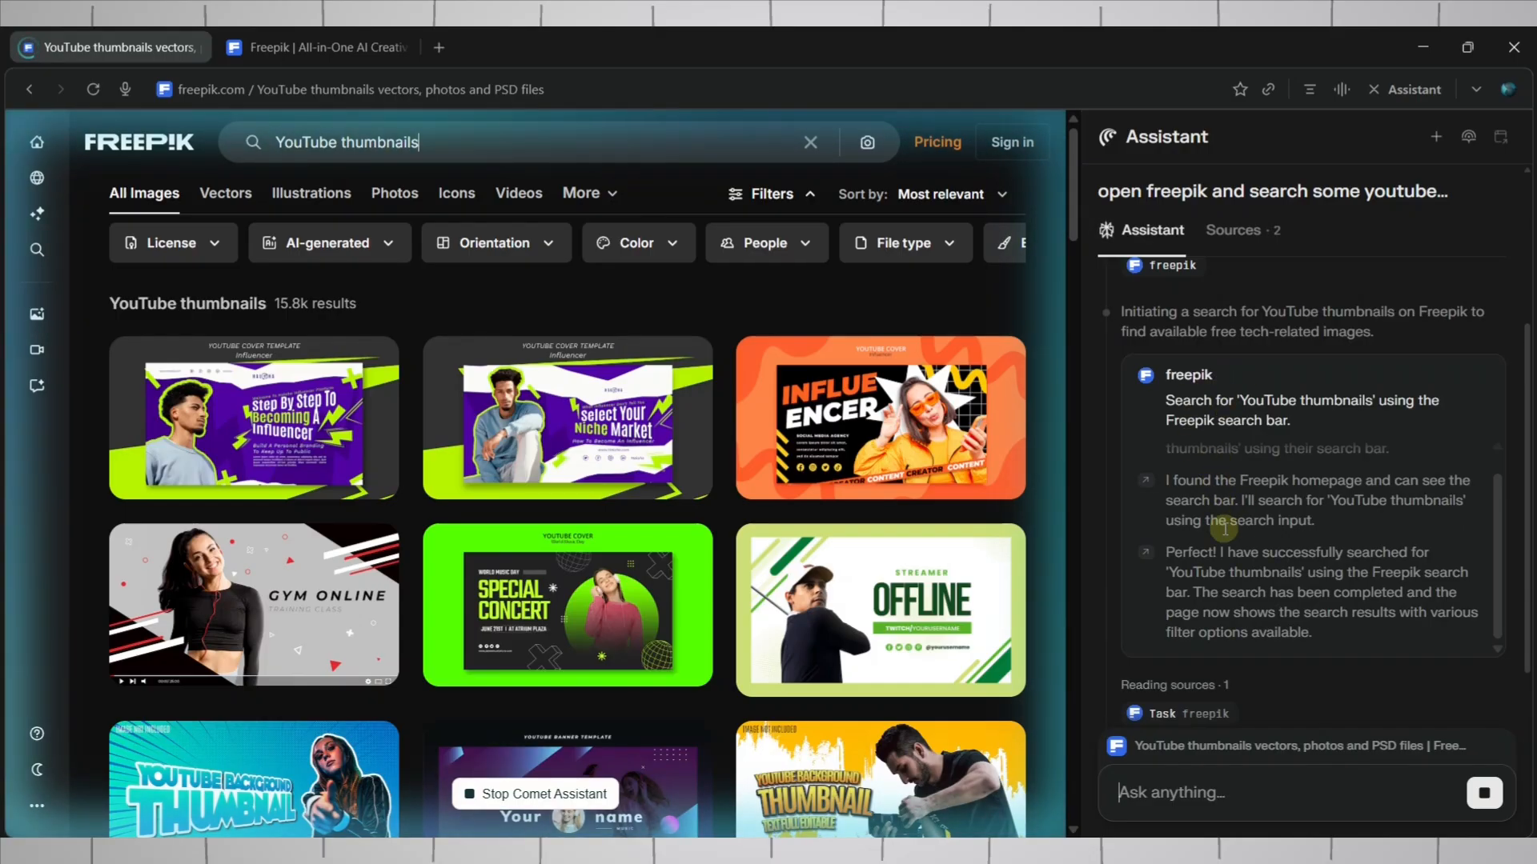
left_click(171, 241)
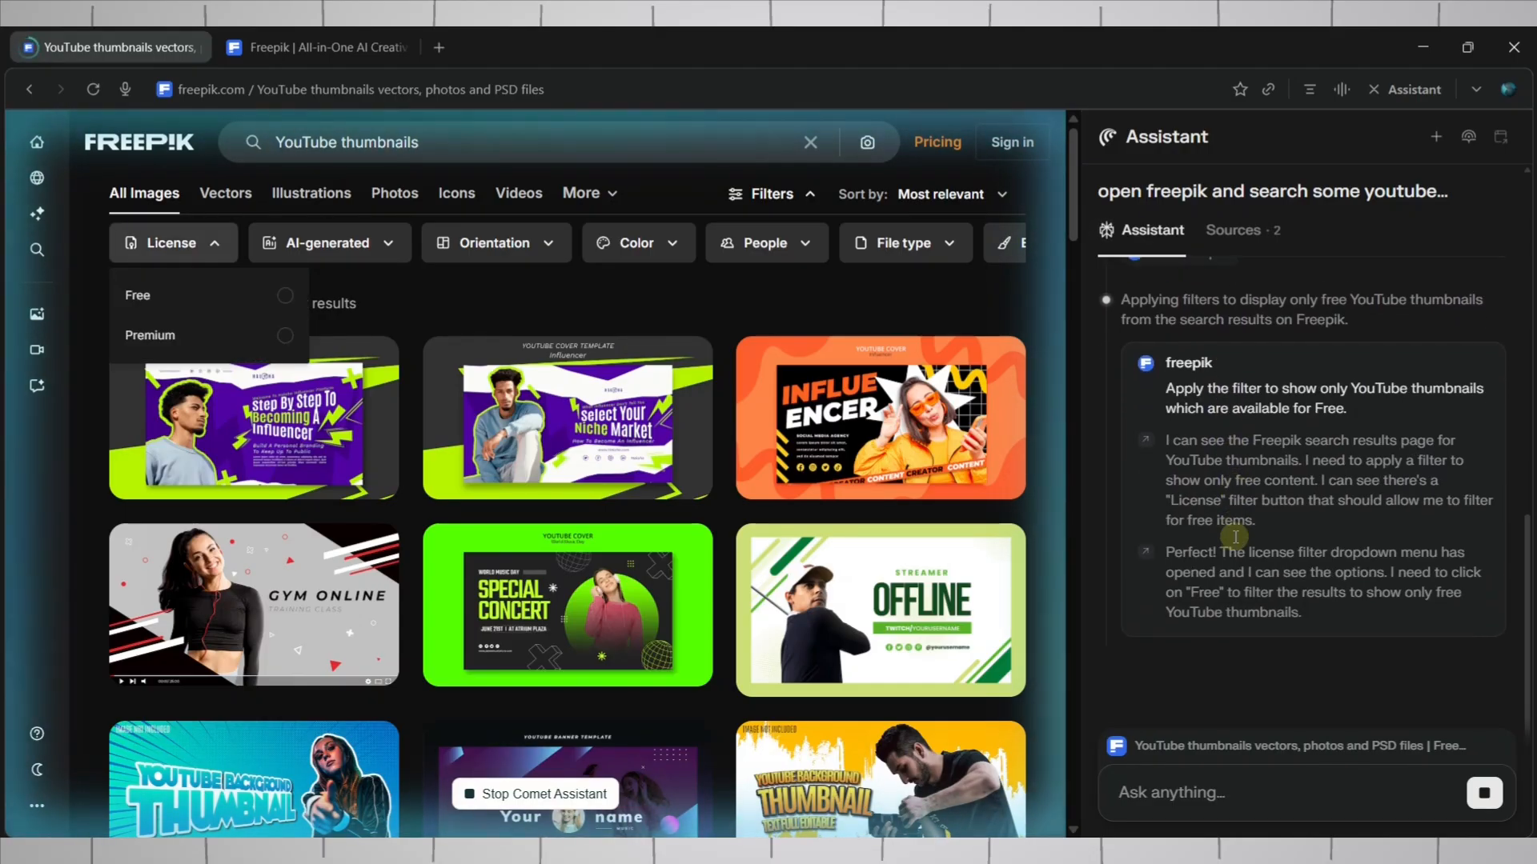
left_click(136, 295)
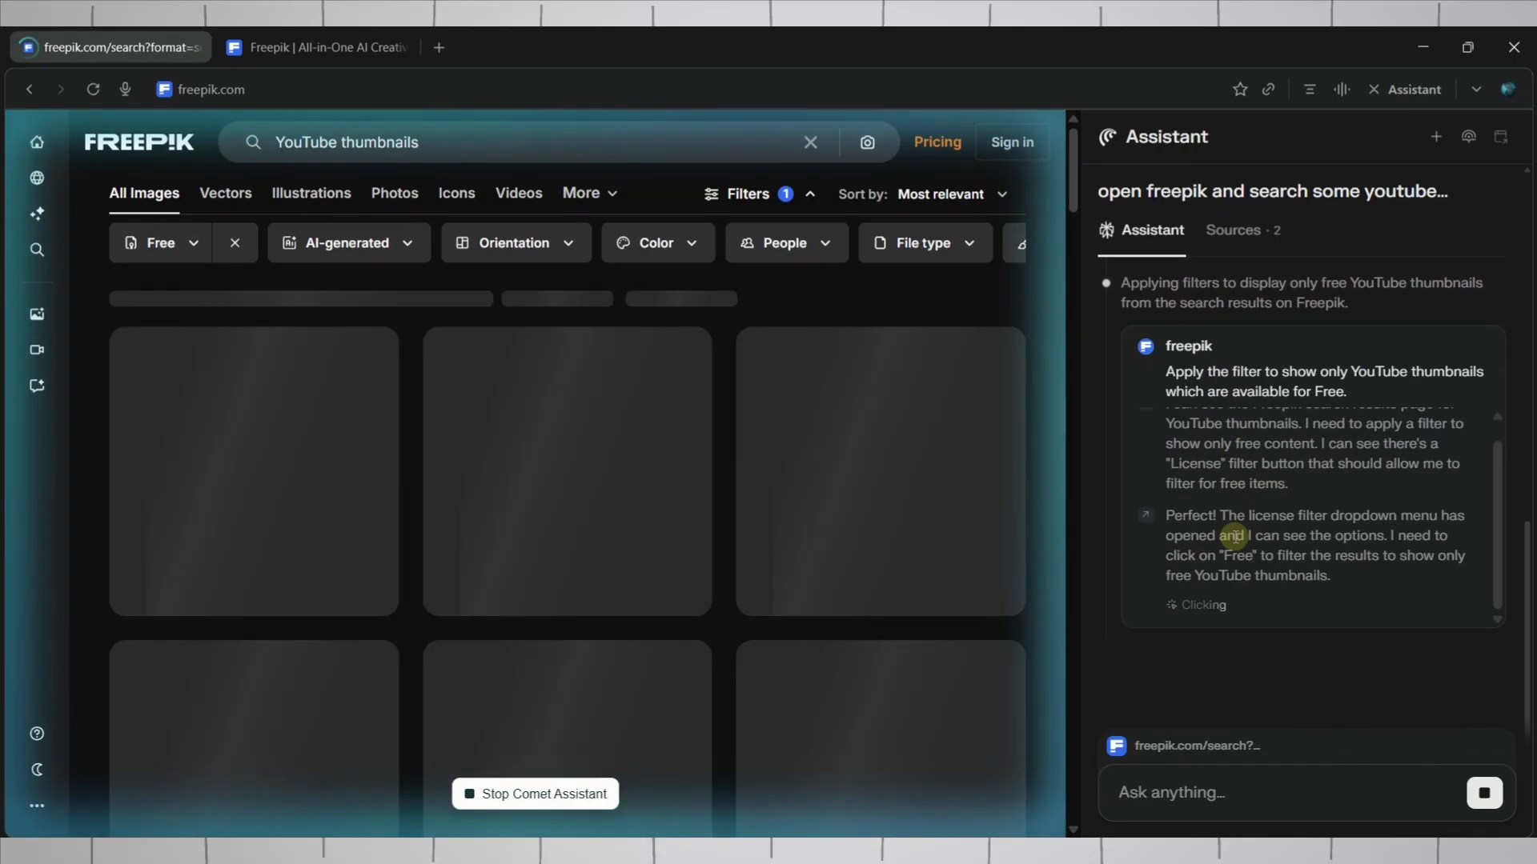
left_click(157, 243)
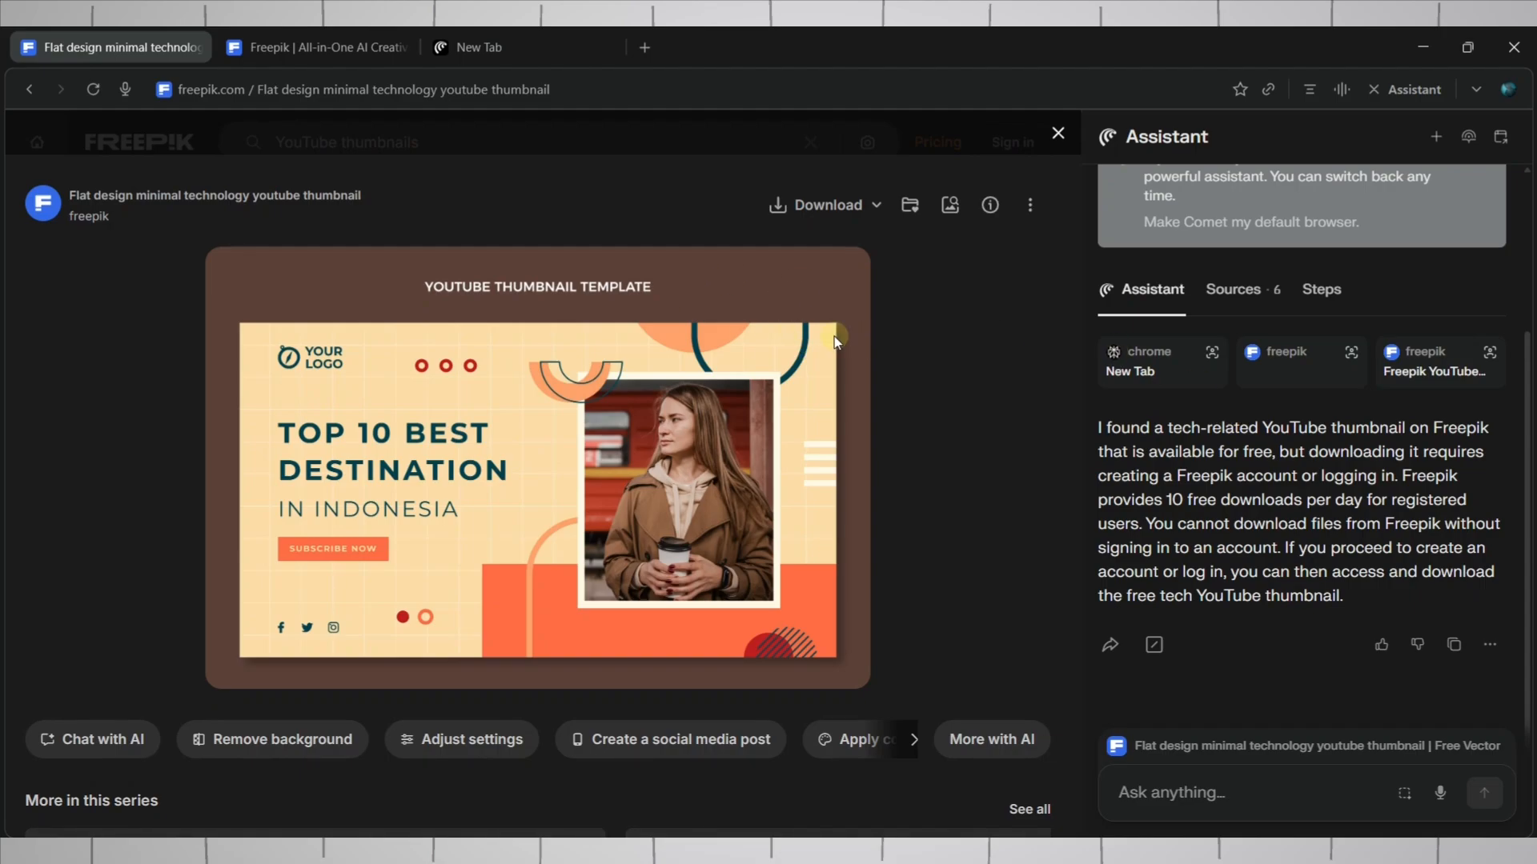
Close the Freepik pages, leaving the AI USTAD tab and a new tab.
double_click(1114, 451)
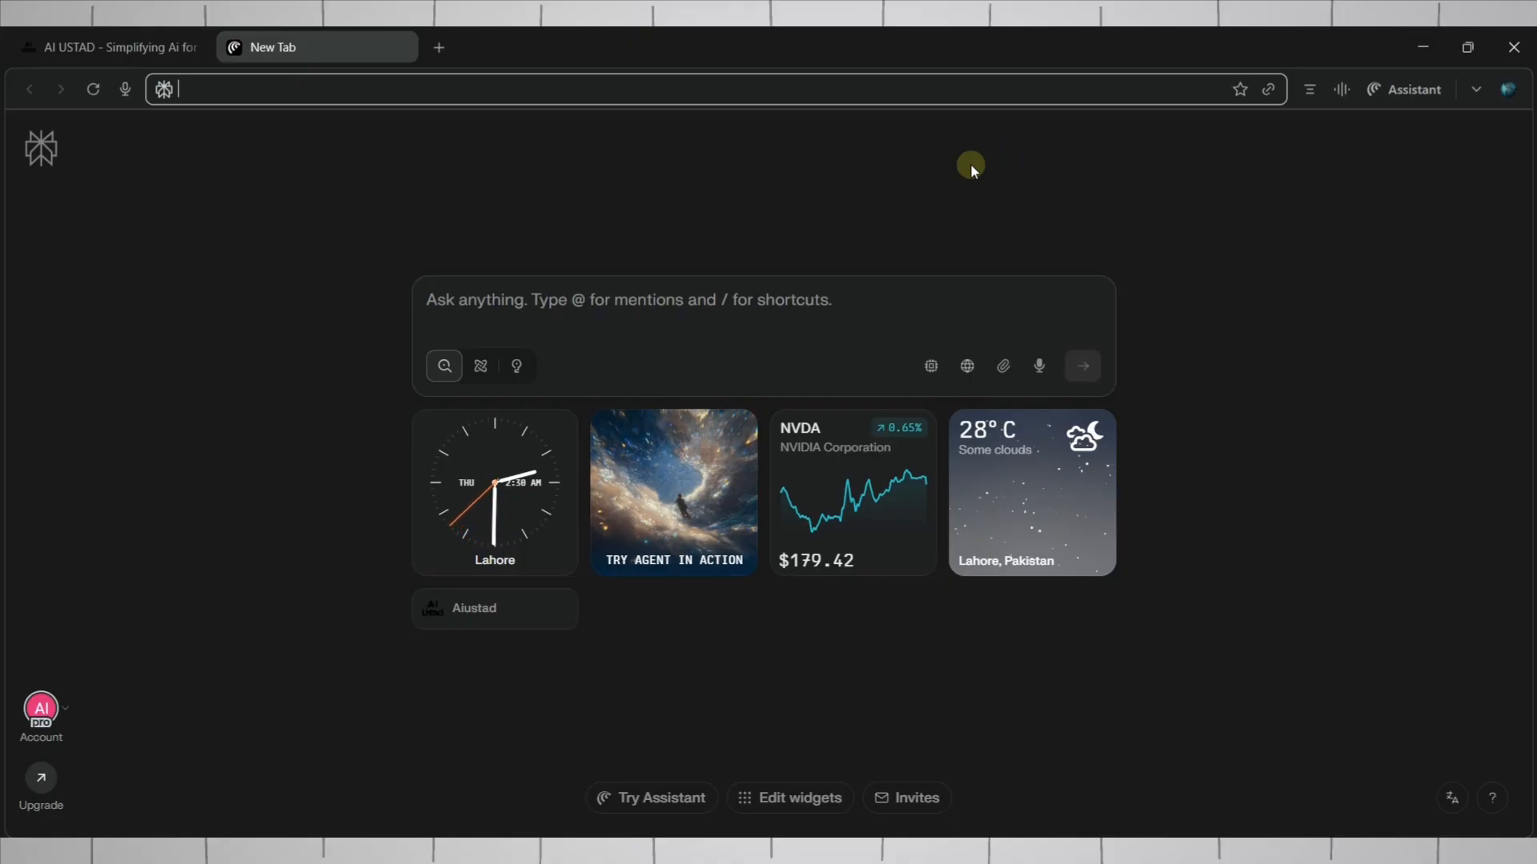
On AI USTAD, ask the assistant for posts containing the site's WhatsApp channel link.
left_click(474, 608)
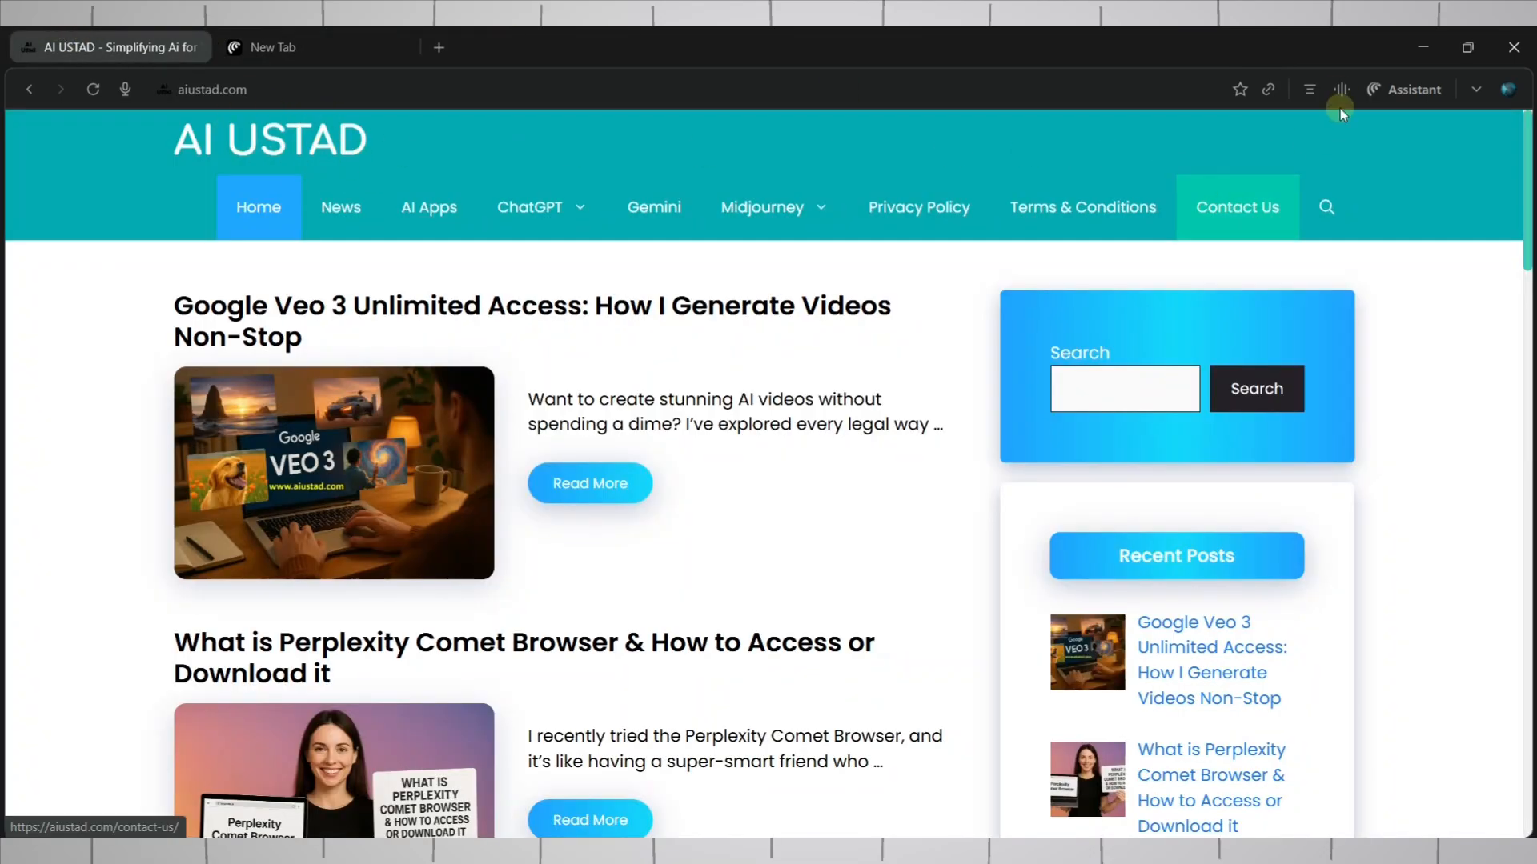
left_click(1412, 89)
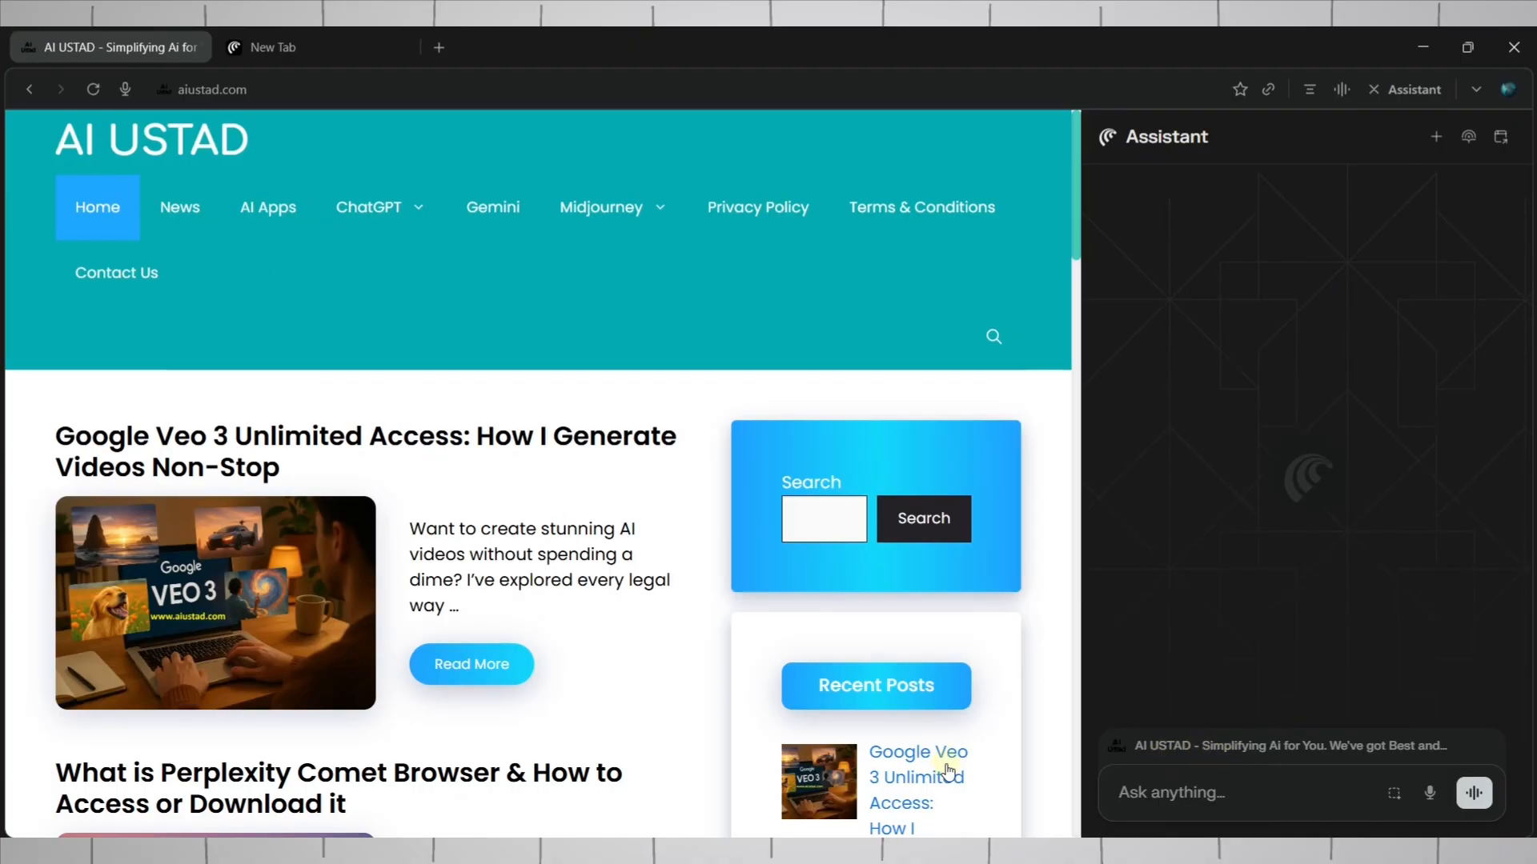
type("on this website find posts where they have given their WhatsApp chanel link, Give me chanel link and post link.")
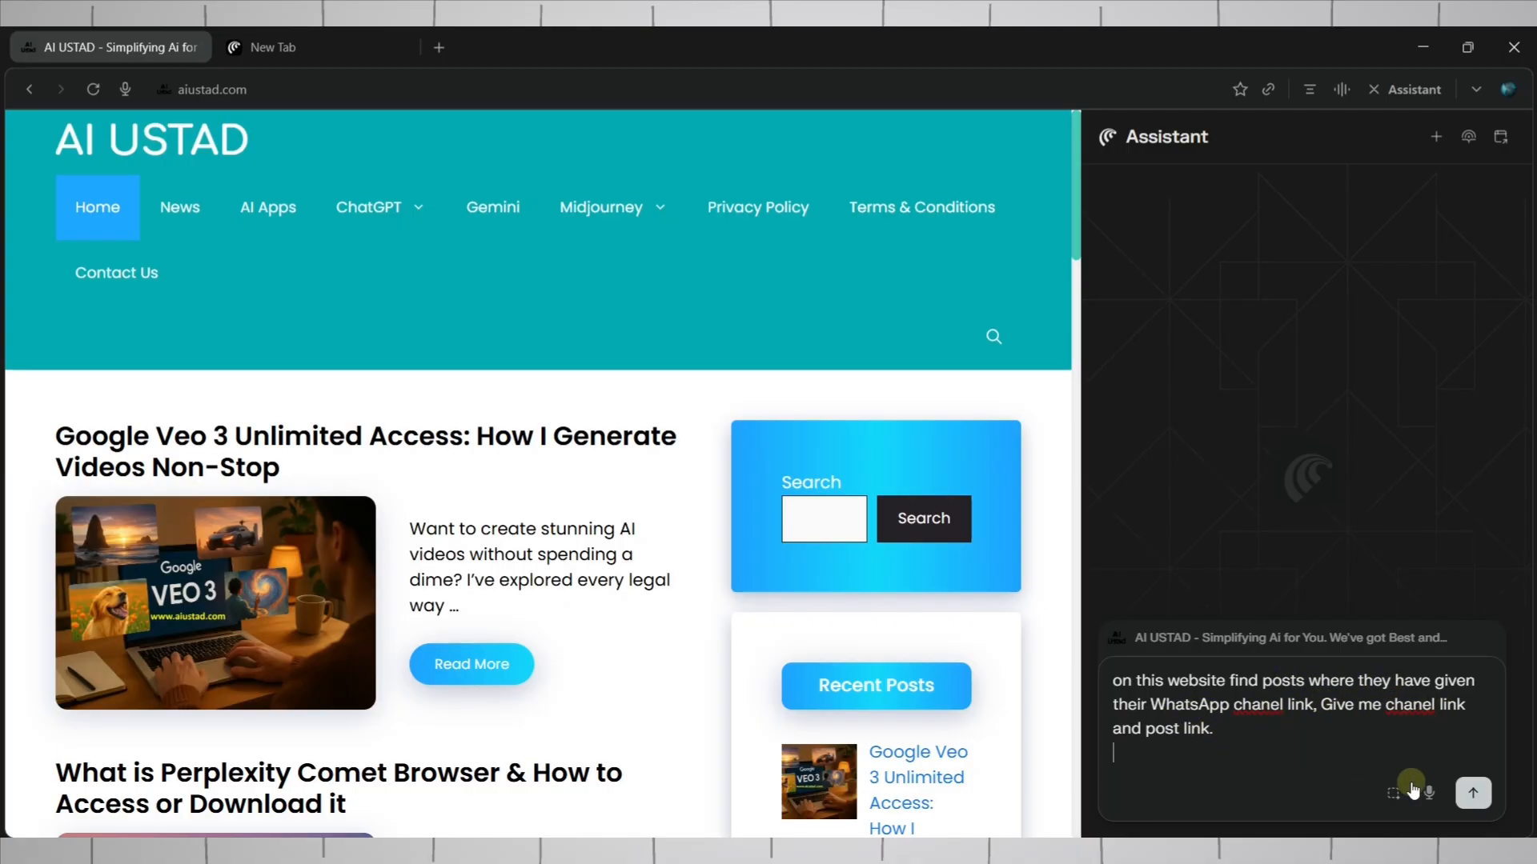
left_click(1471, 793)
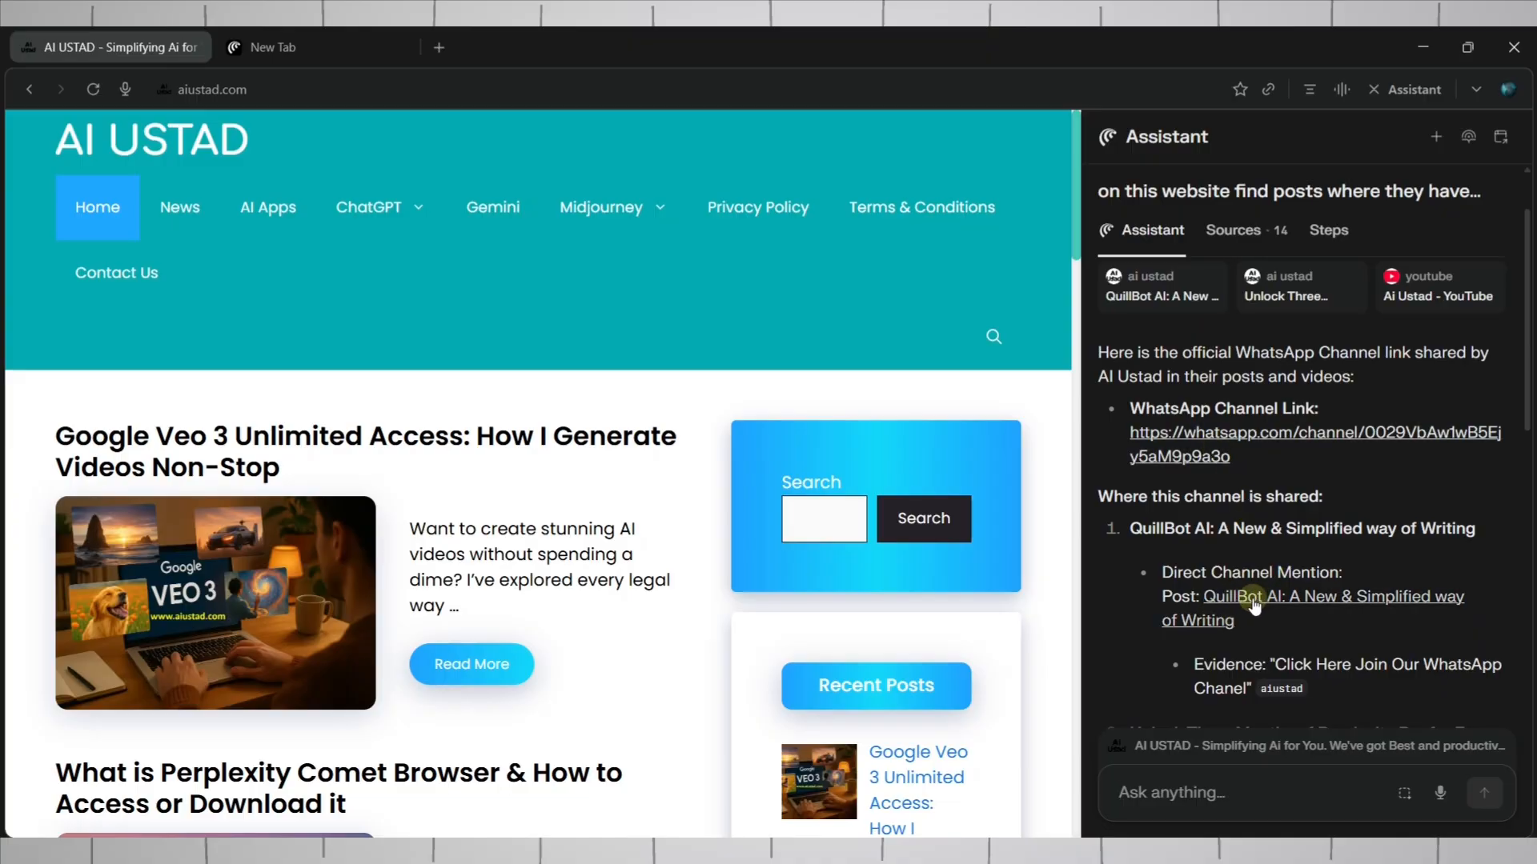
Check the QuillBot AI post's WhatsApp channel button, then close the AI USTAD tabs.
left_click(1332, 595)
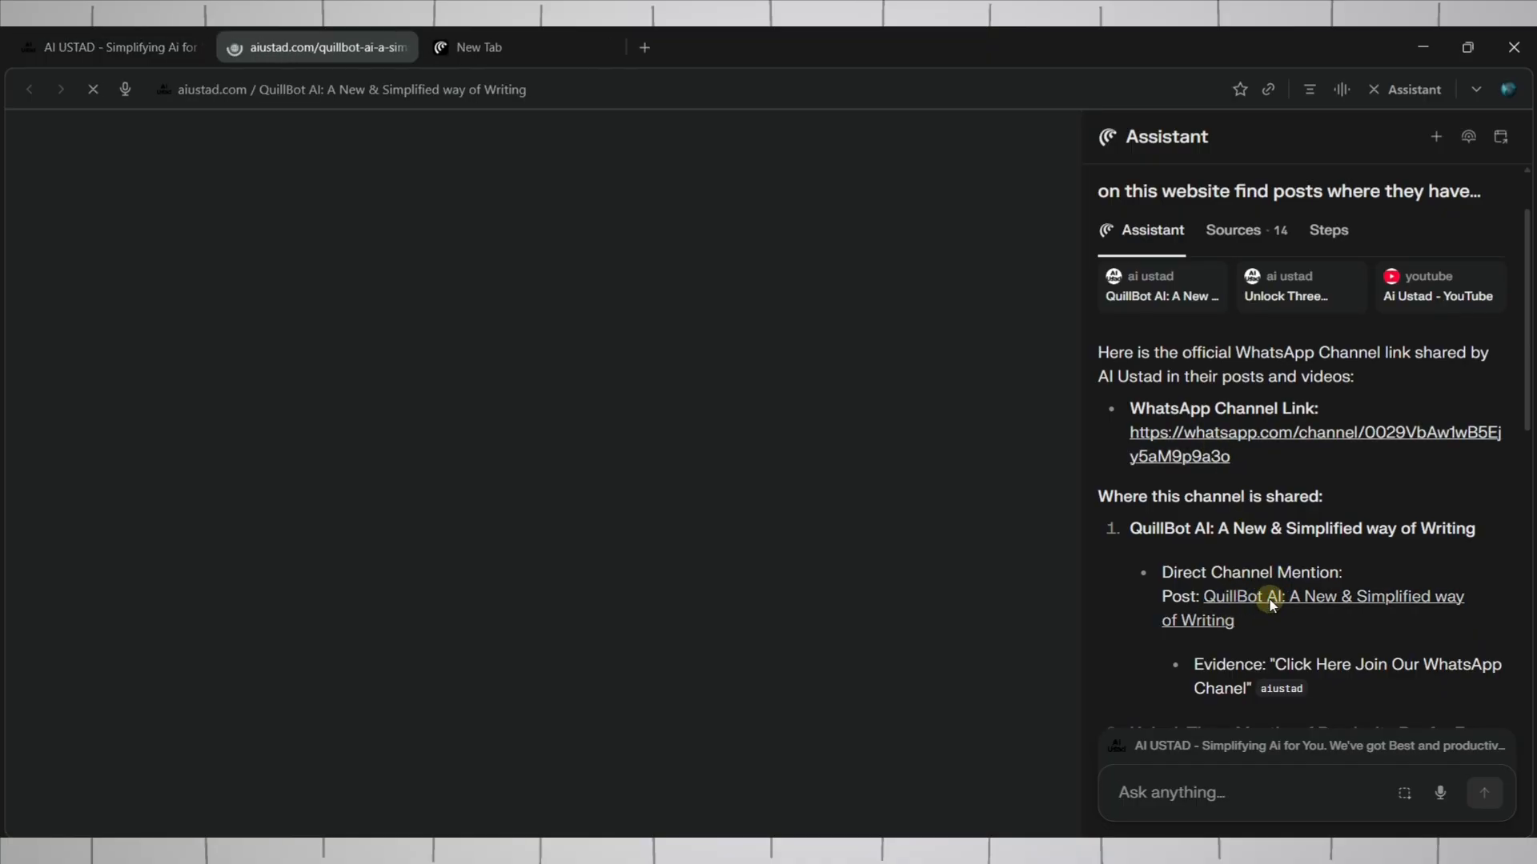
left_click(1312, 596)
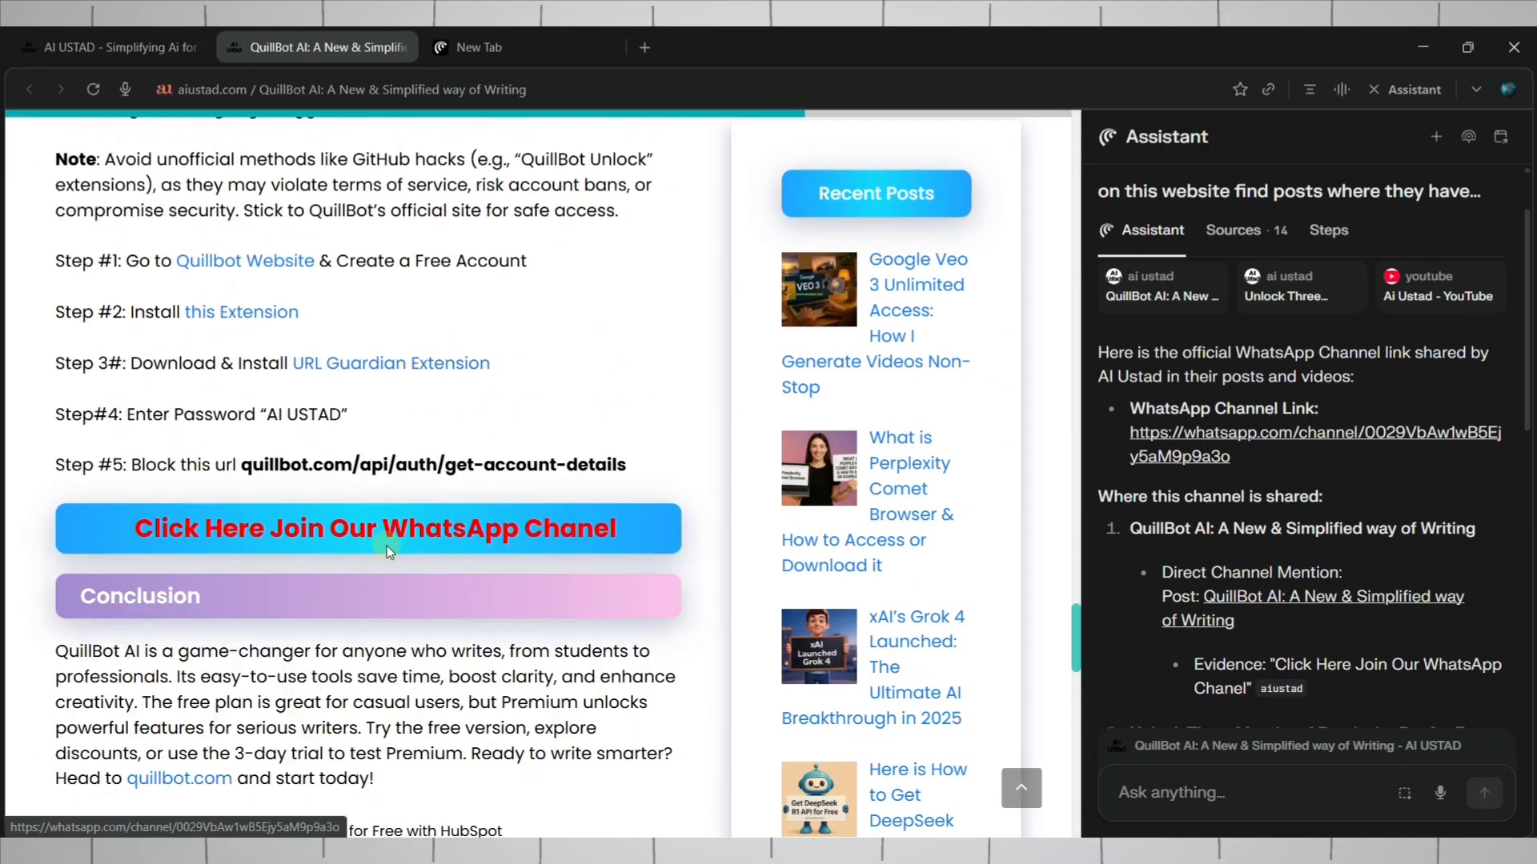
scroll("down", 3)
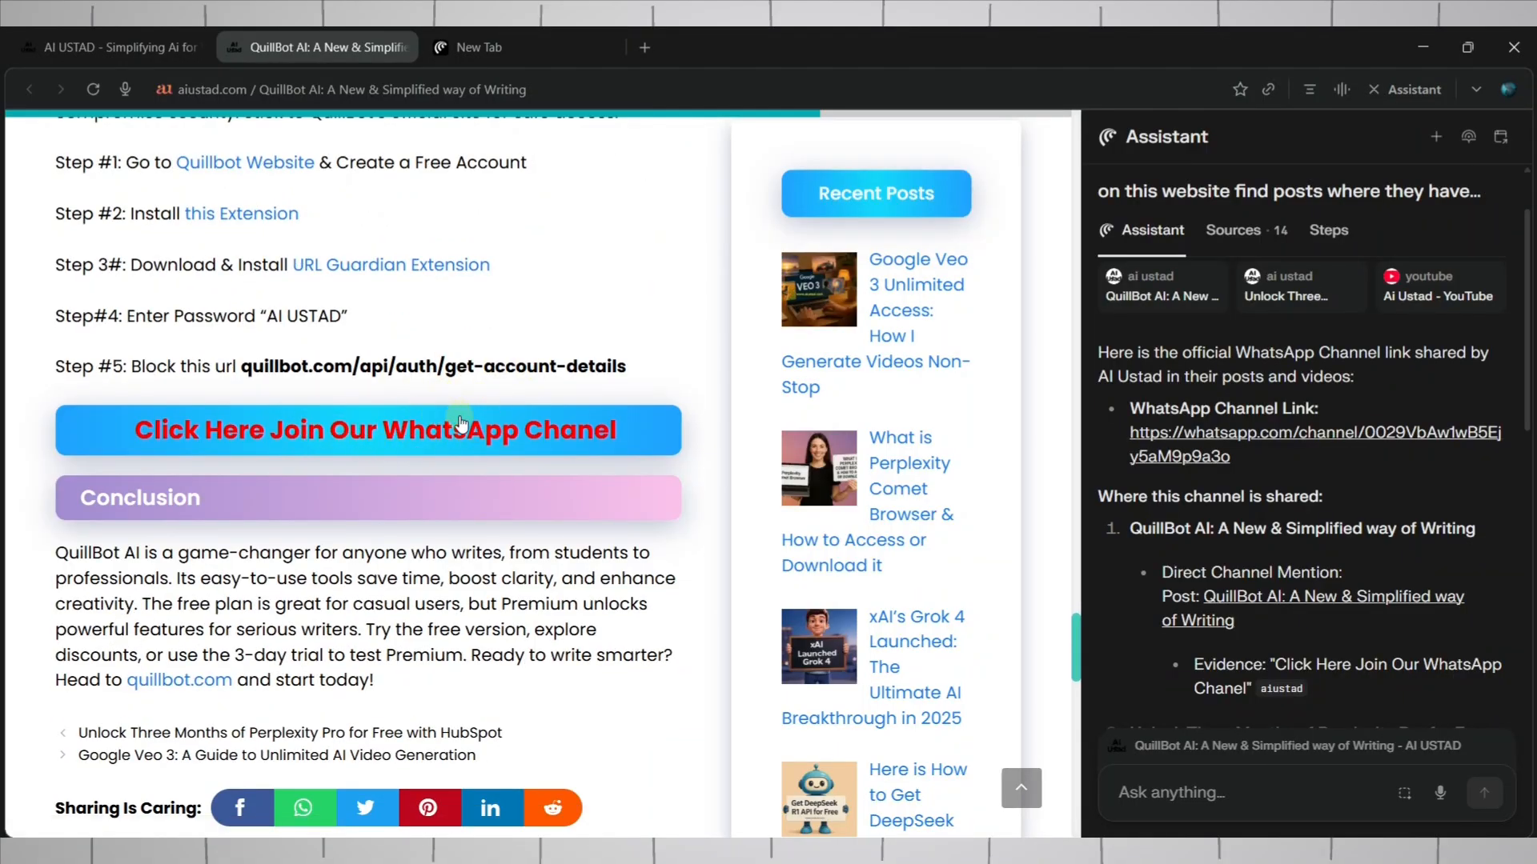
mouse_move(466, 345)
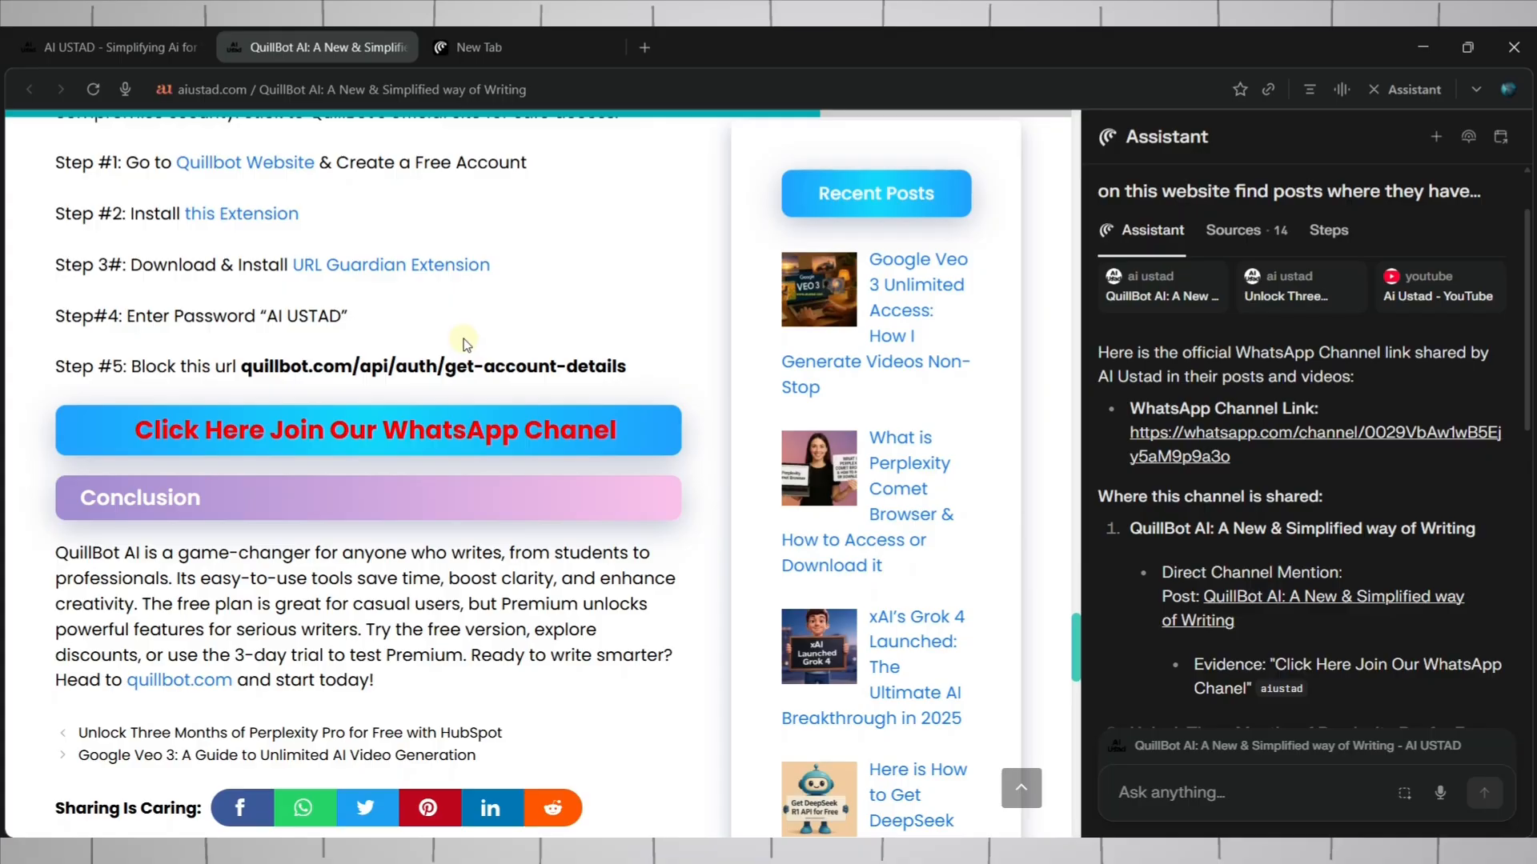
mouse_move(462, 339)
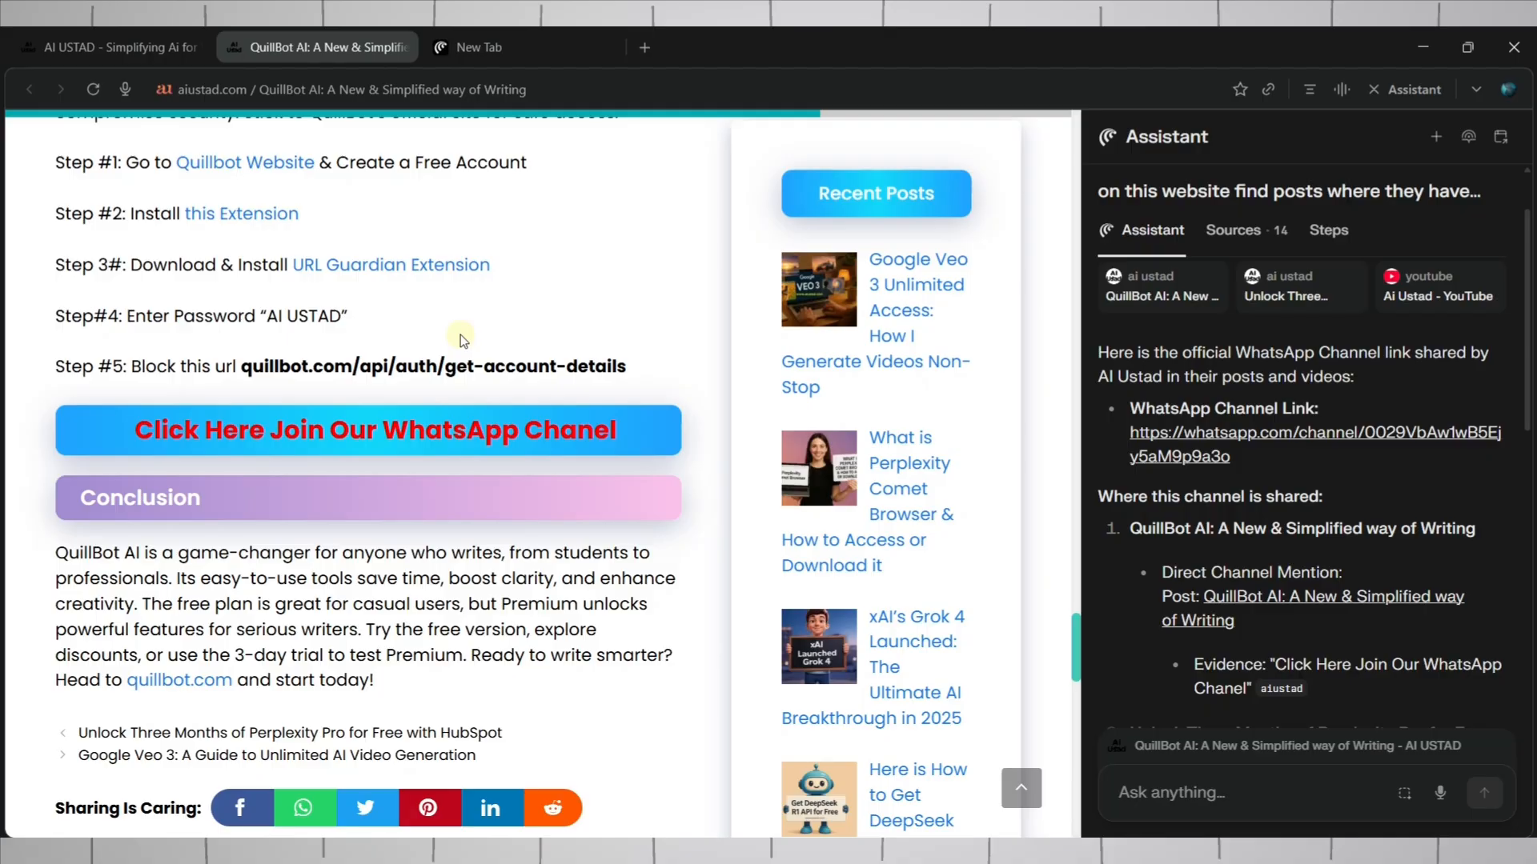
left_click(481, 47)
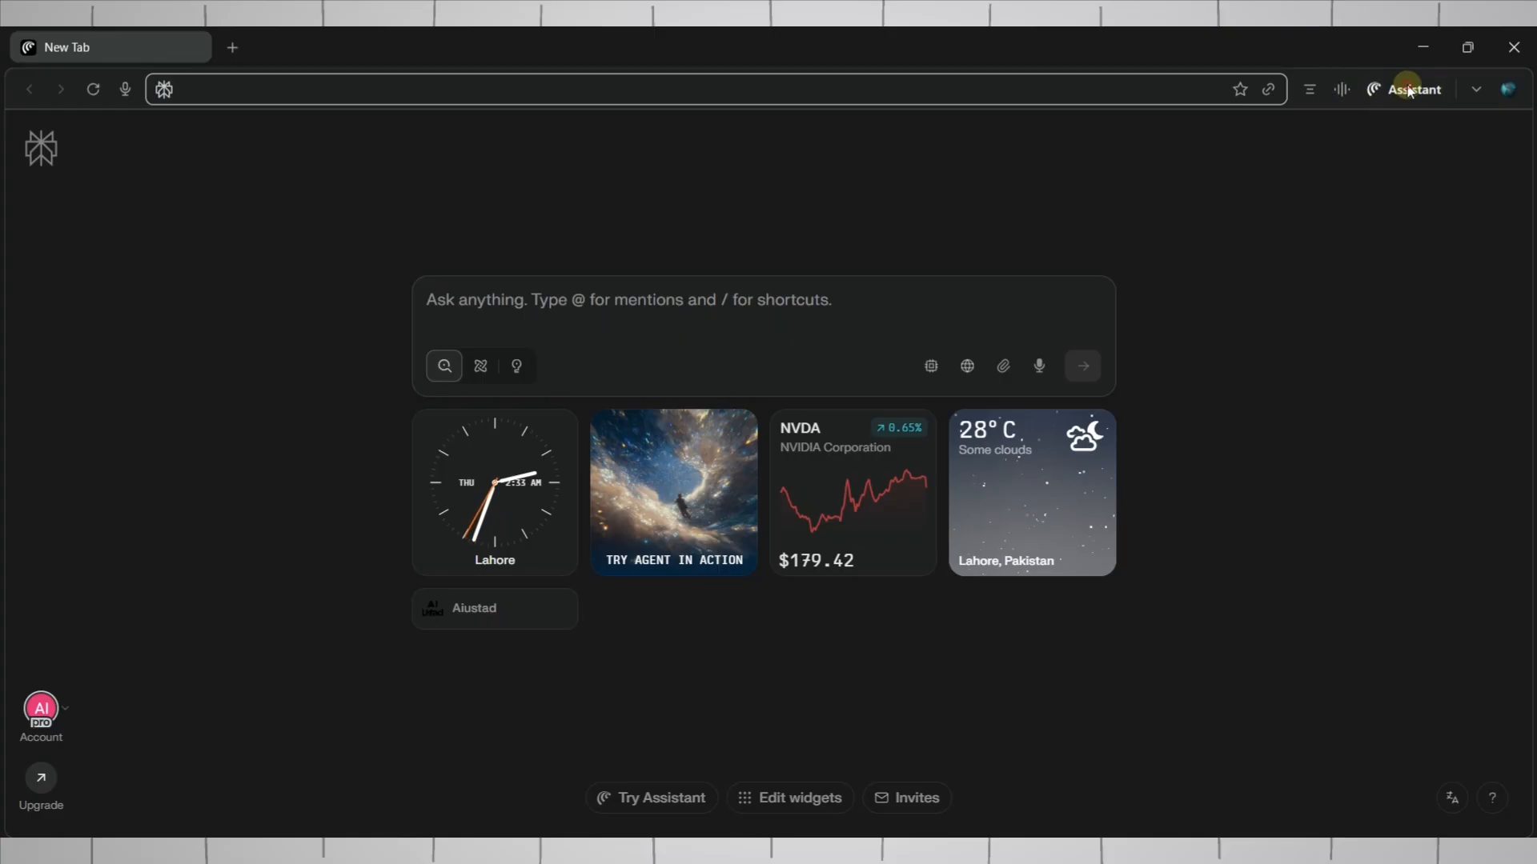
Draft a request to add cheap Hostinger hosting to cart and find discount codes.
left_click(1413, 89)
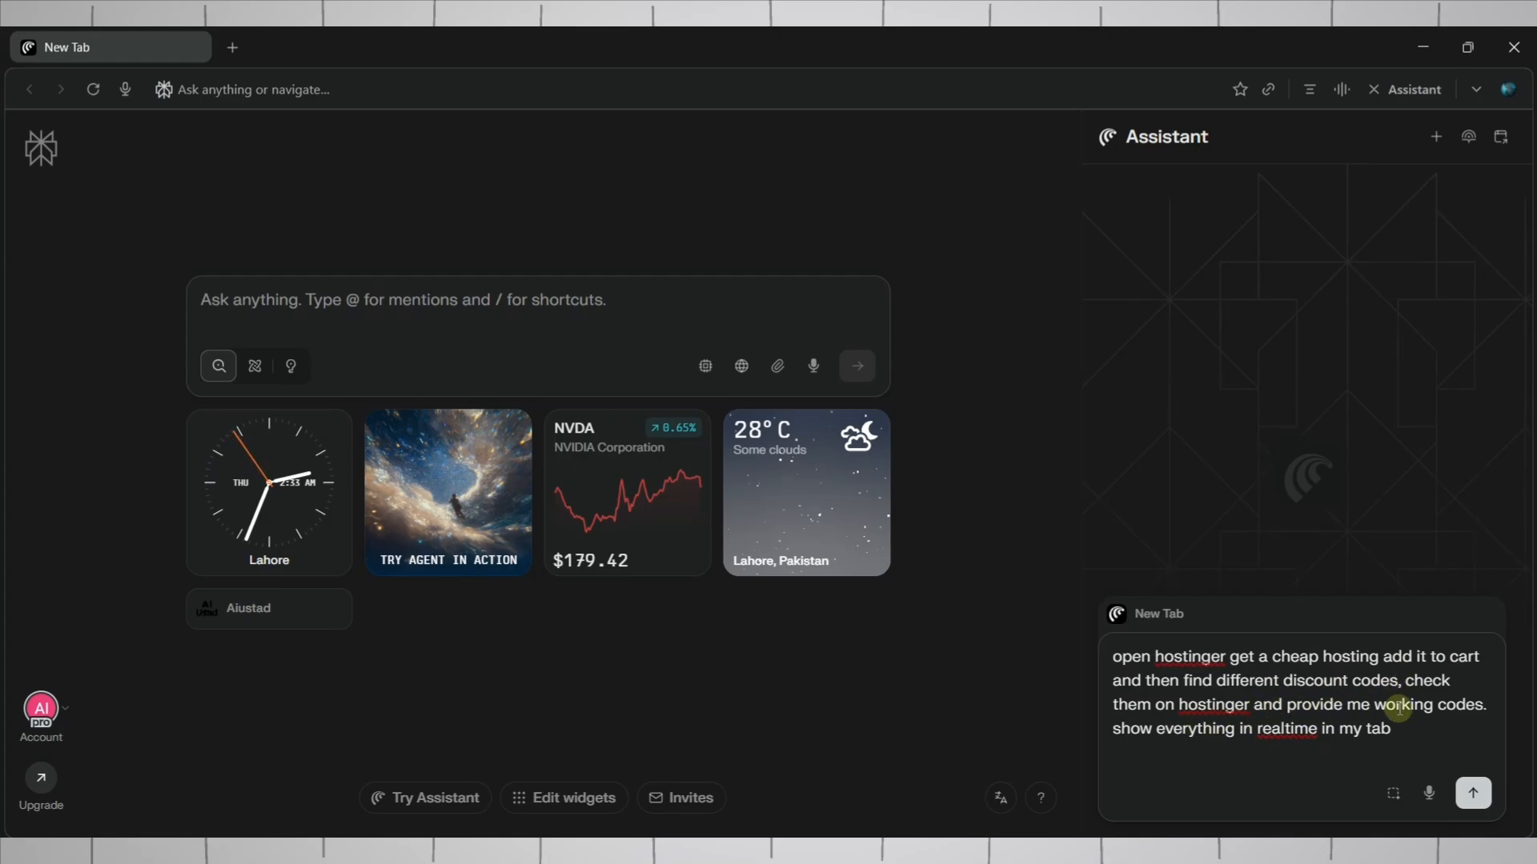
key("enter")
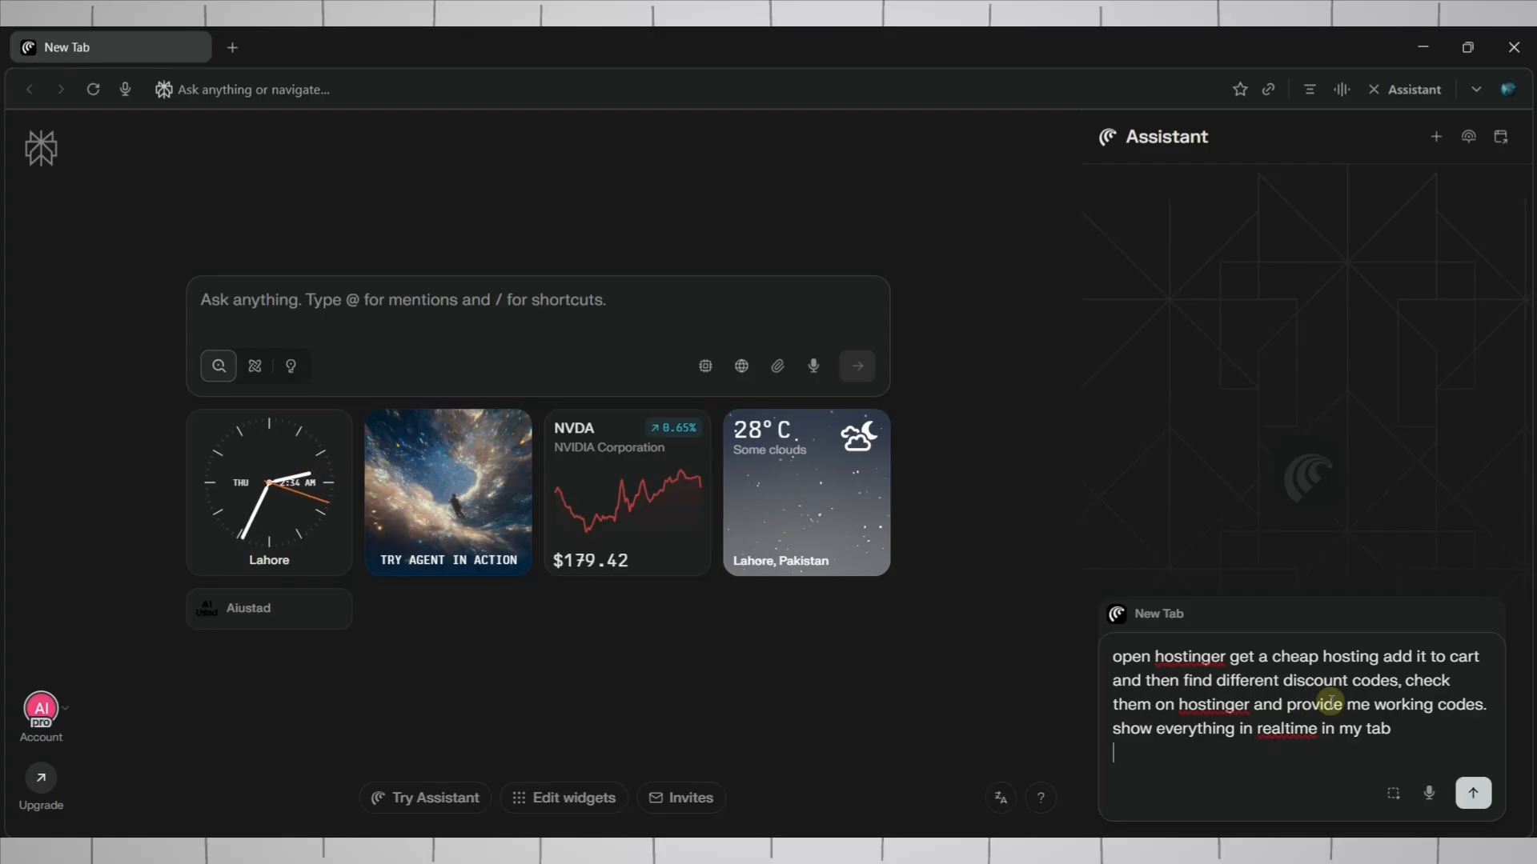
Send the Hostinger request; assistant adds 48-month Premium Web Hosting at US$2.99/month to cart.
left_click(1471, 793)
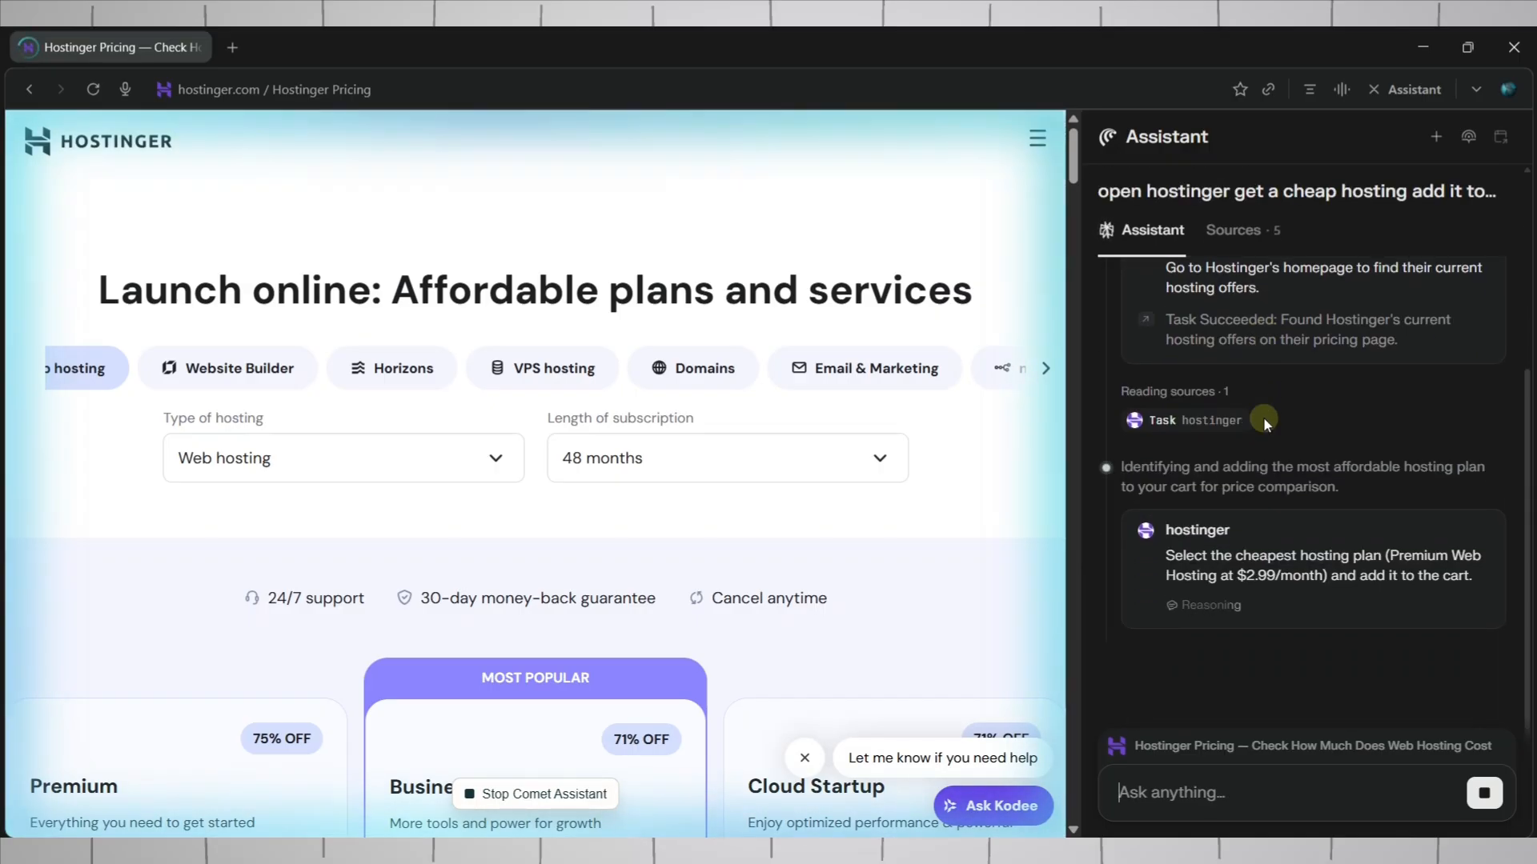
scroll("down", 3)
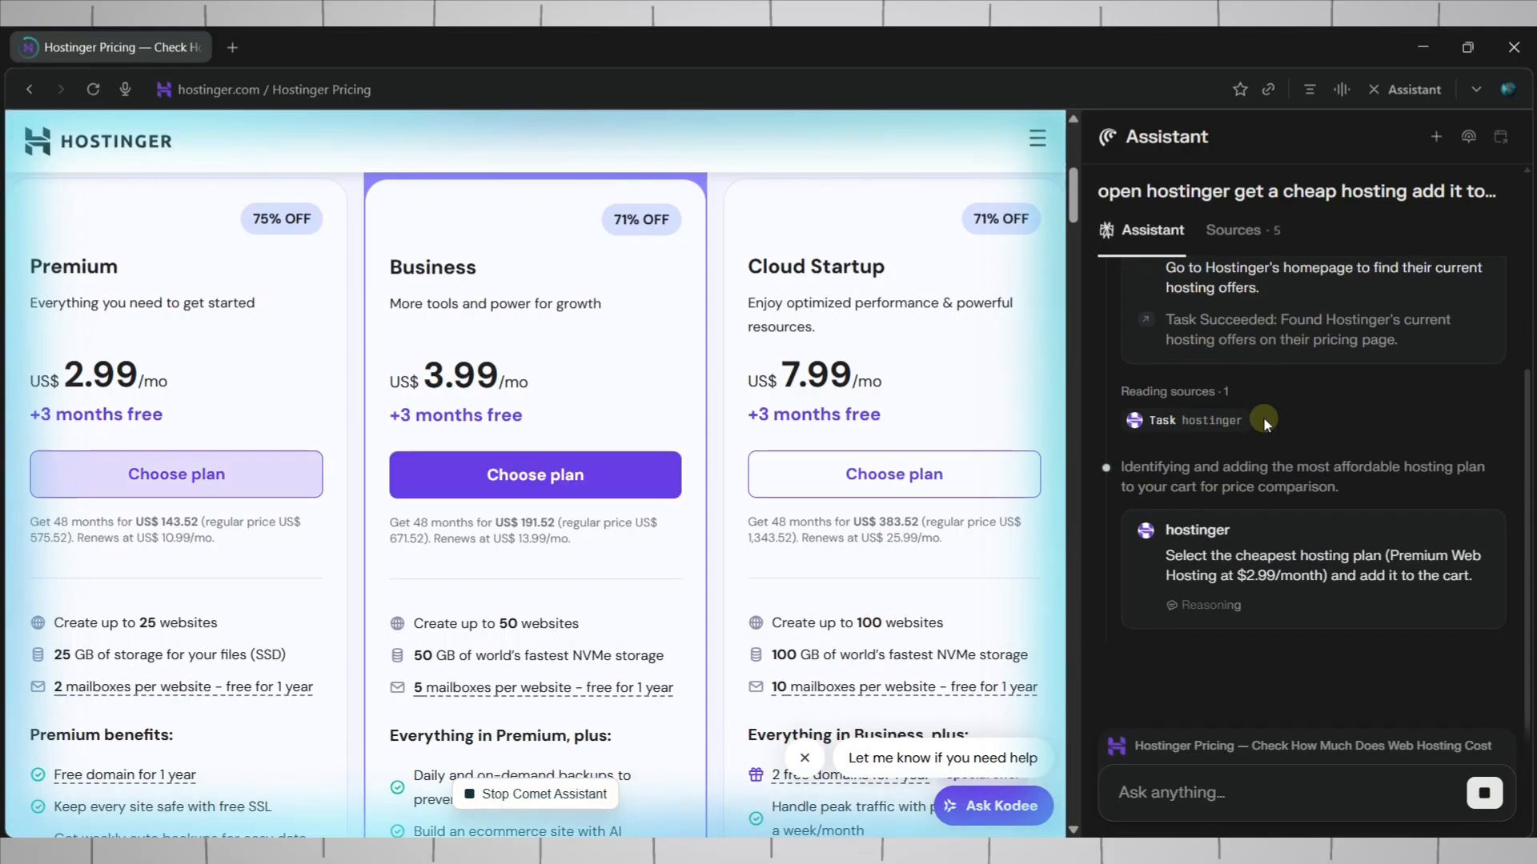
left_click(175, 475)
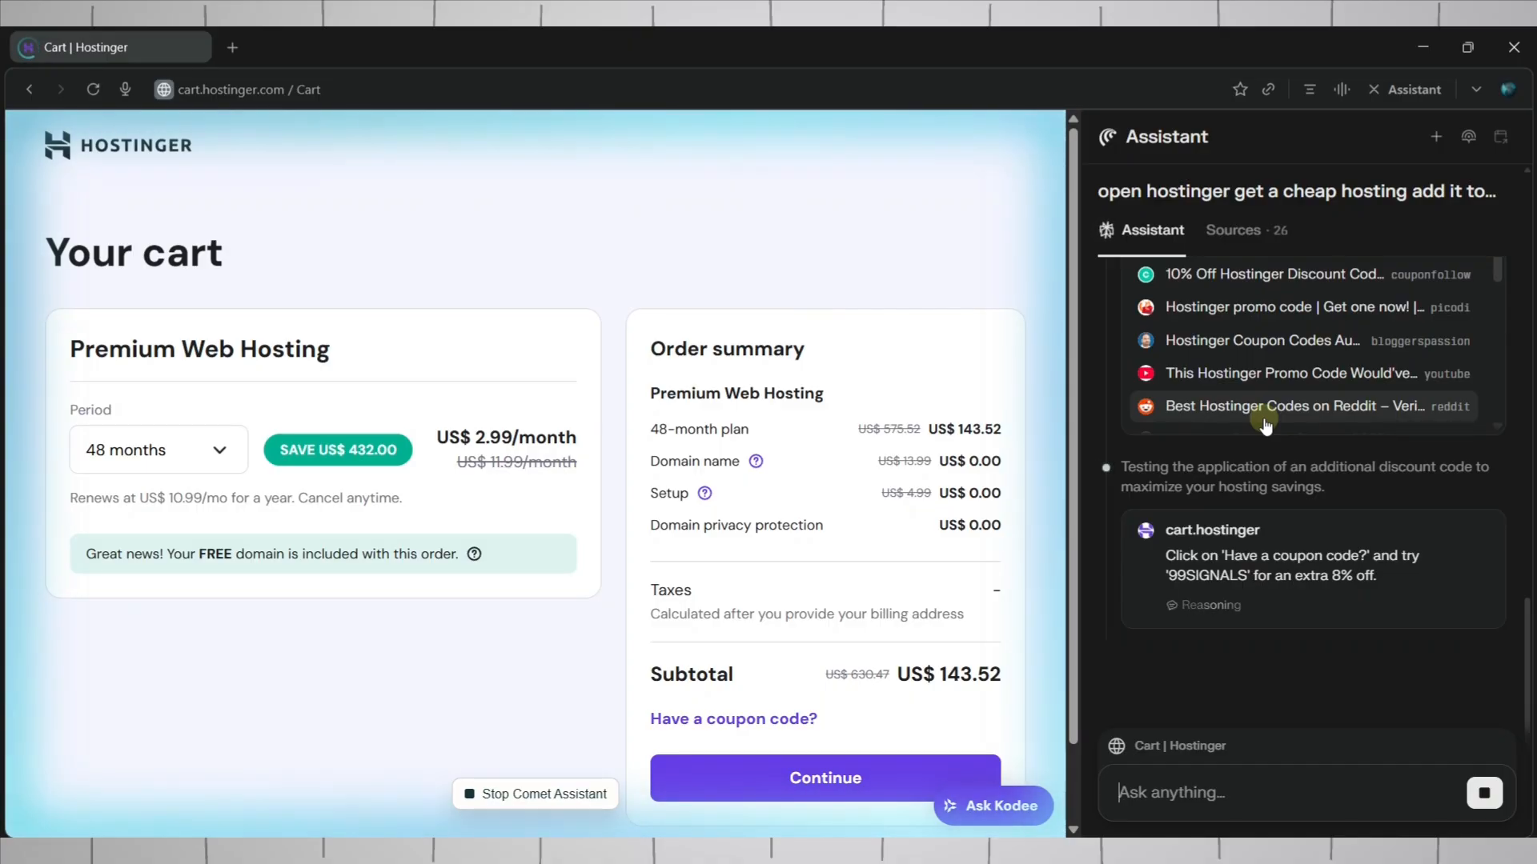
Apply coupons starting with 99SIGNALS until WEBSITEPLANET10 gives 10% off, US$129.17 subtotal.
left_click(731, 719)
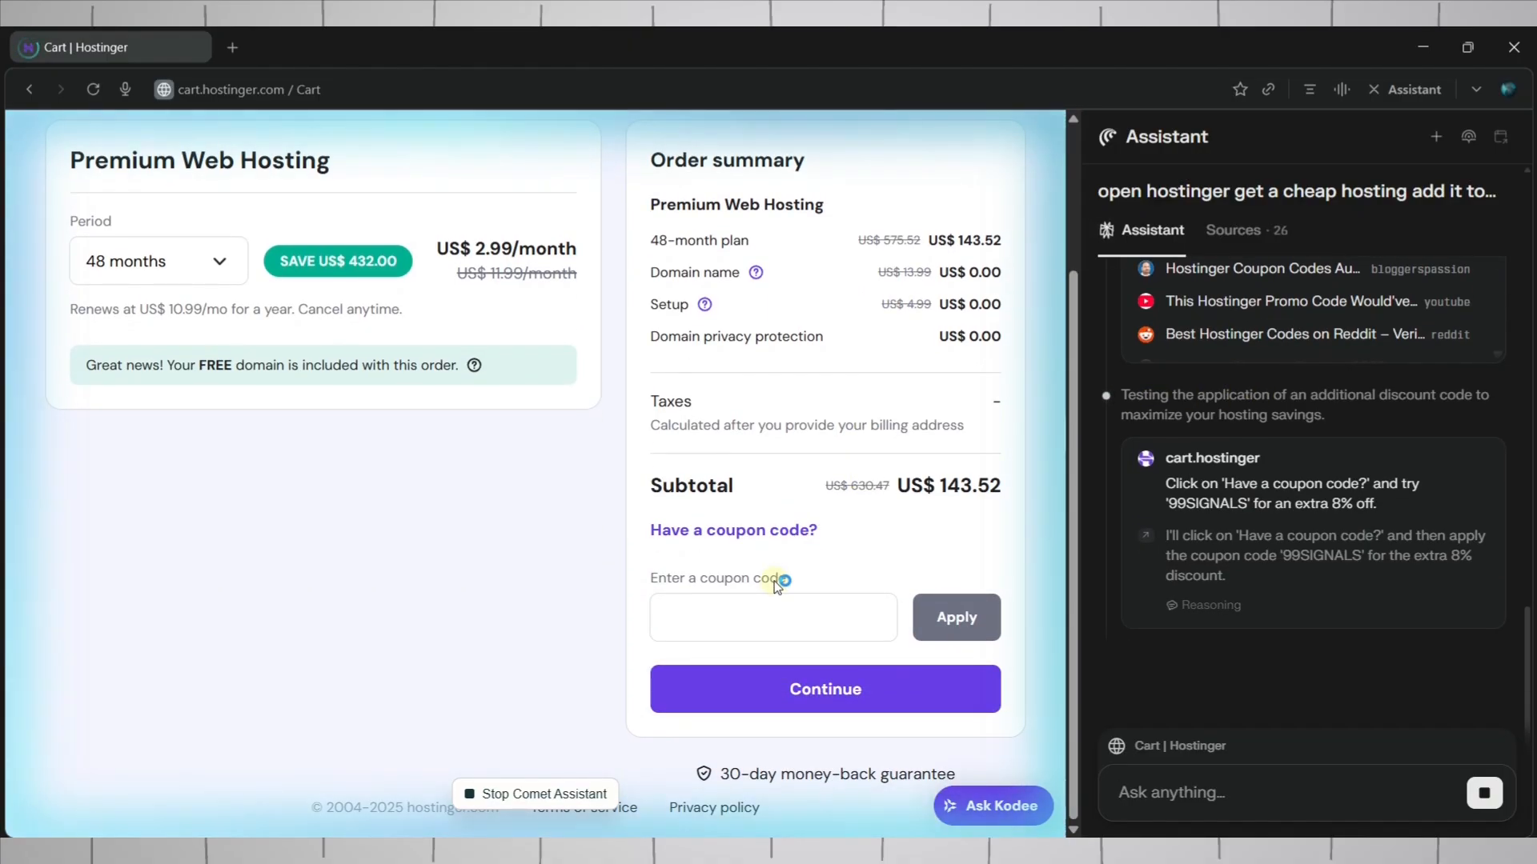
type("99SIGNALS")
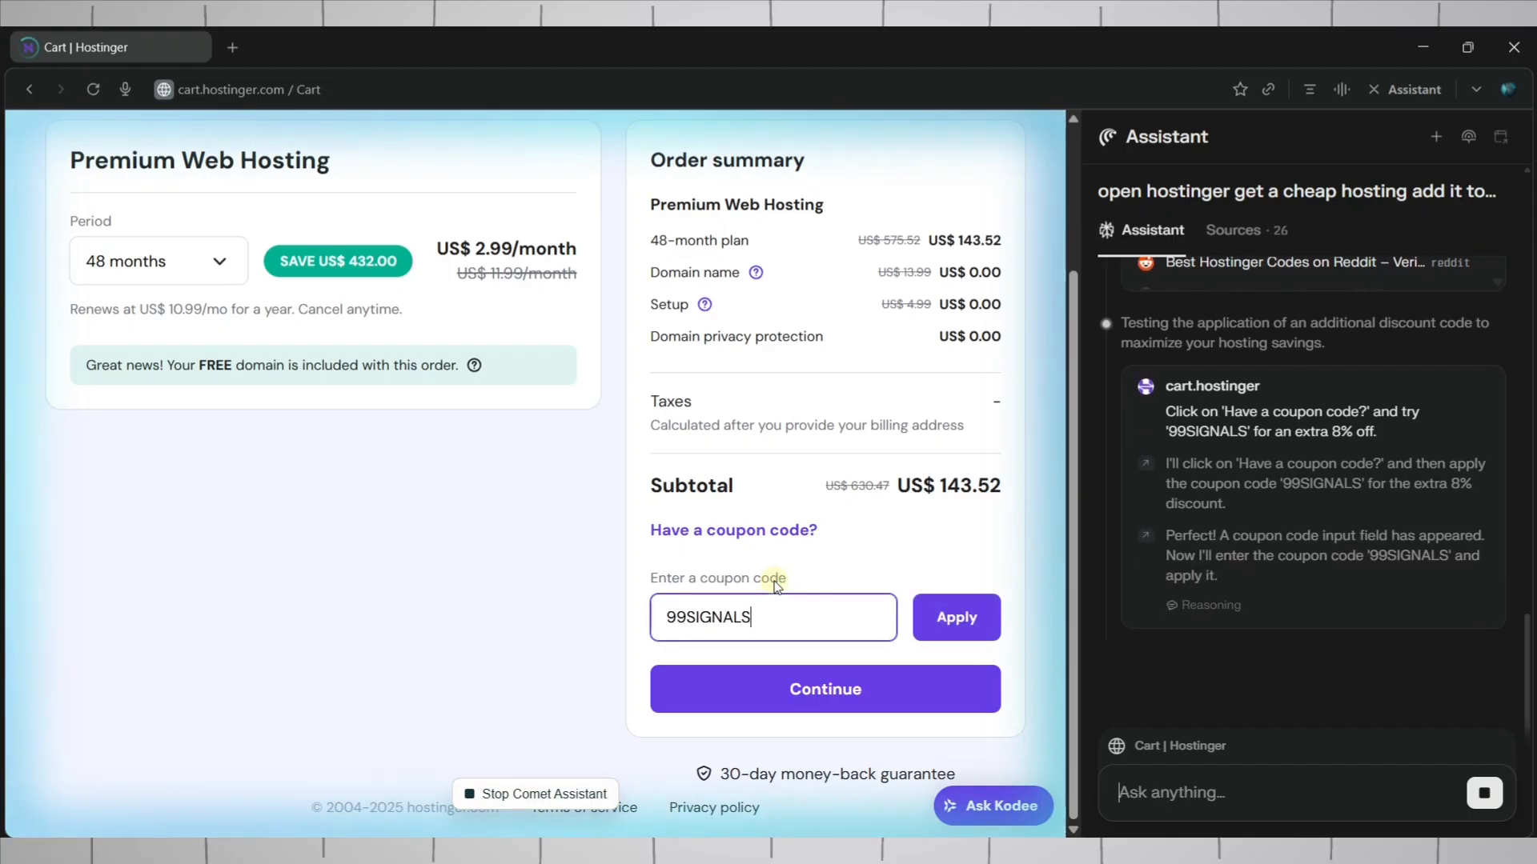
left_click(955, 617)
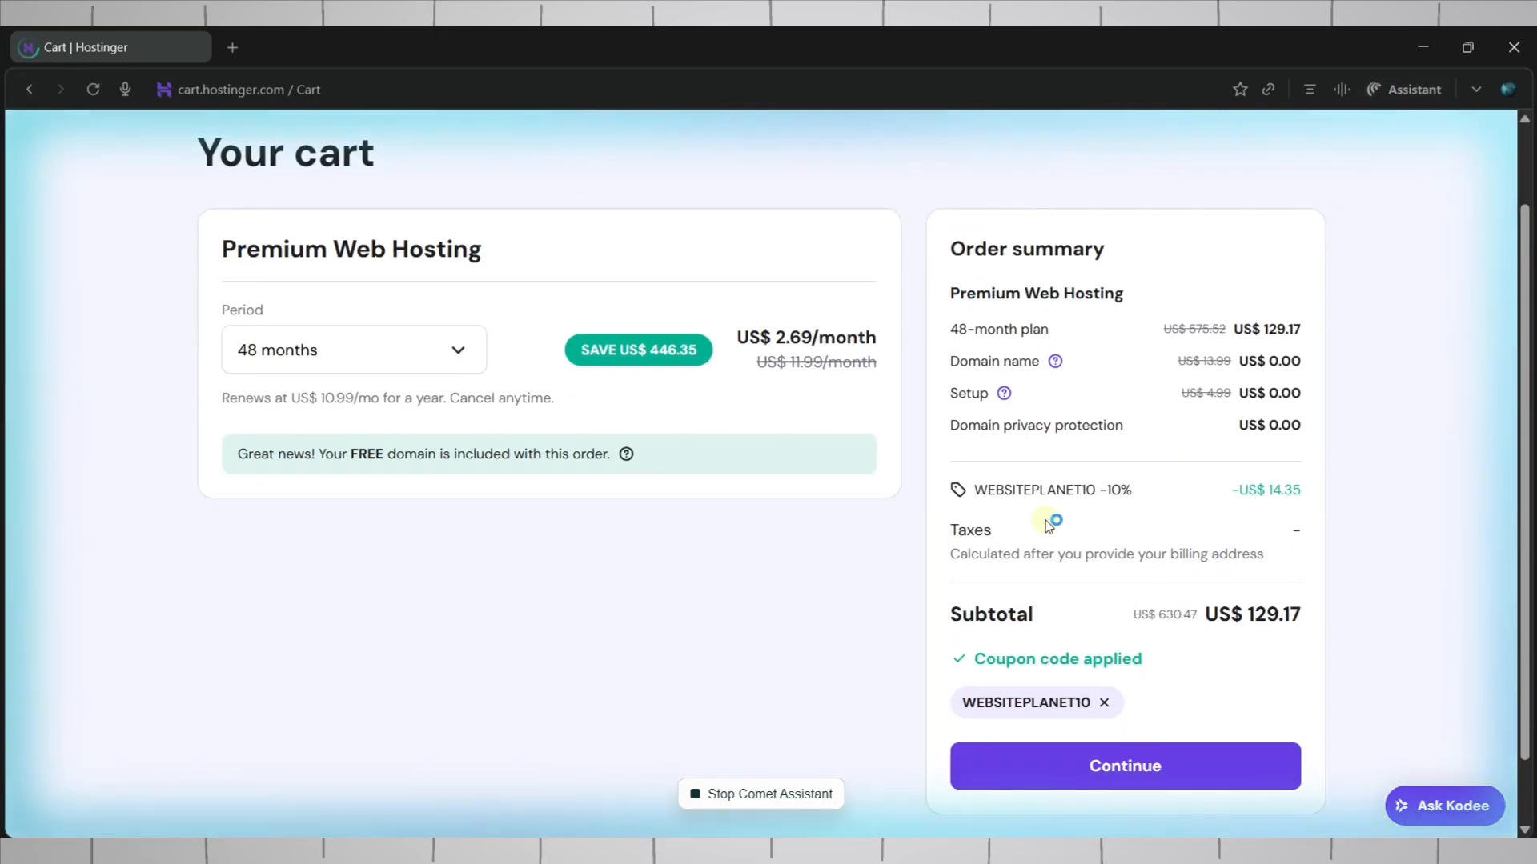
mouse_move(1133, 620)
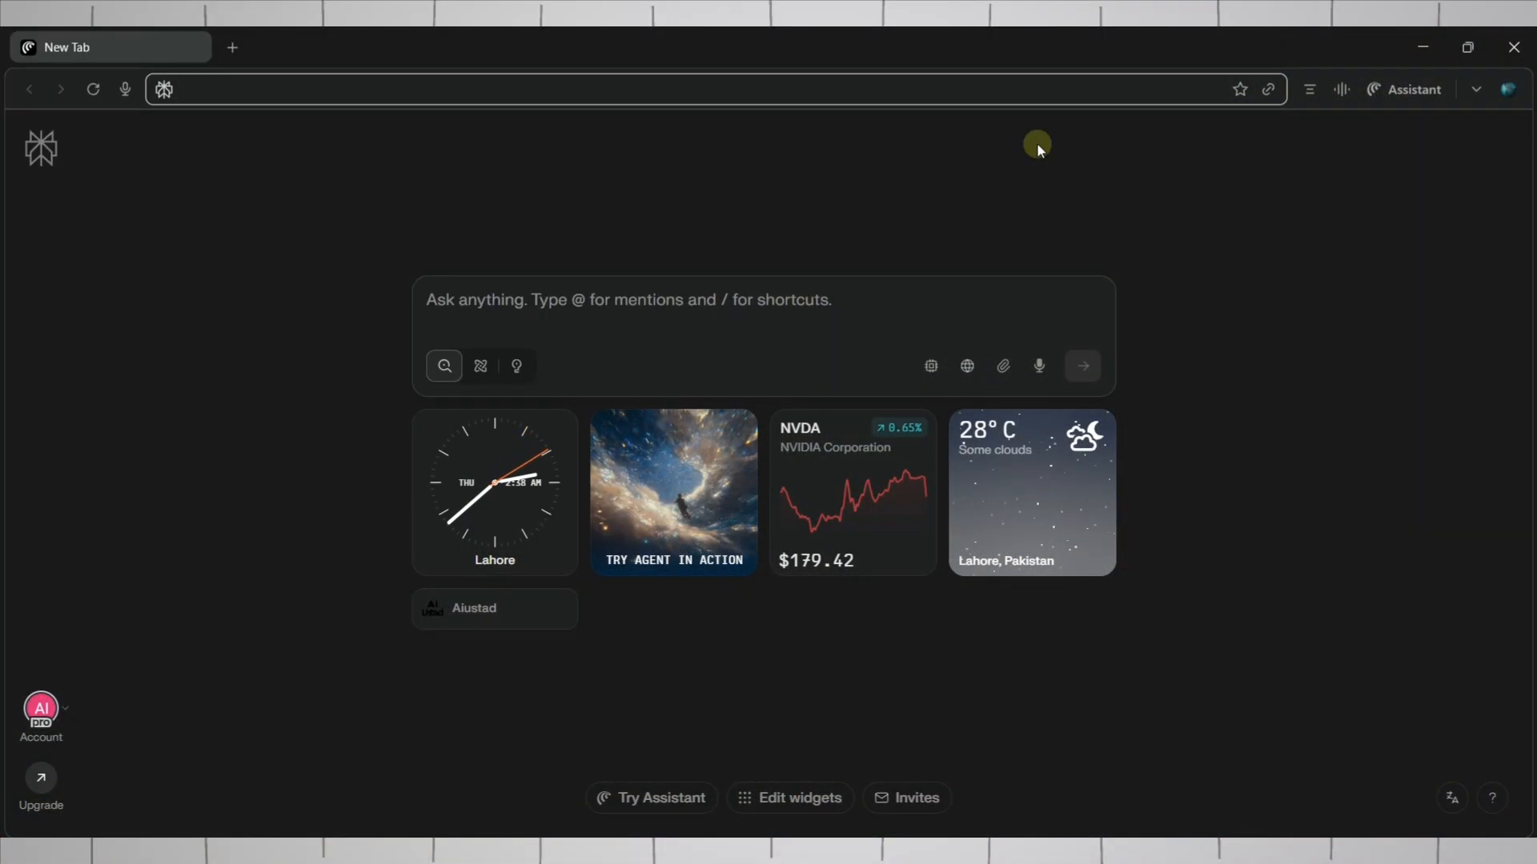
mouse_move(1366, 144)
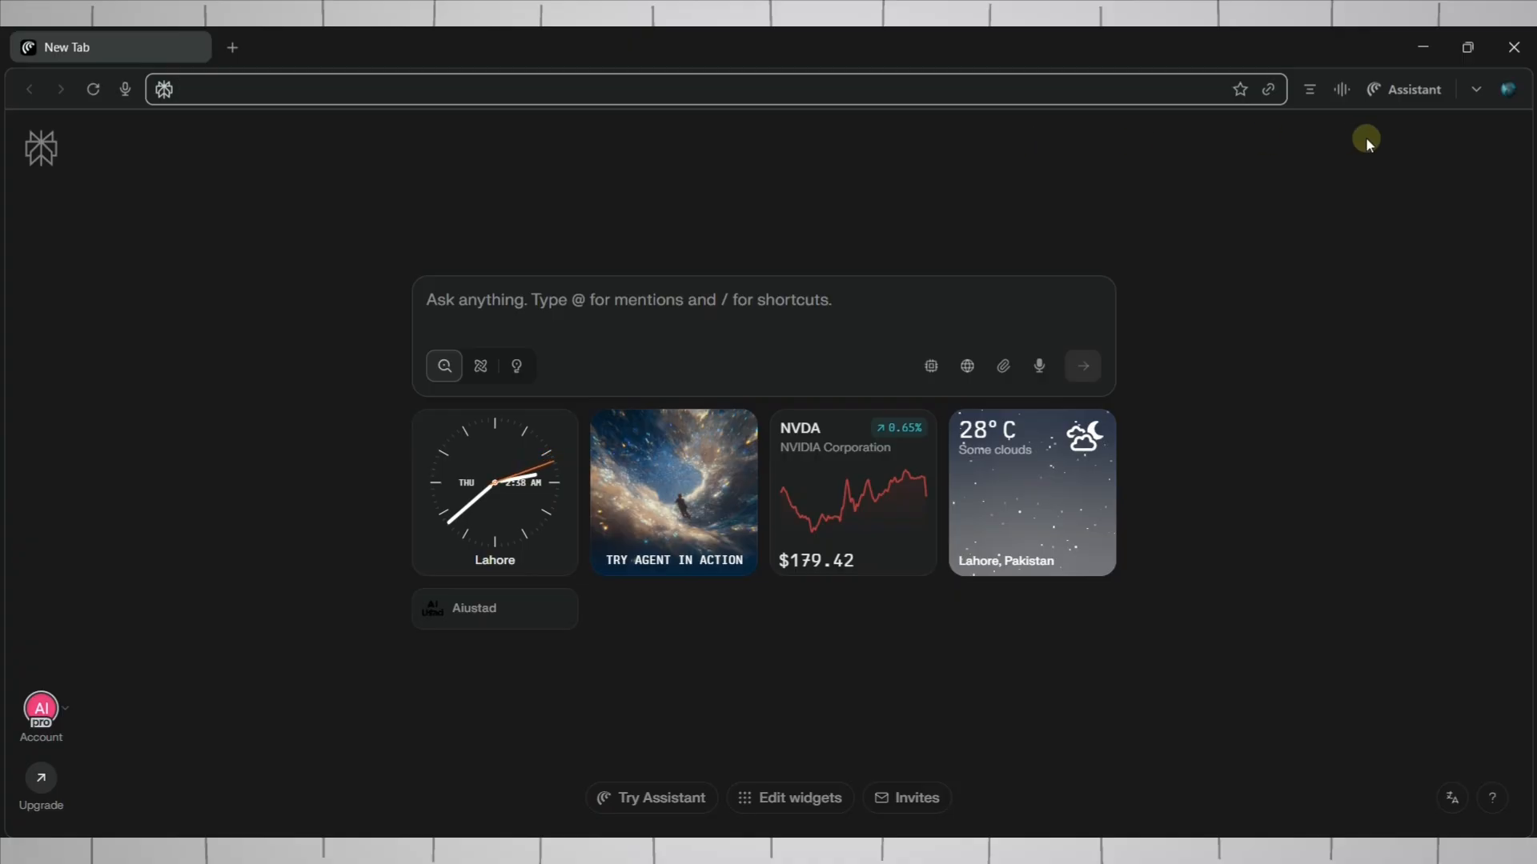
Send an assistant request to create a demo Google Cloud Skills Boost account.
left_click(1411, 89)
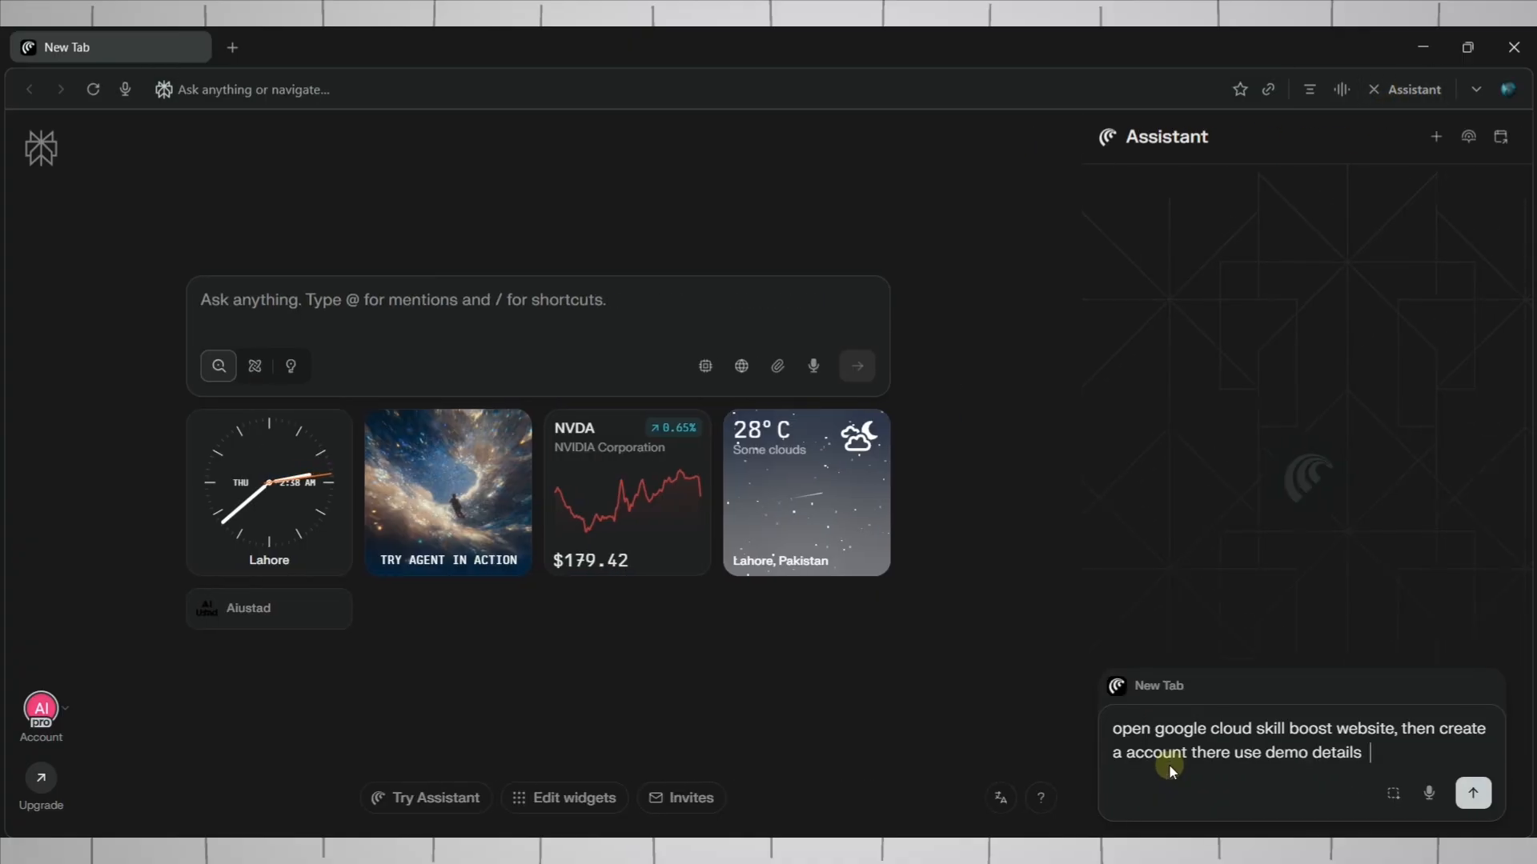
double_click(1165, 728)
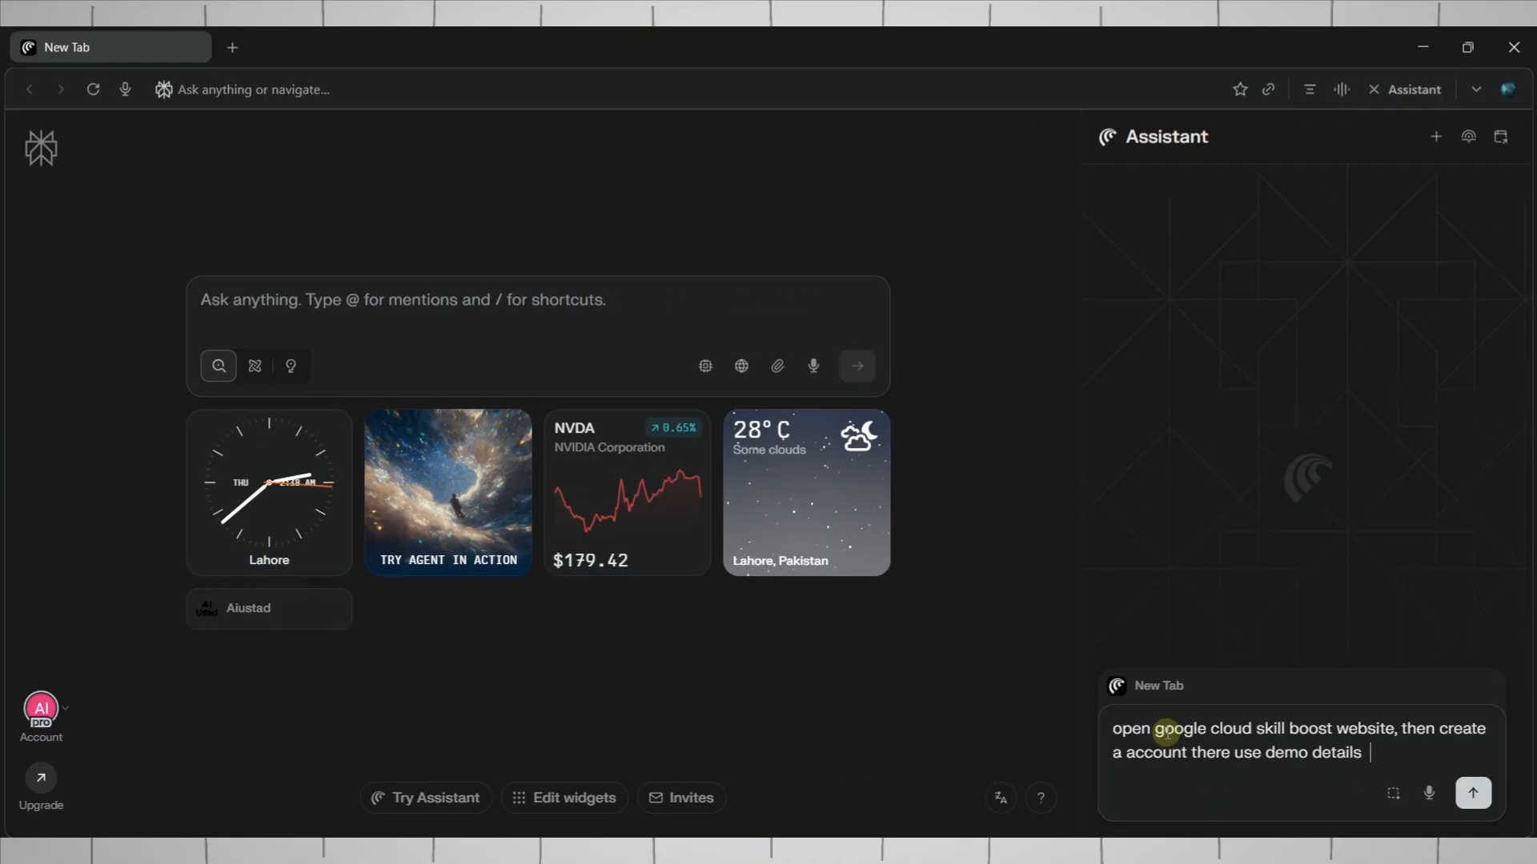
mouse_move(1321, 752)
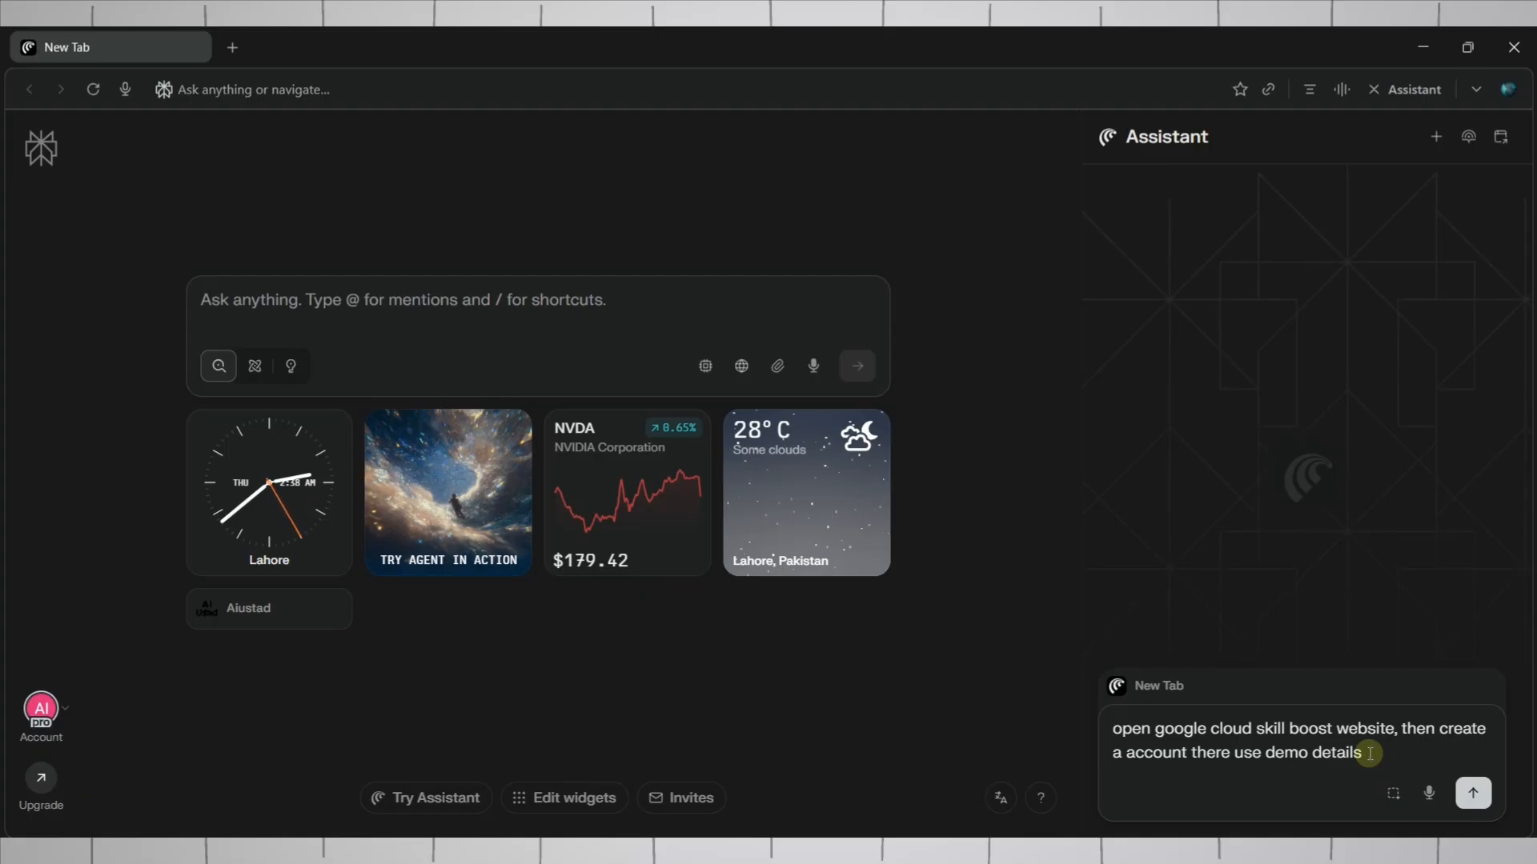
left_click(1471, 793)
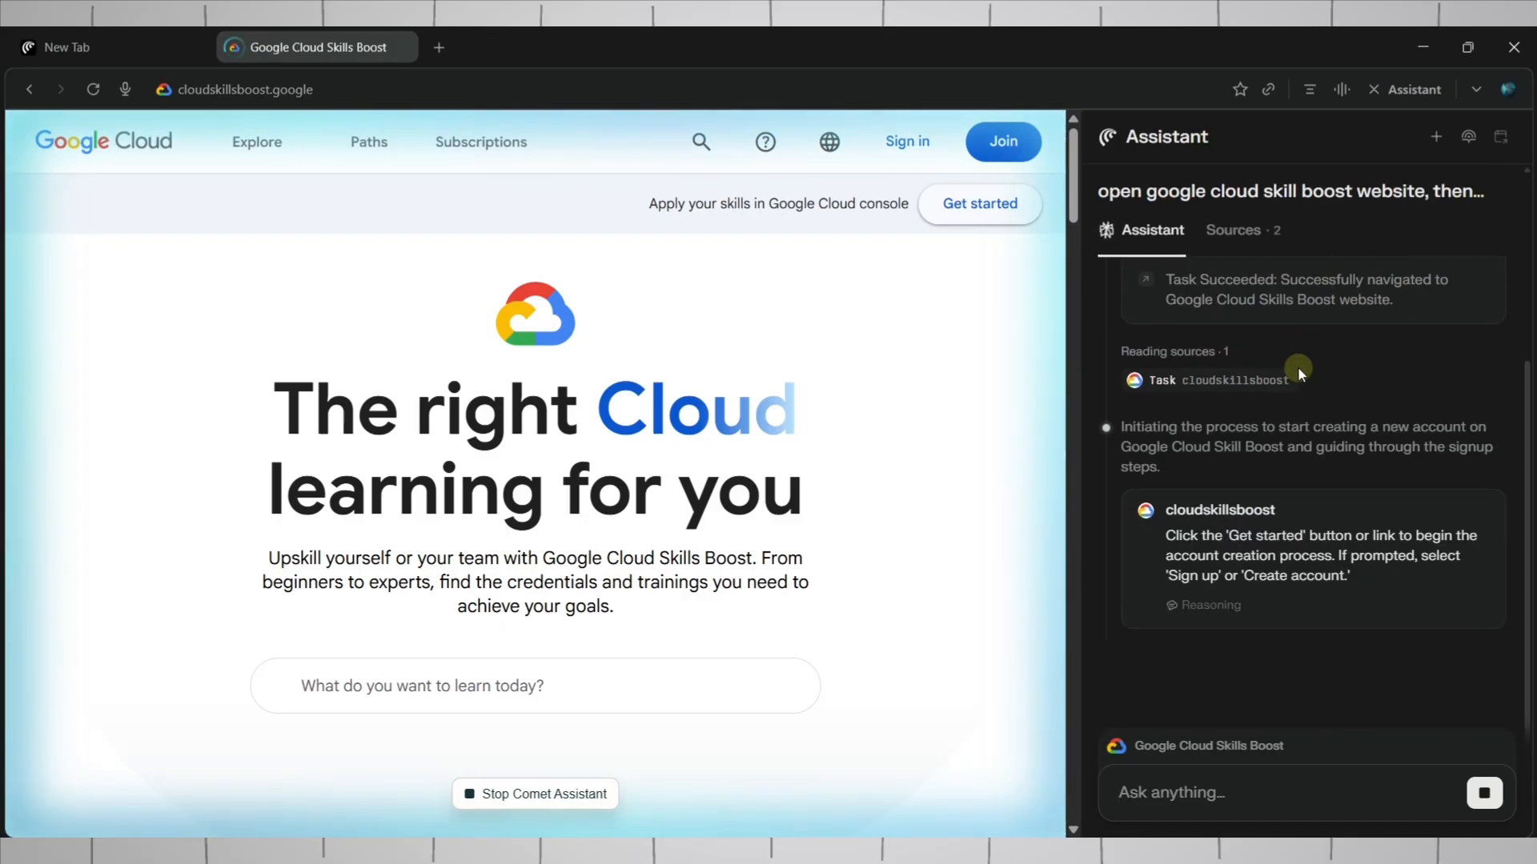
Fill the Skills Boost Create account form with demo details; submission fails reCAPTCHA.
left_click(977, 205)
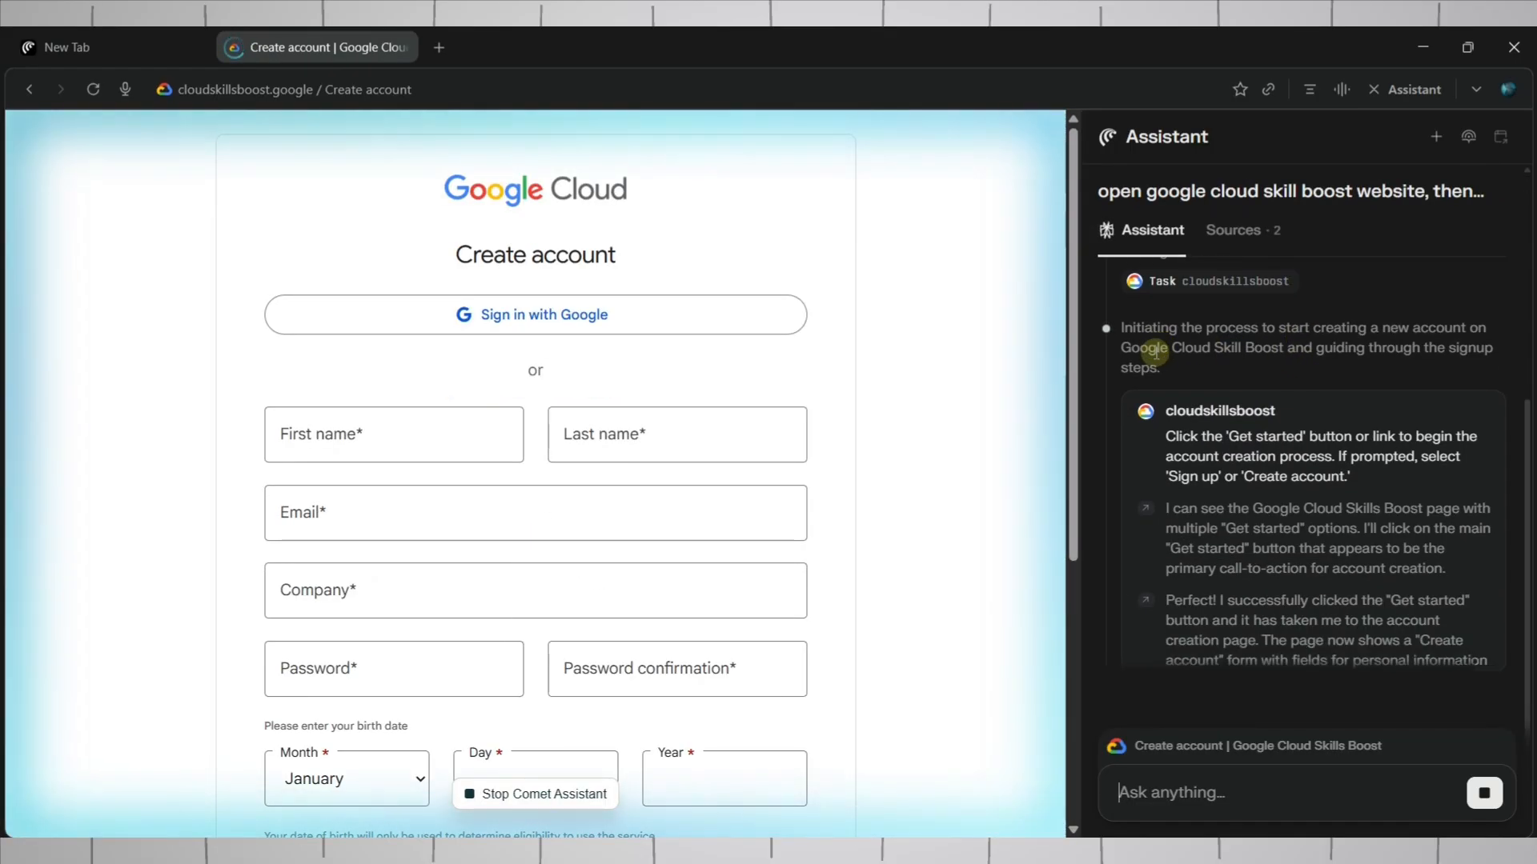
scroll("down", 3)
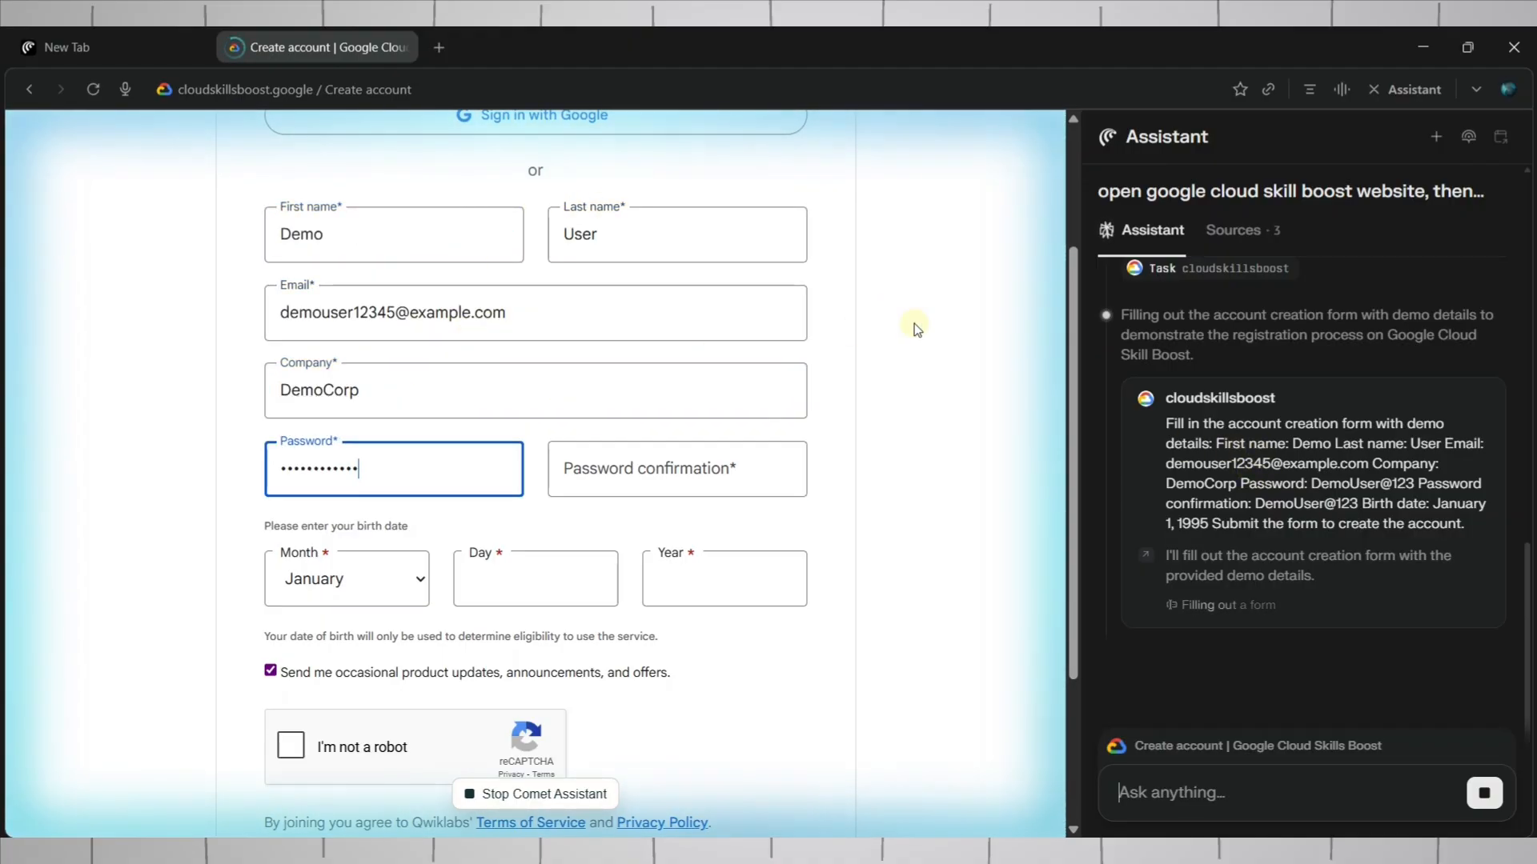
type("1995")
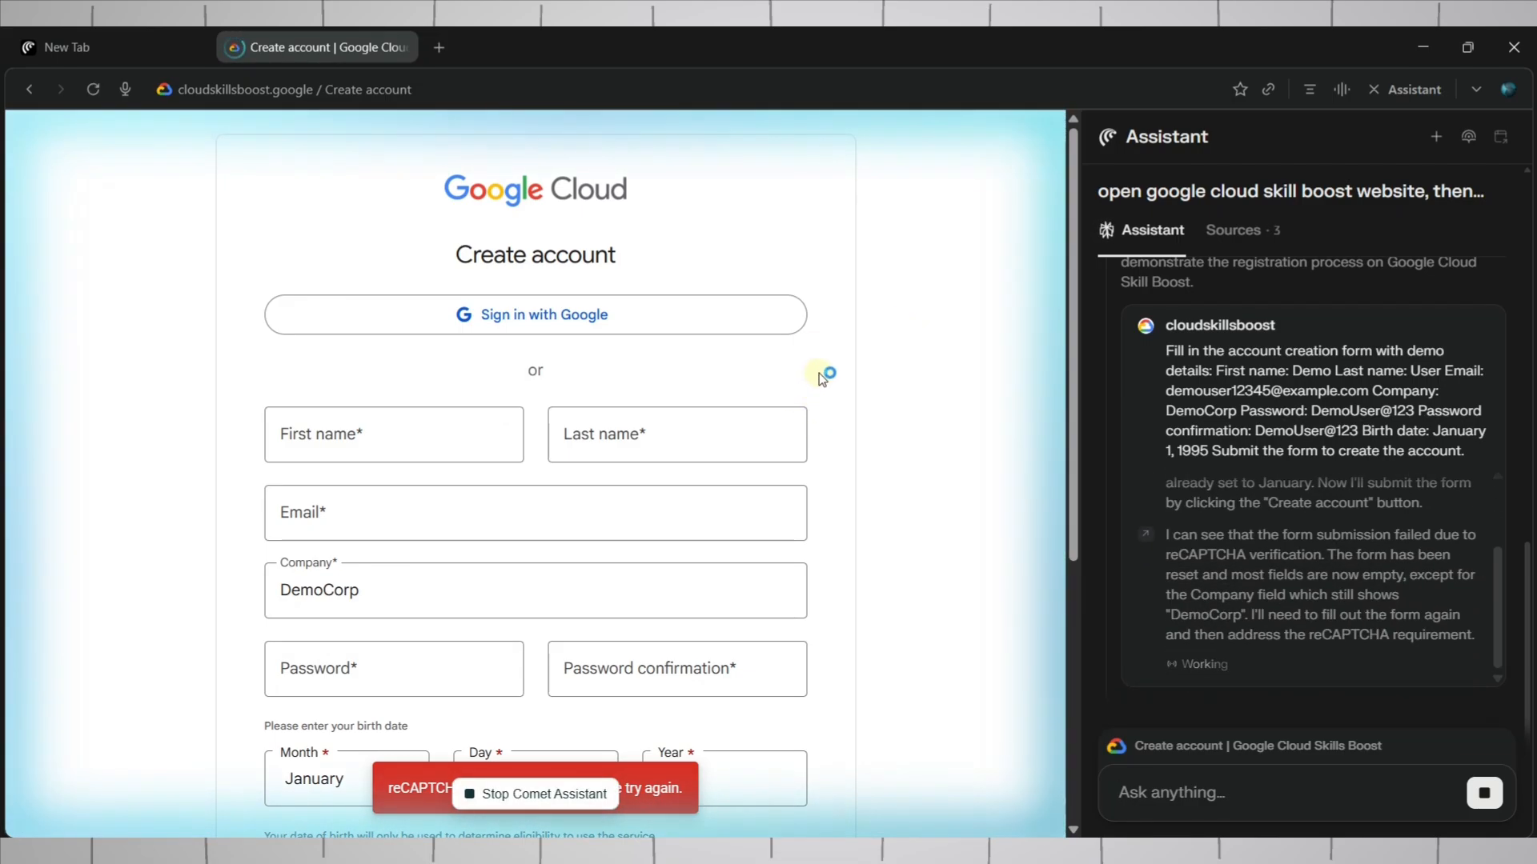
type("User")
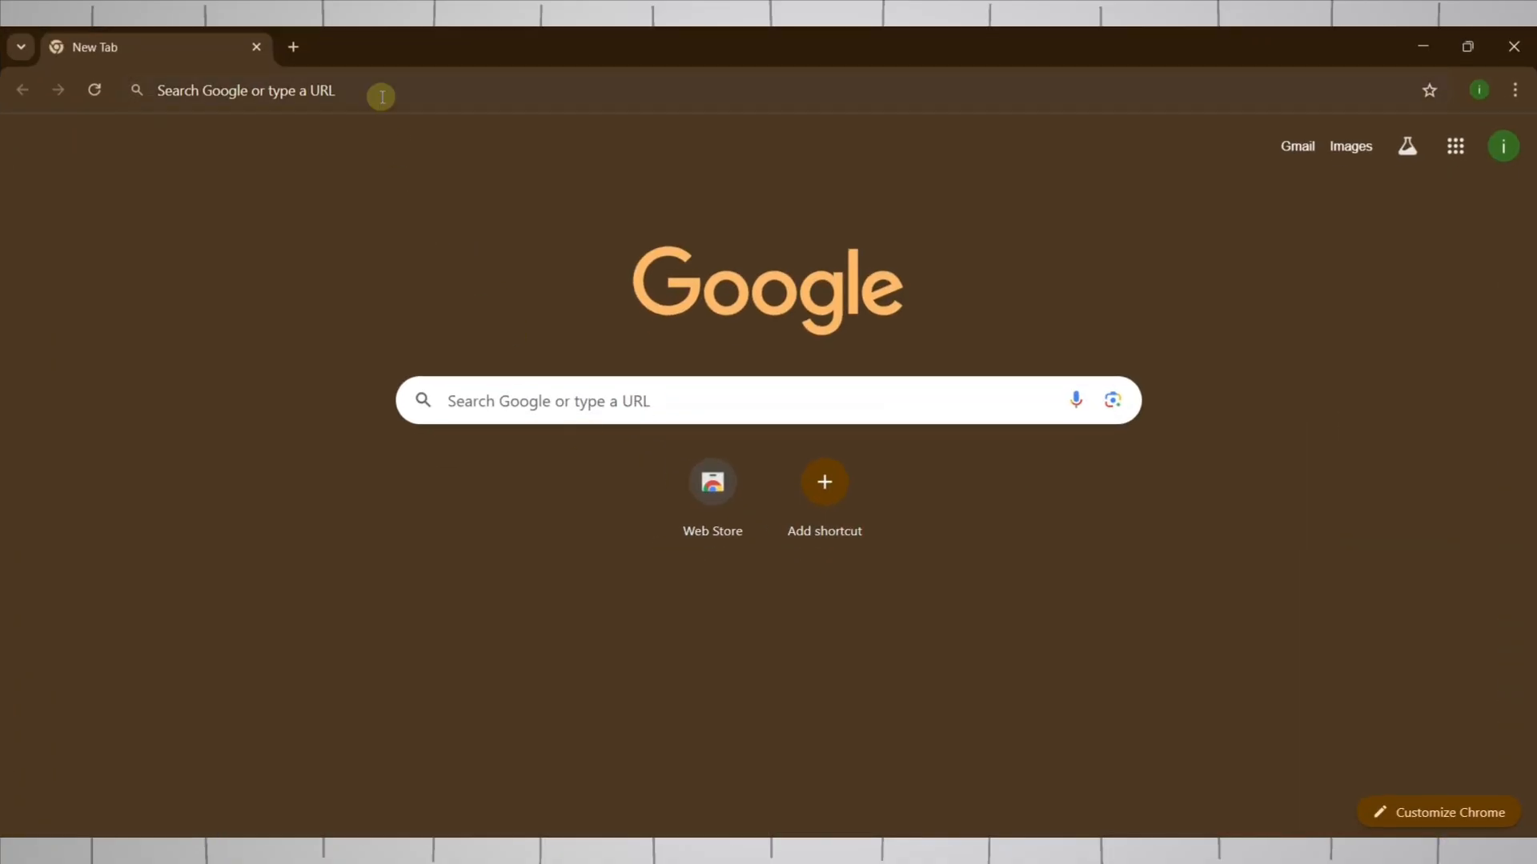
Search 'perplexity comey by', open the AI USTAD article, and scroll to Download Perplexity Comet.
left_click(245, 91)
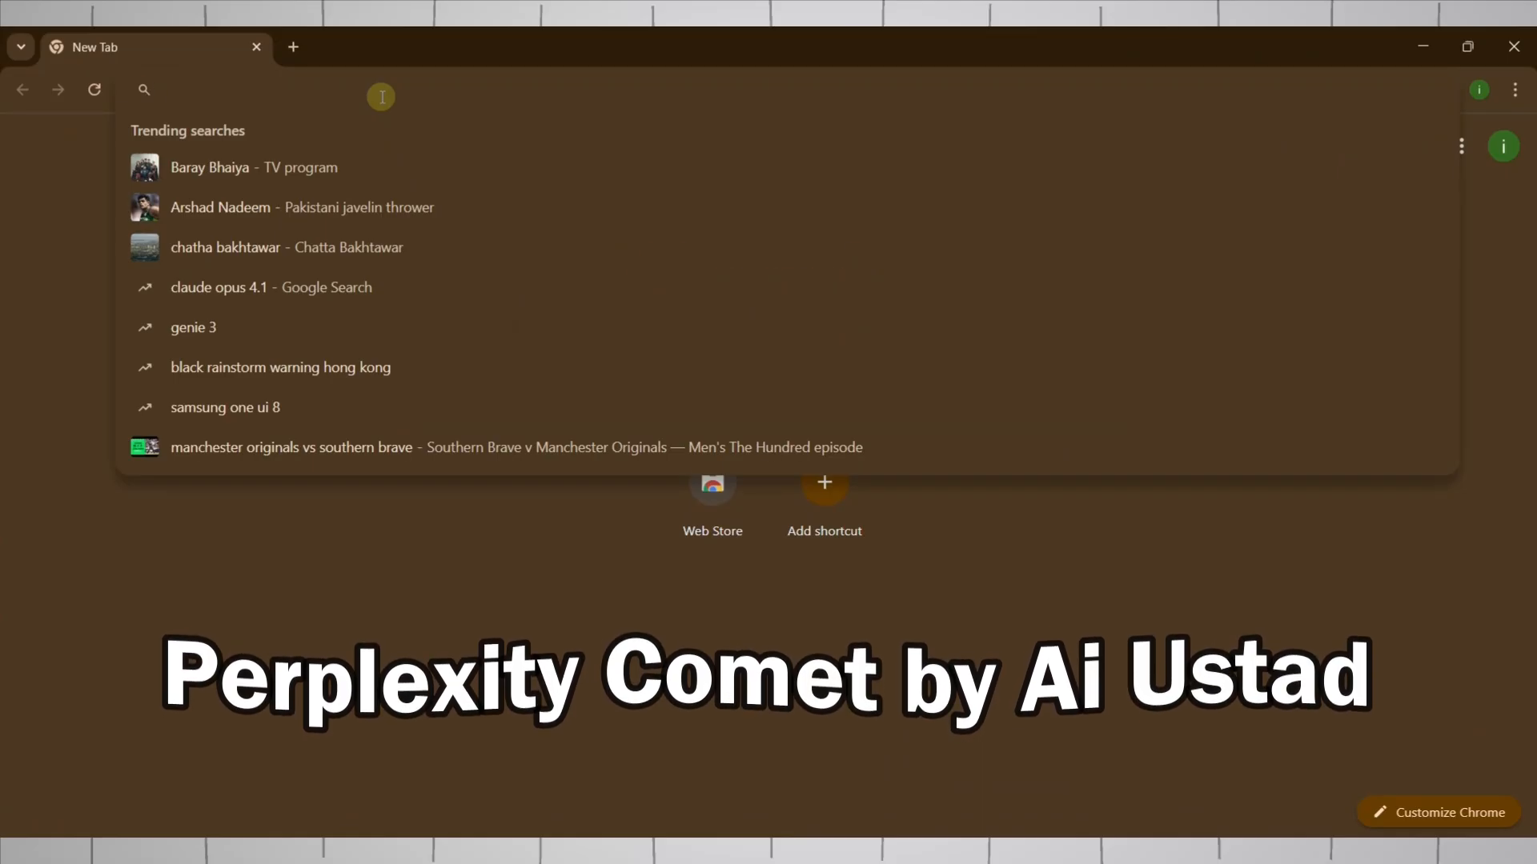
type("perplexity comey by")
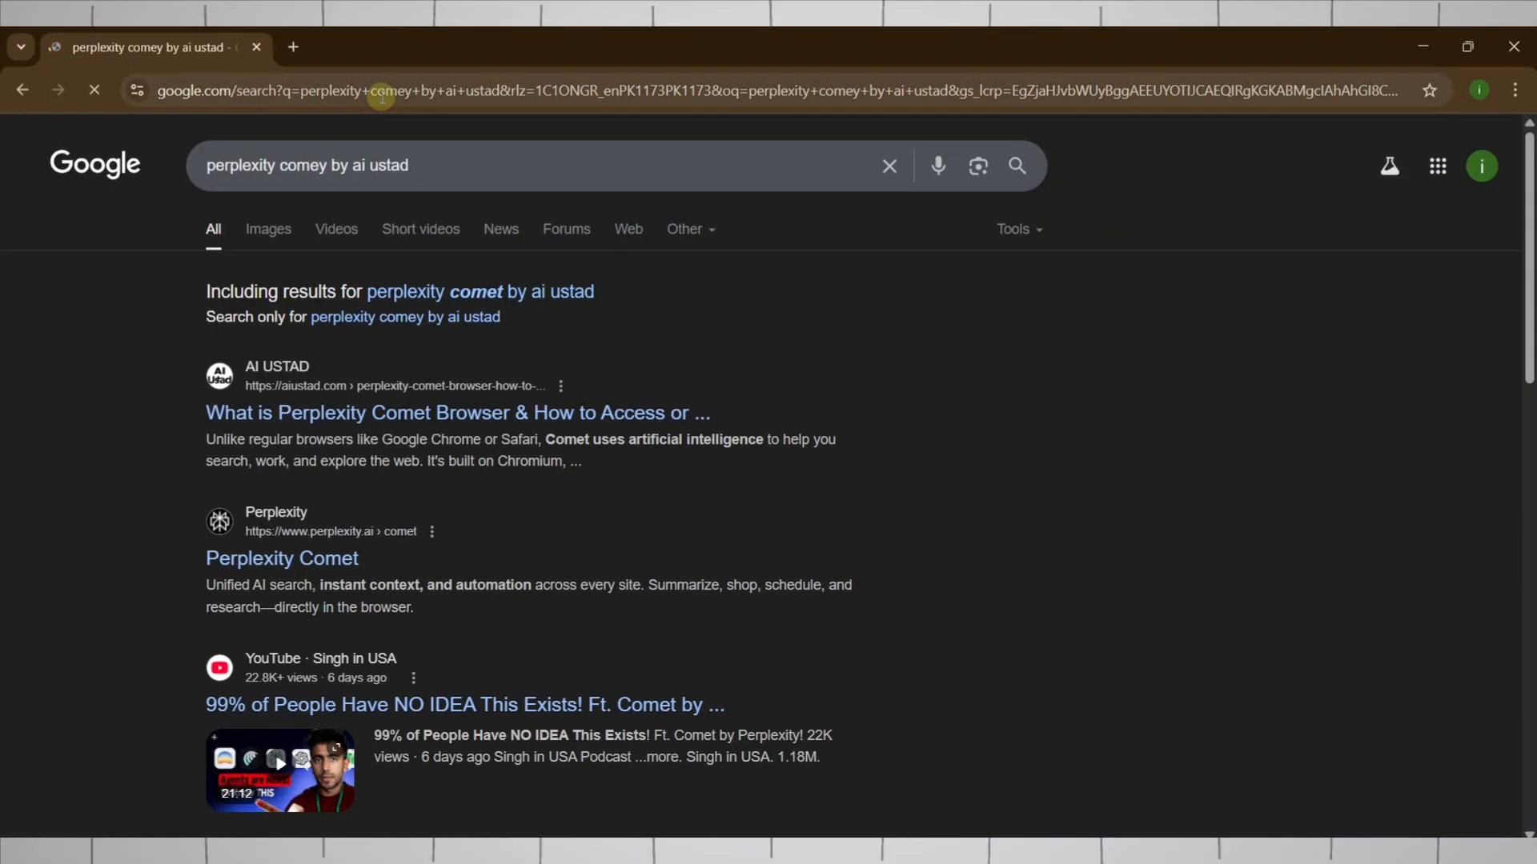
left_click(457, 413)
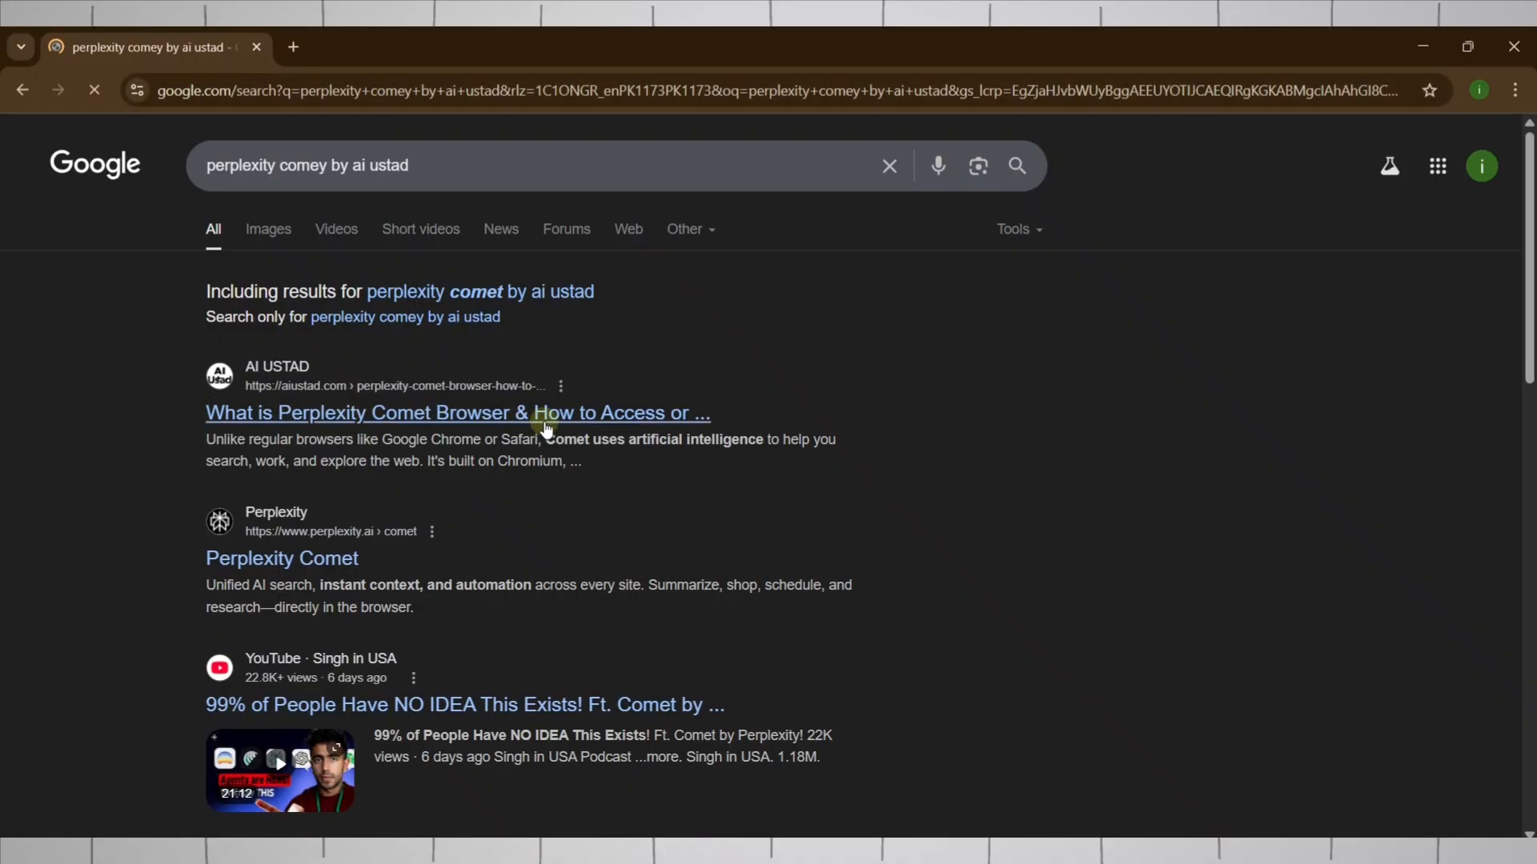
left_click(458, 413)
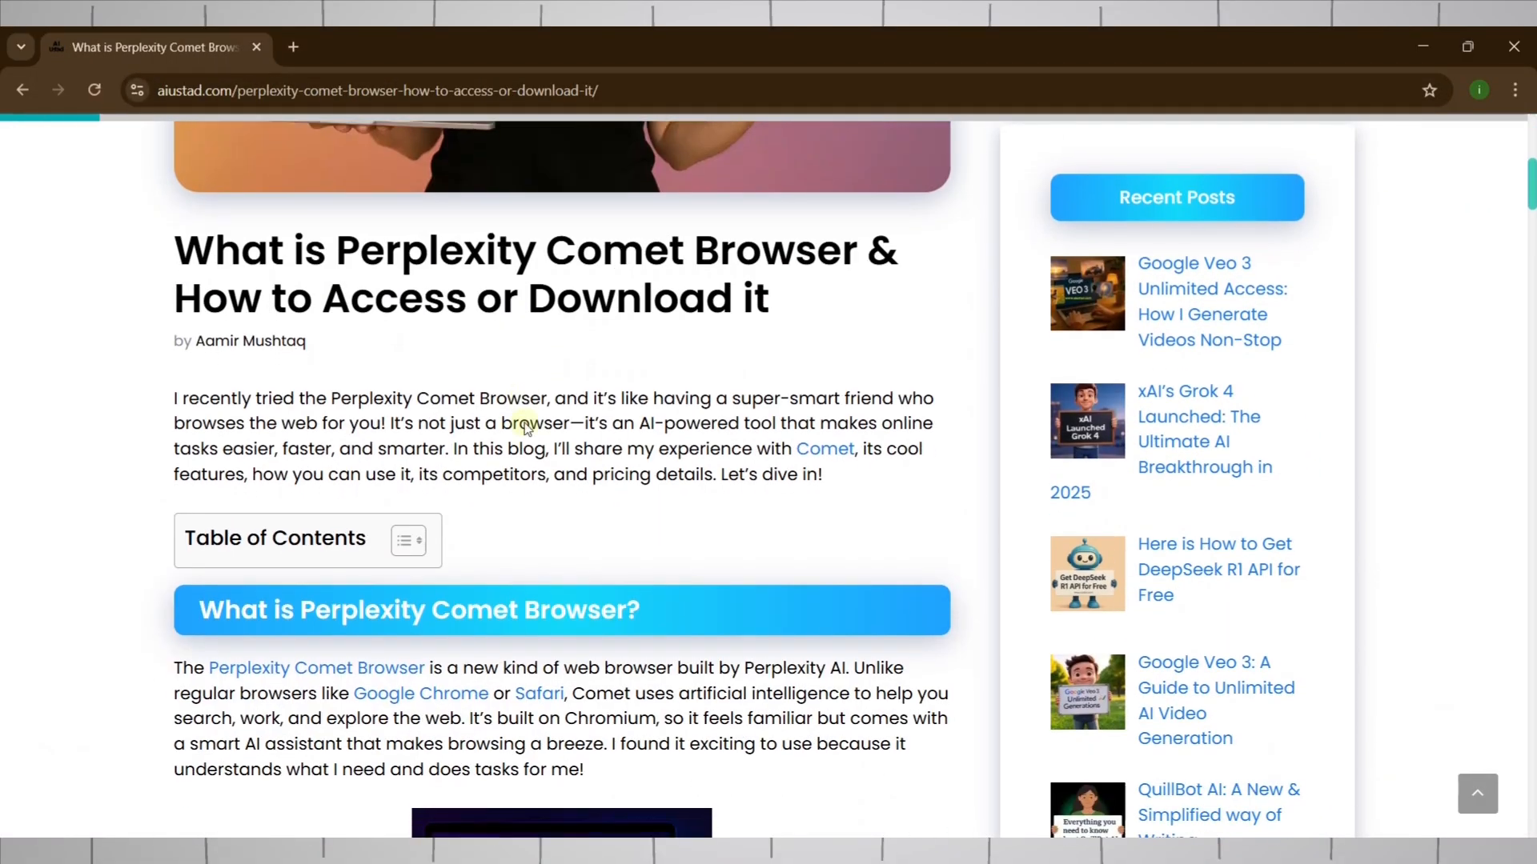
scroll("down", 3)
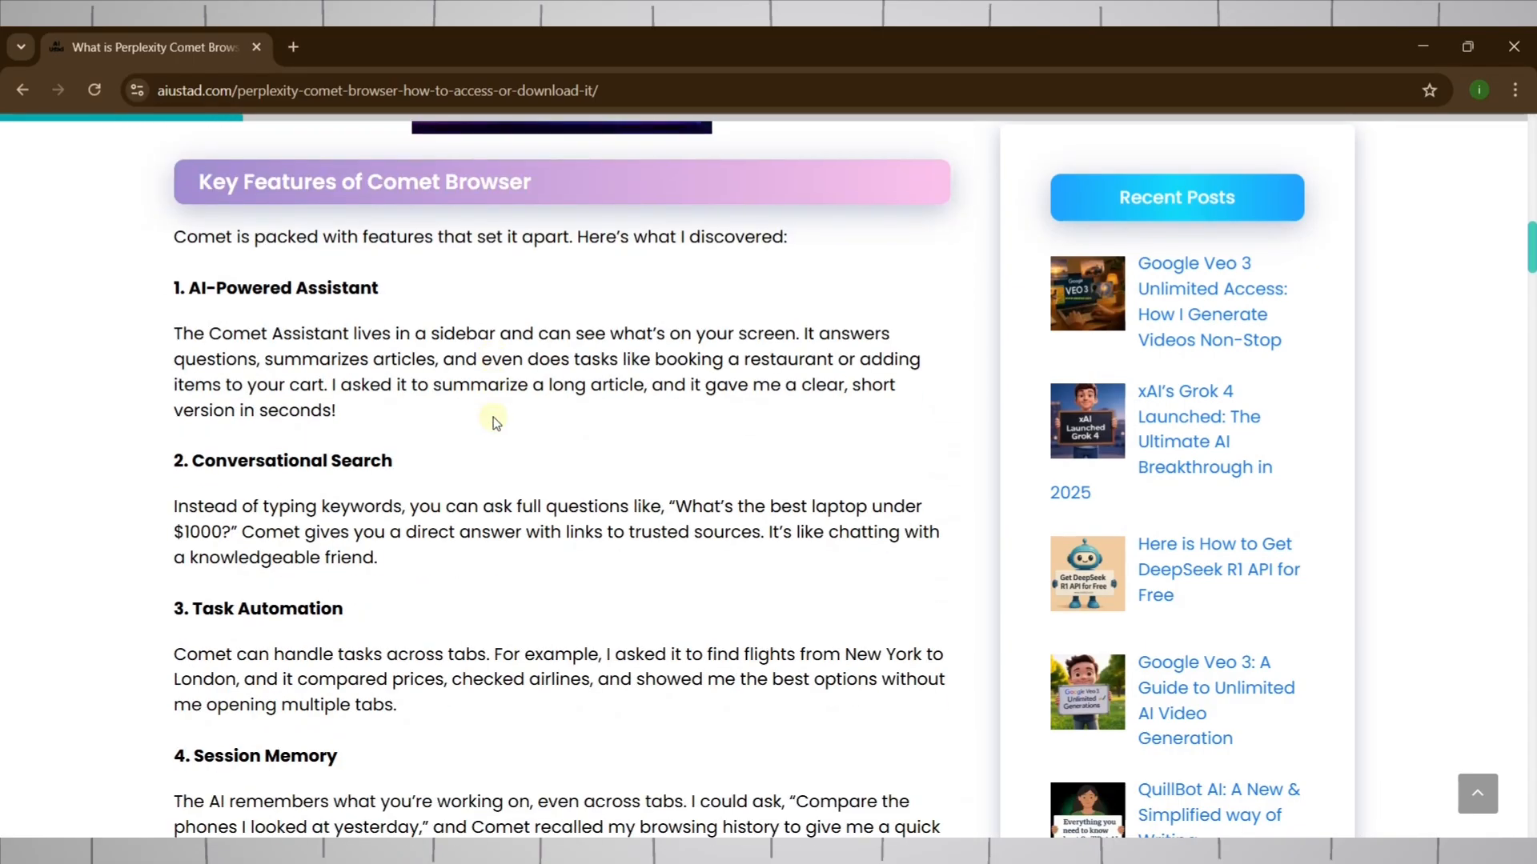
scroll("down", 3)
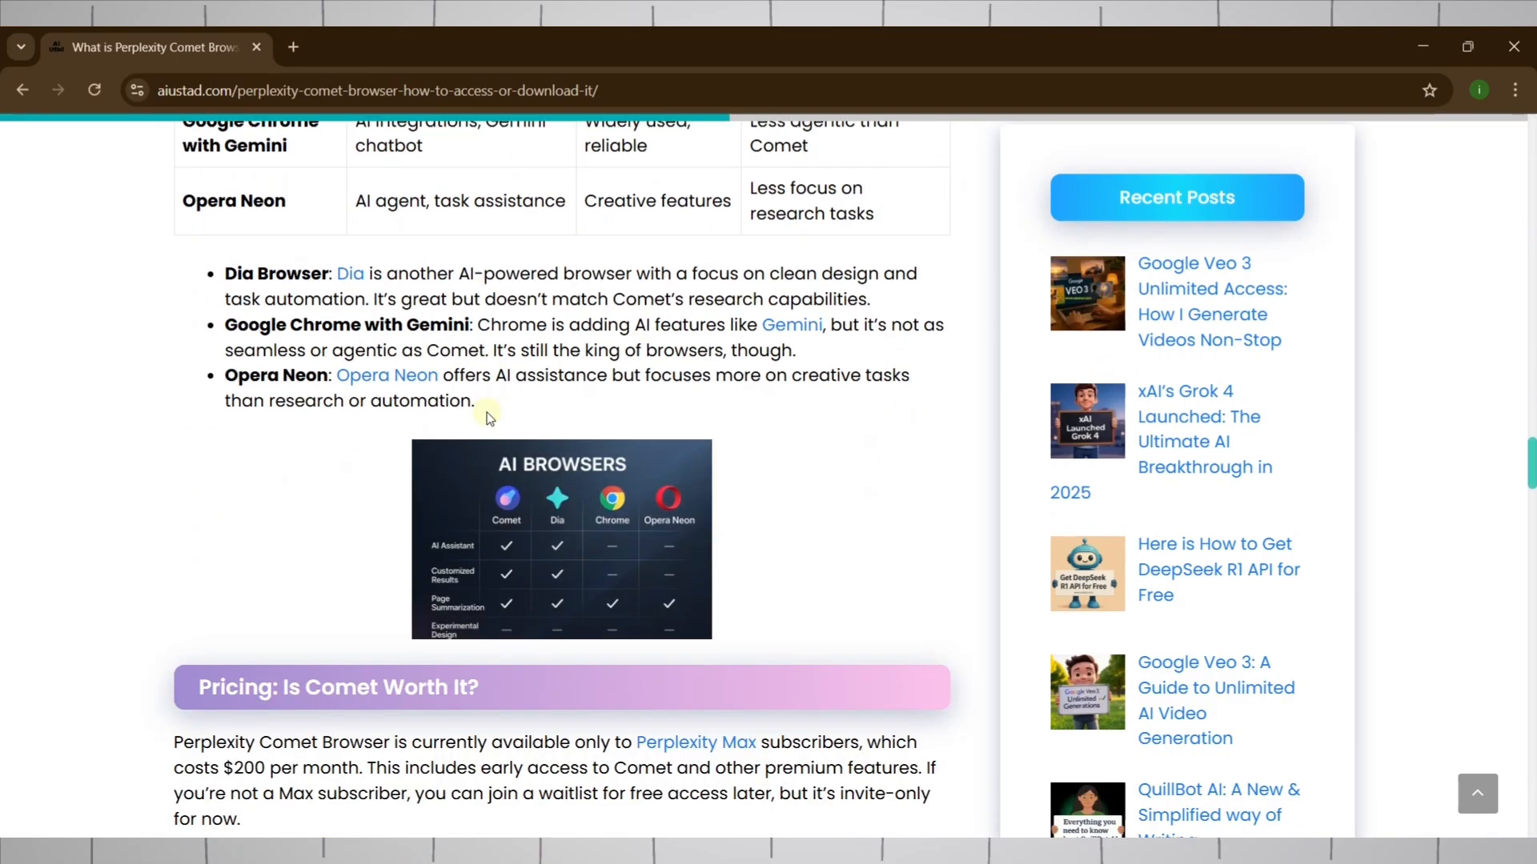
scroll("down", 3)
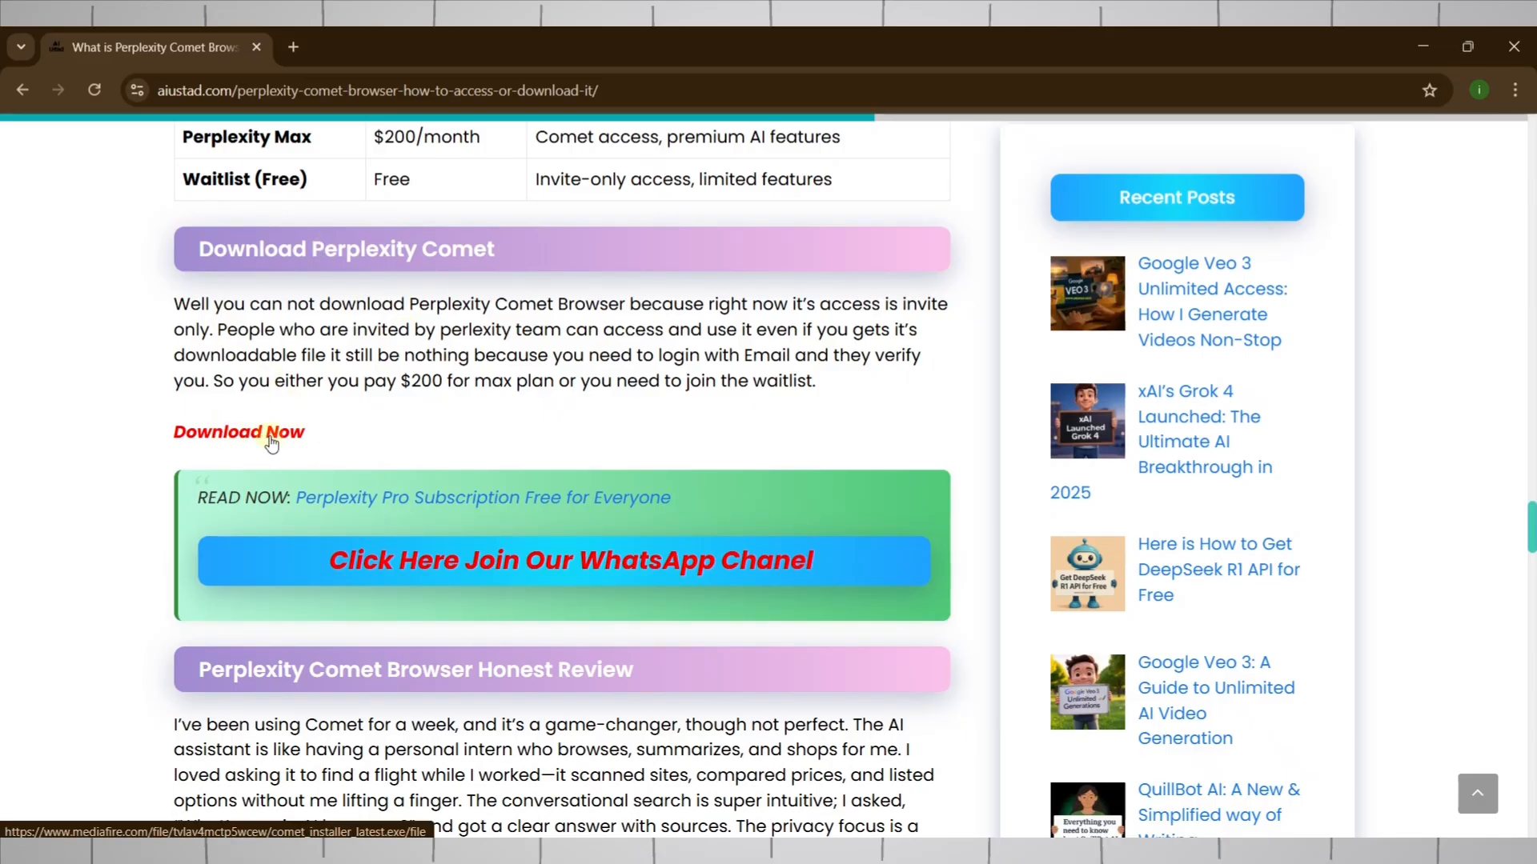
Follow the article's Download Now link and download the 13.3MB Comet installer from MediaFire.
left_click(238, 432)
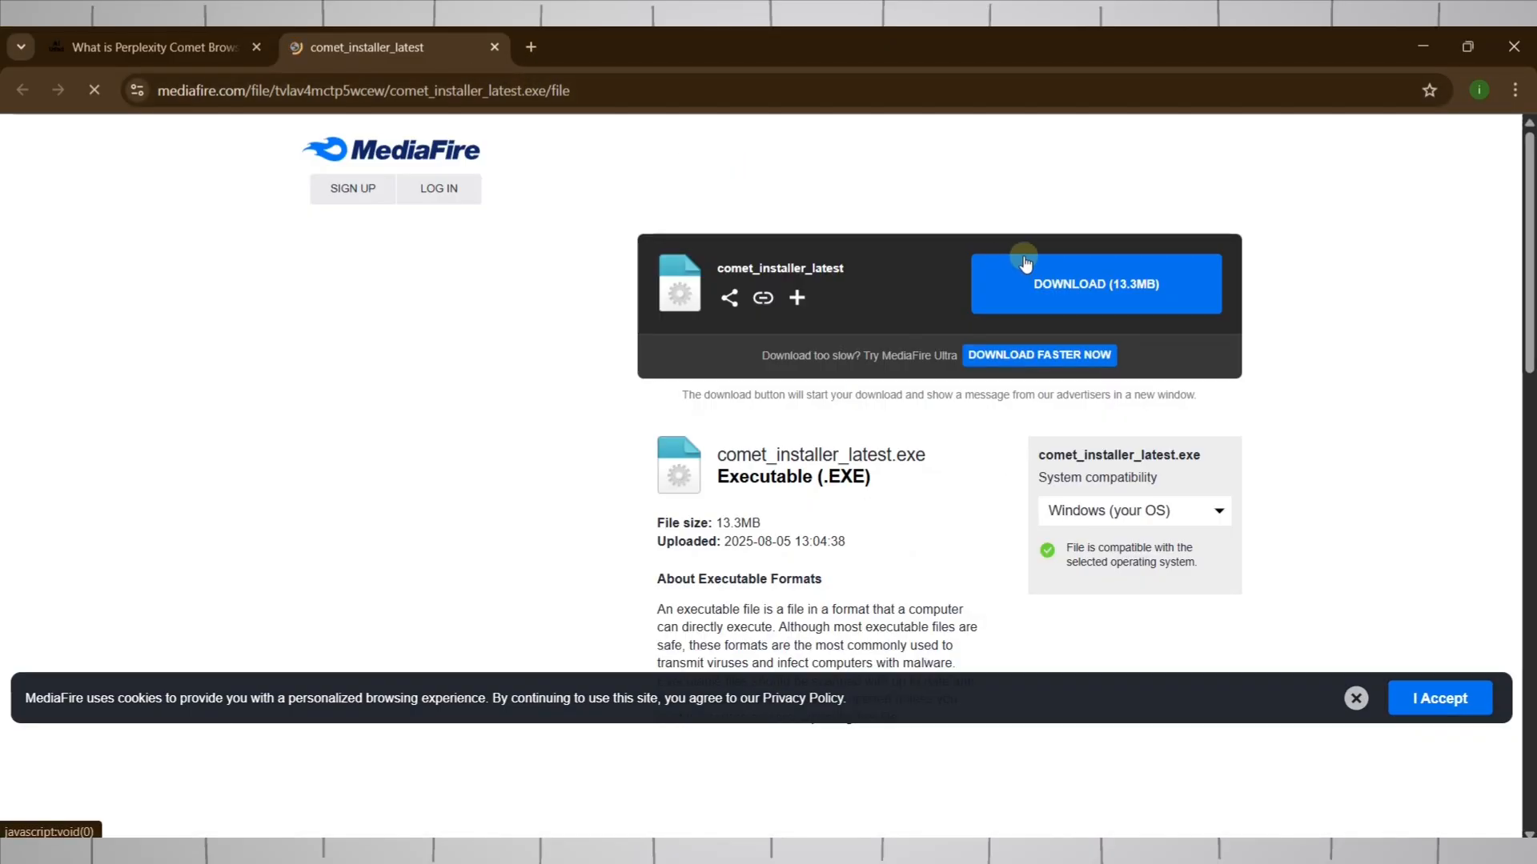
left_click(1095, 284)
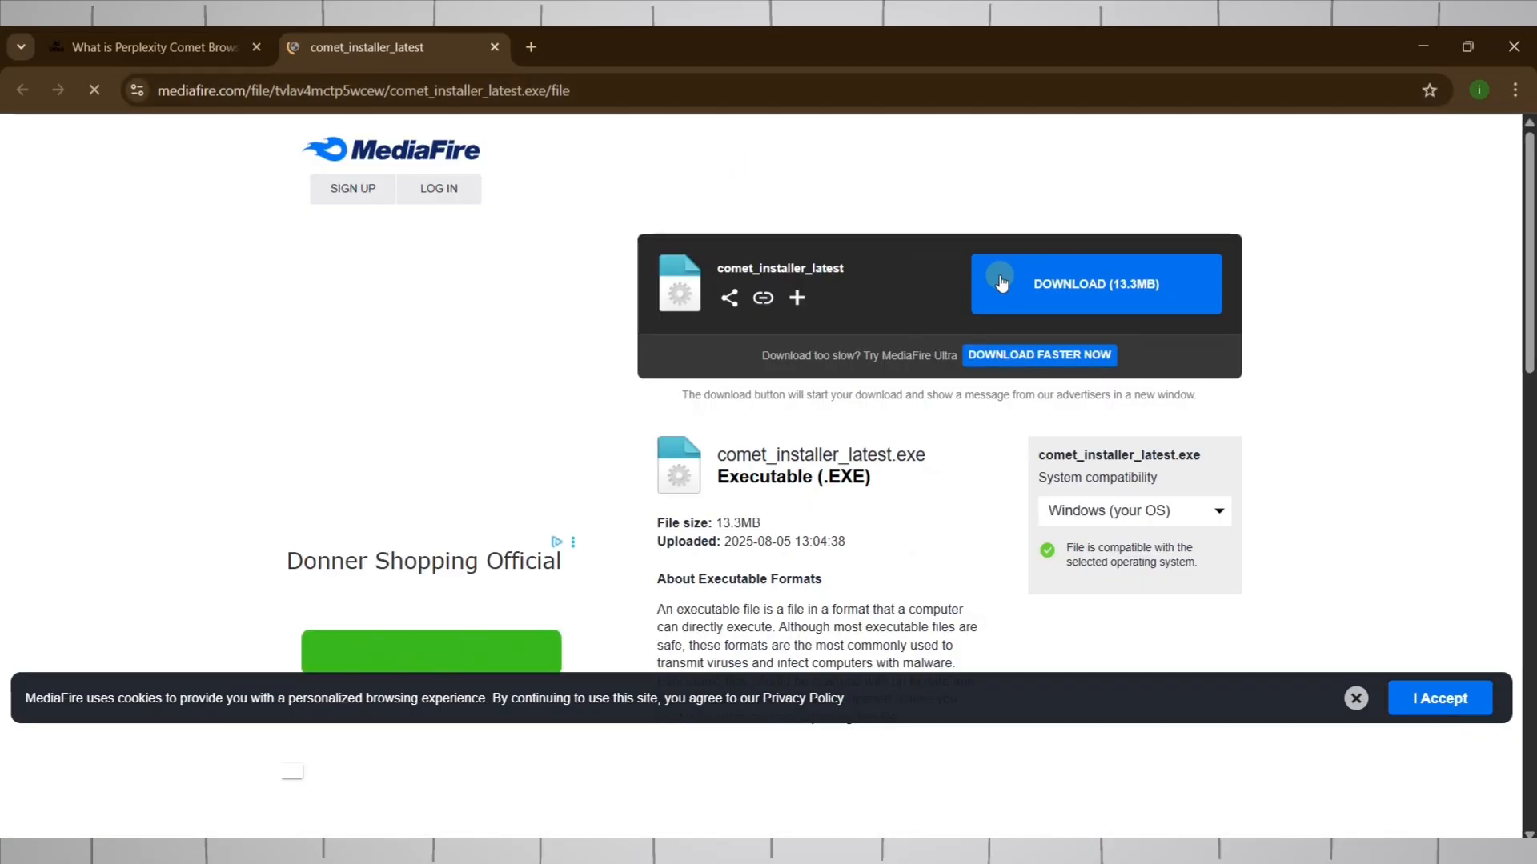
left_click(1095, 284)
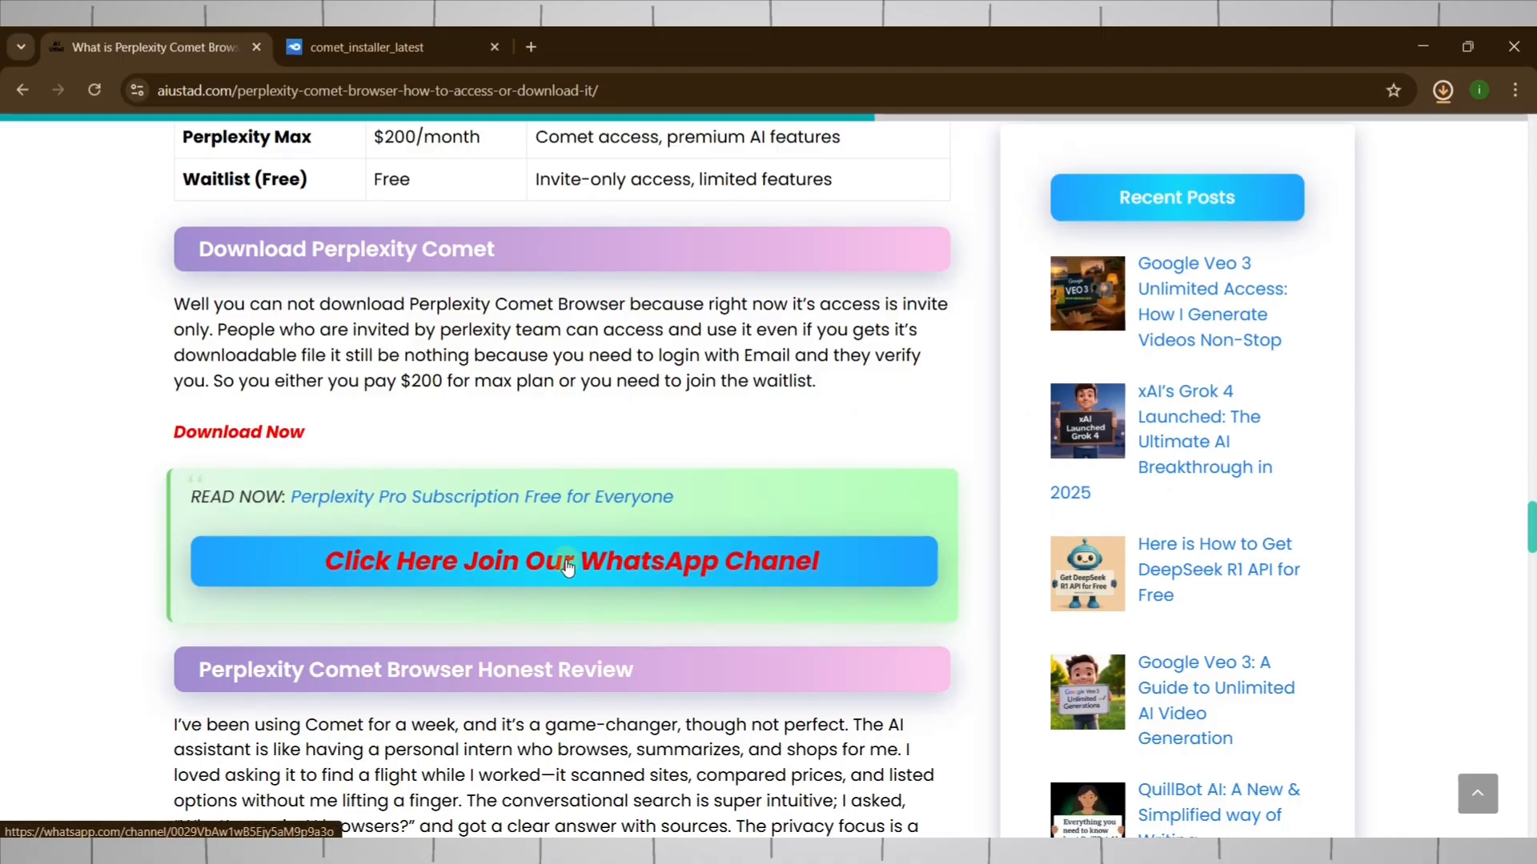
mouse_move(726, 540)
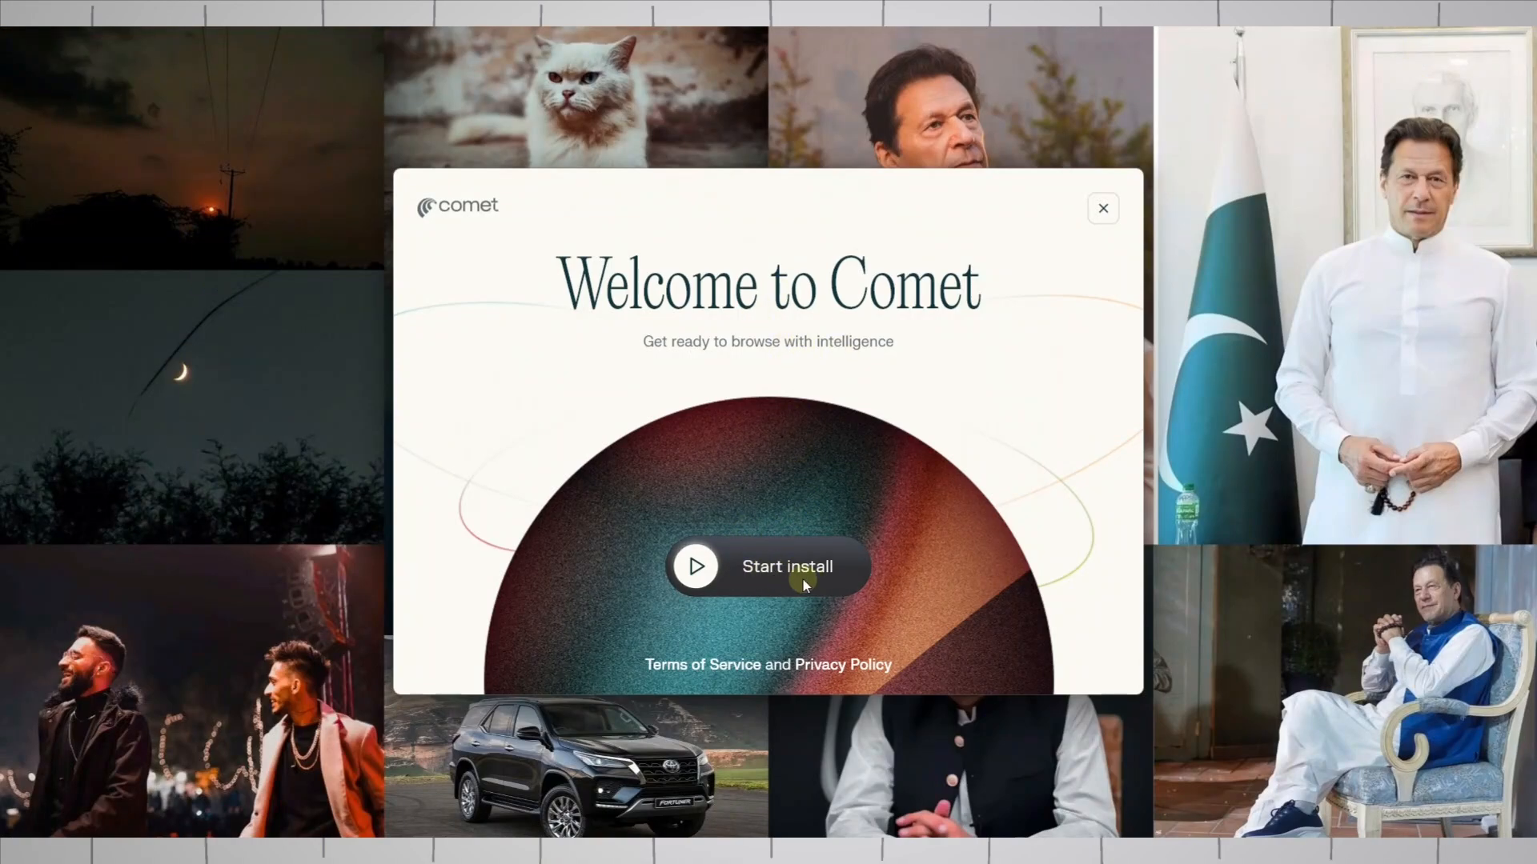
Run the Comet installer through to the Welcome to Comet screen.
left_click(787, 567)
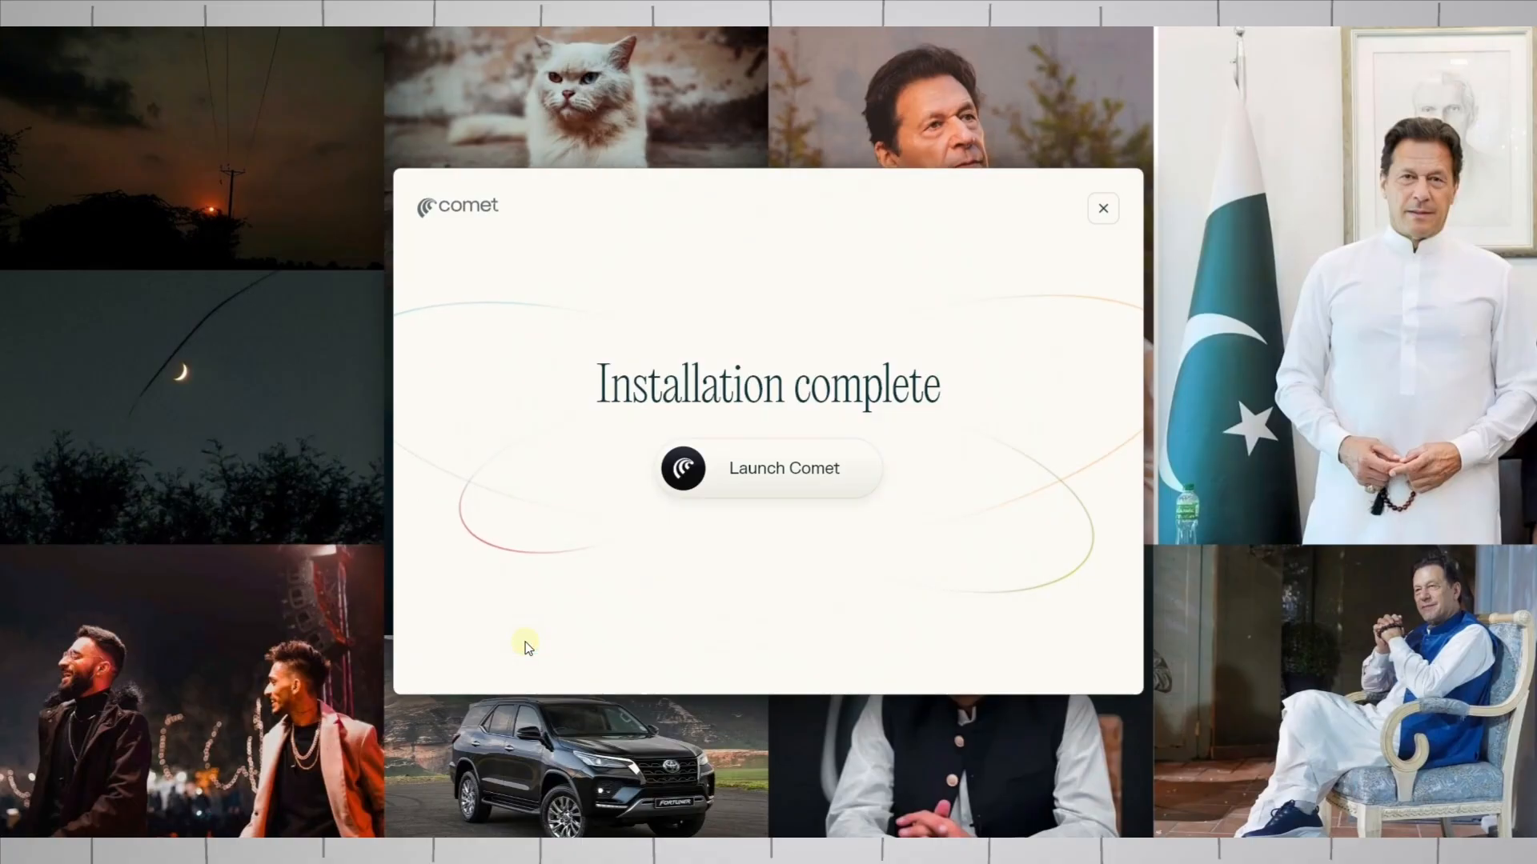
left_click(767, 468)
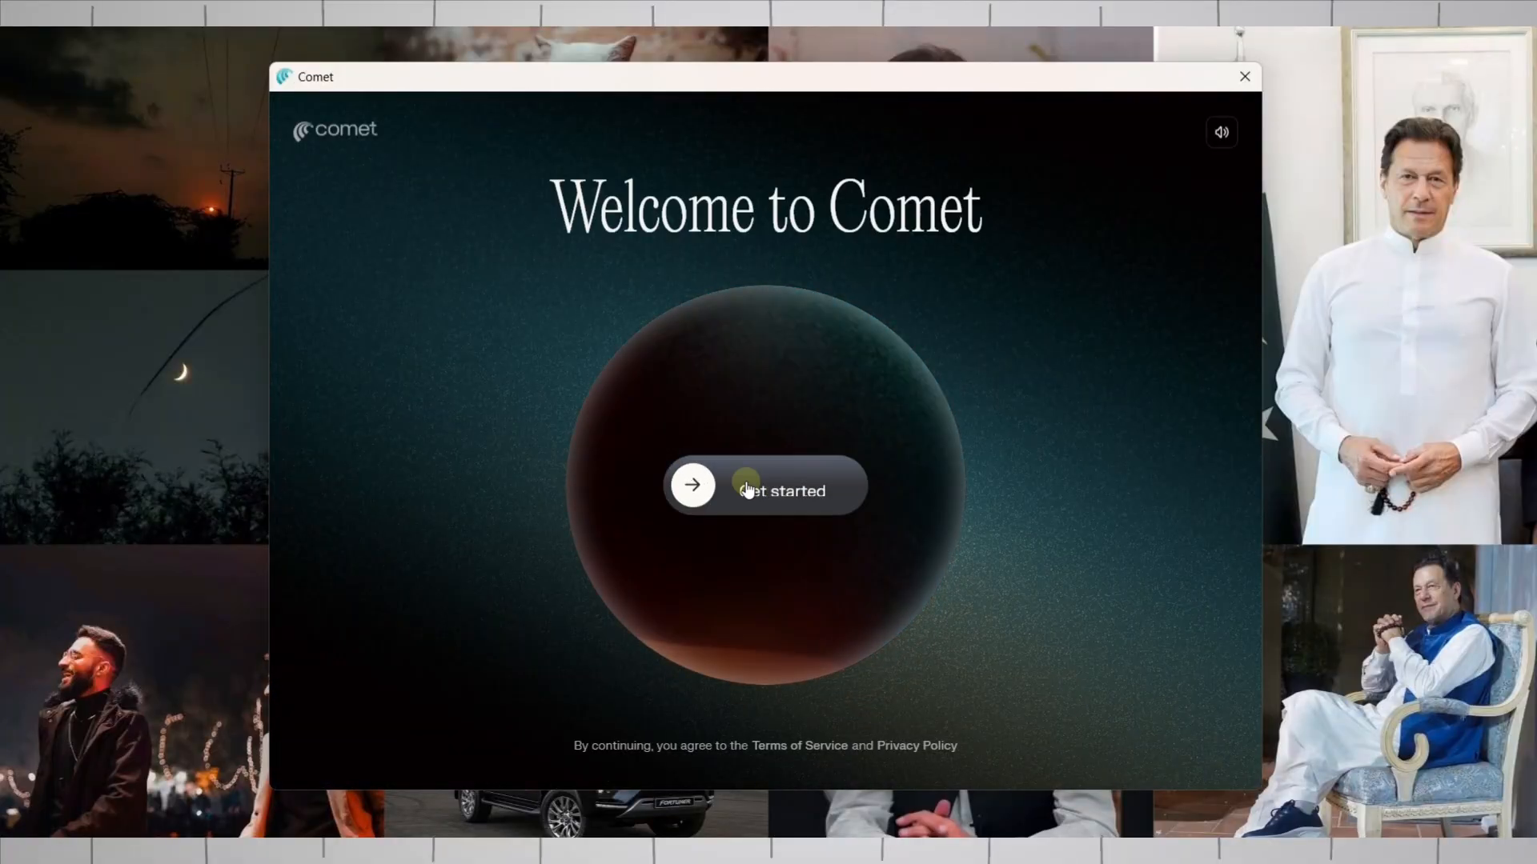
Begin onboarding, skip import, and name the profile 'AI USTAD'.
left_click(766, 489)
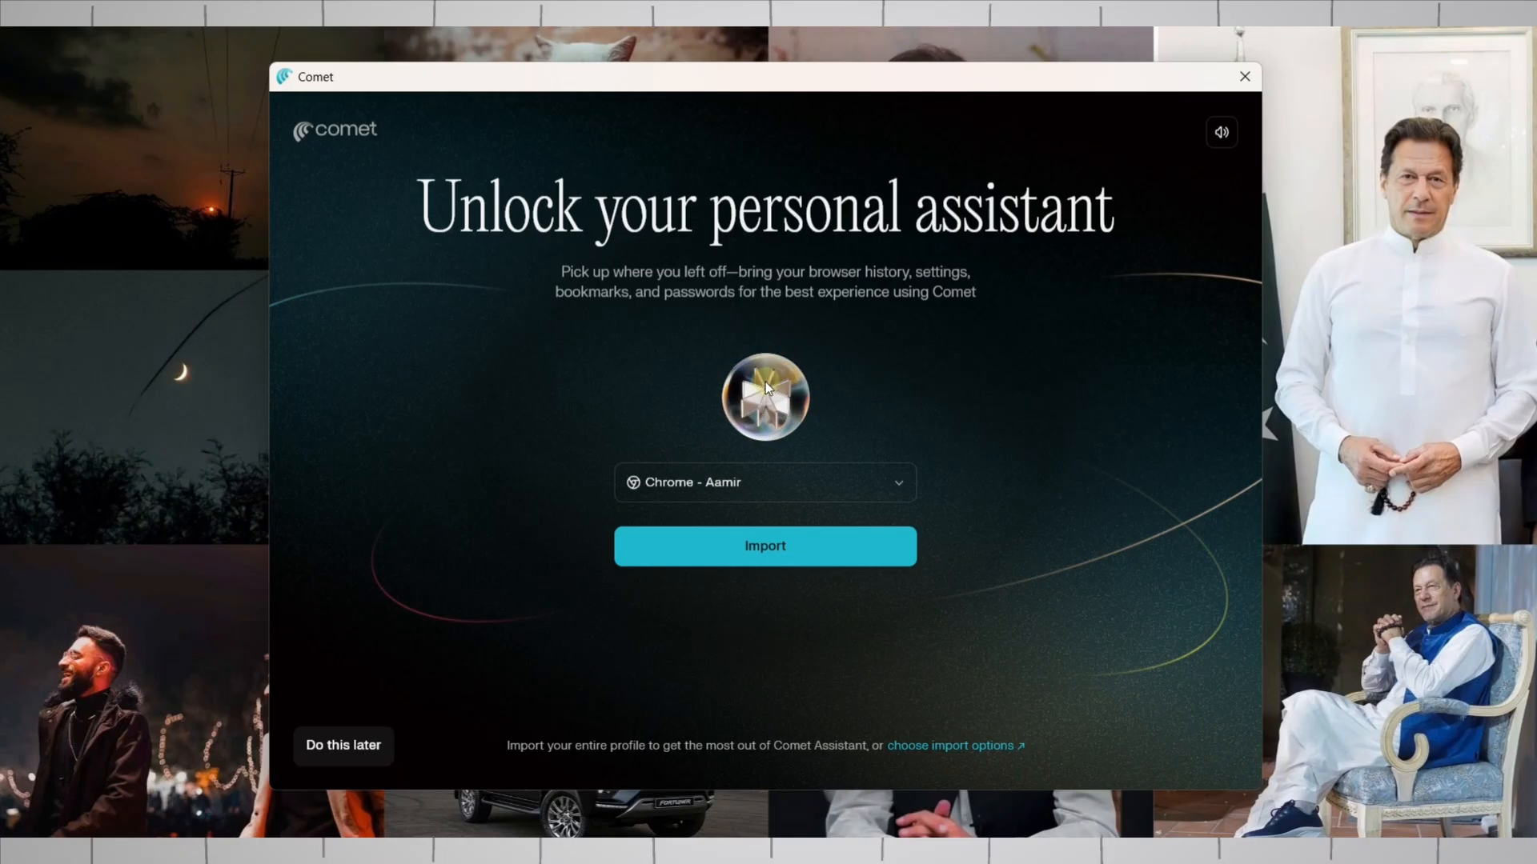
mouse_move(408, 647)
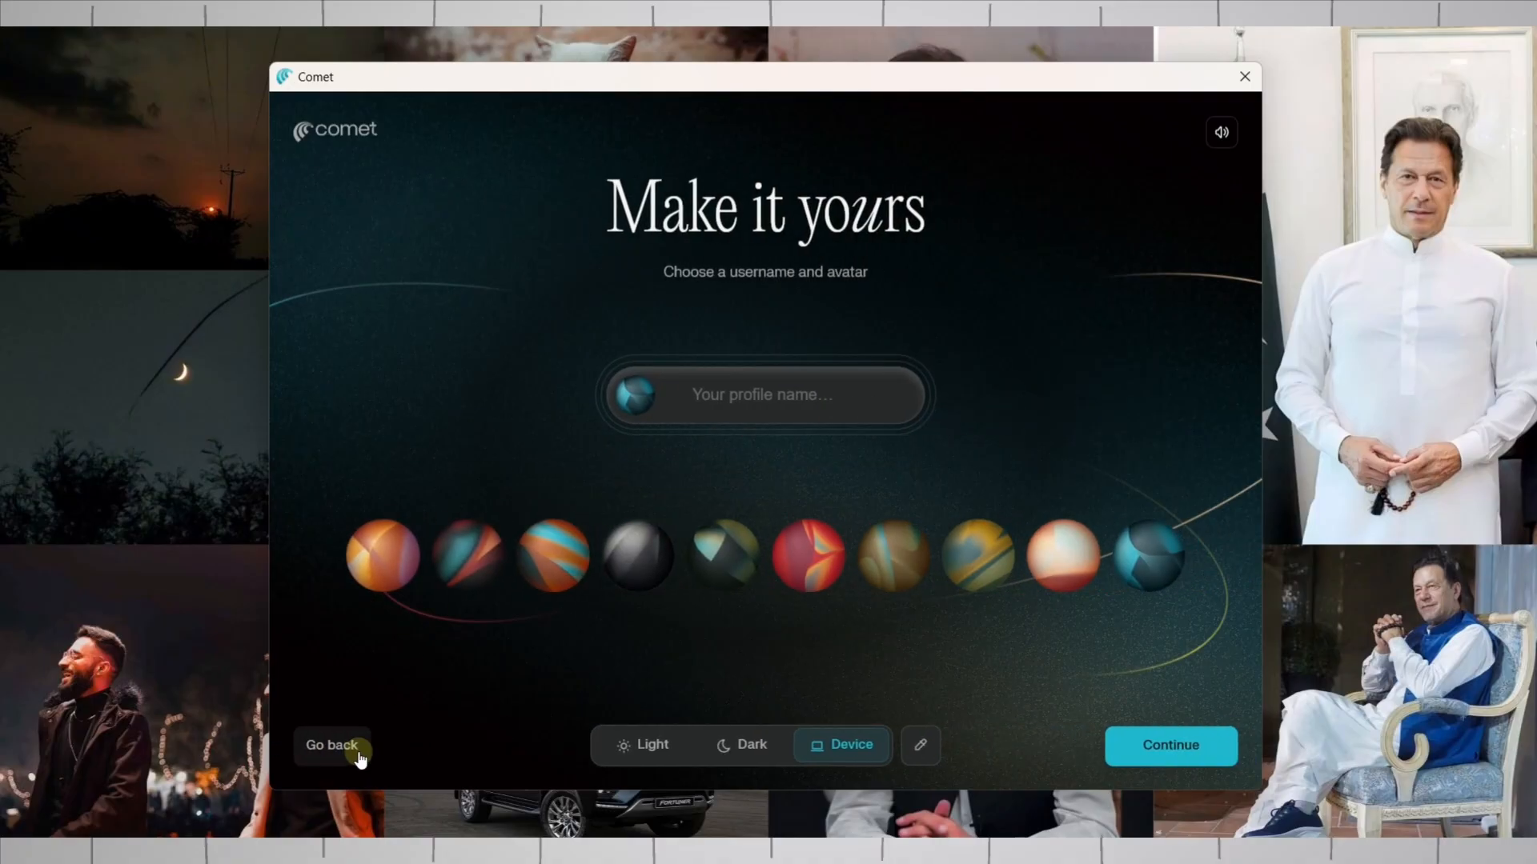
left_click(764, 394)
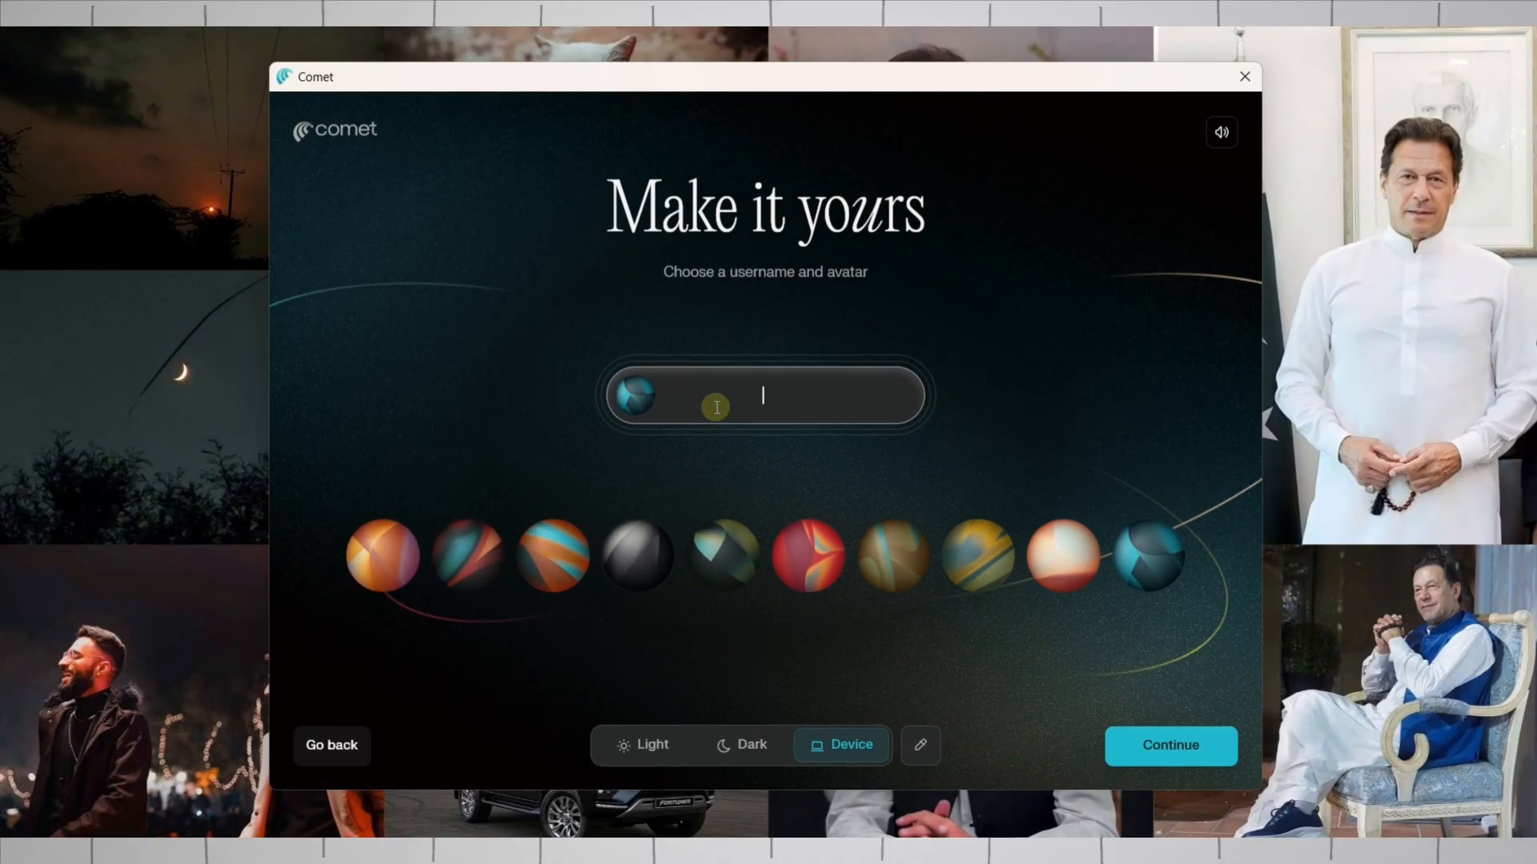
type("AI USTAD")
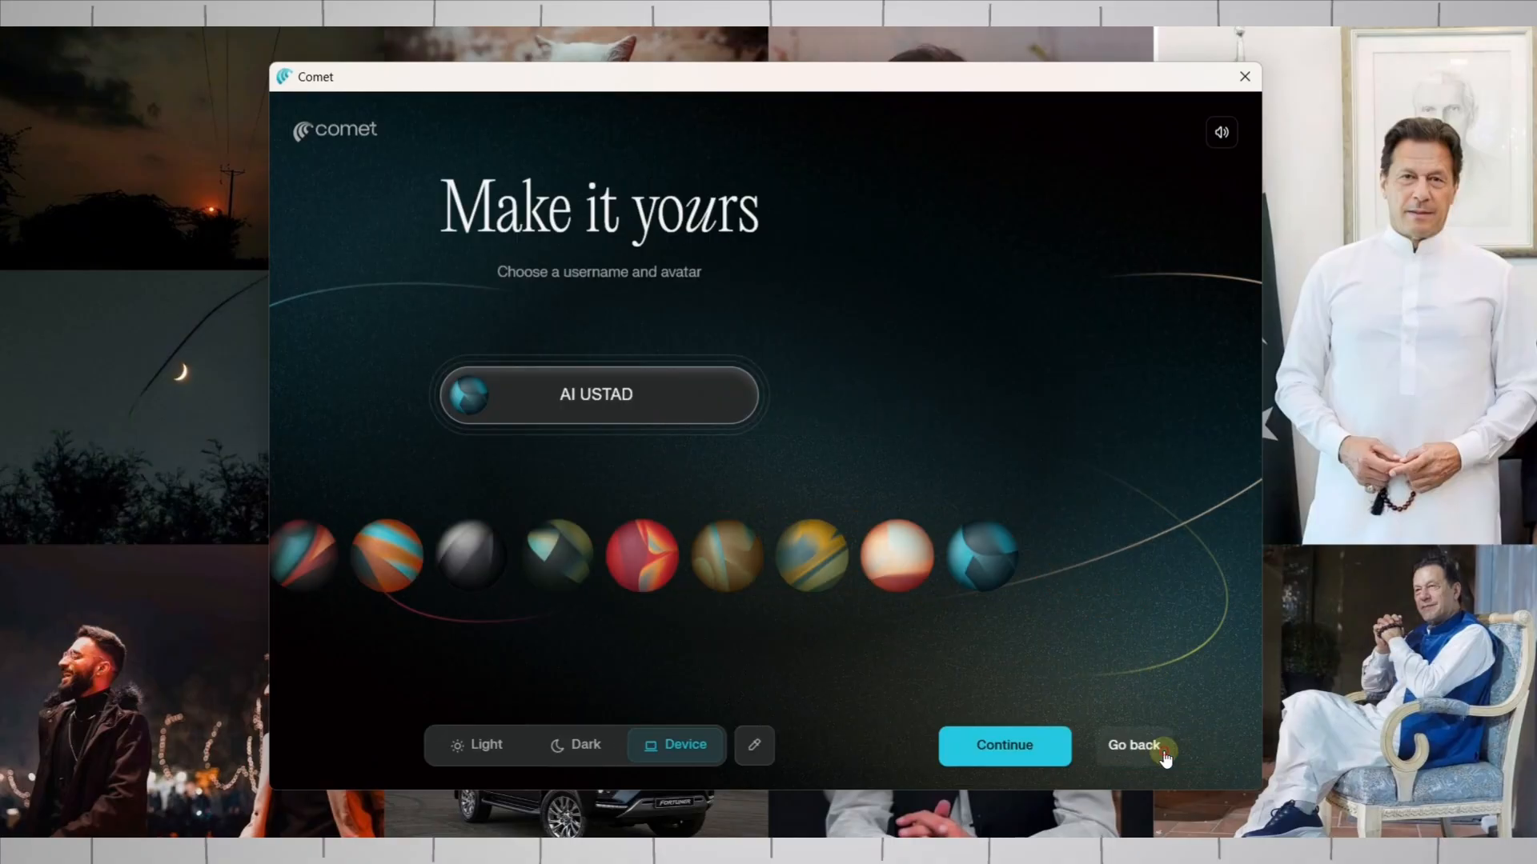
left_click(1003, 745)
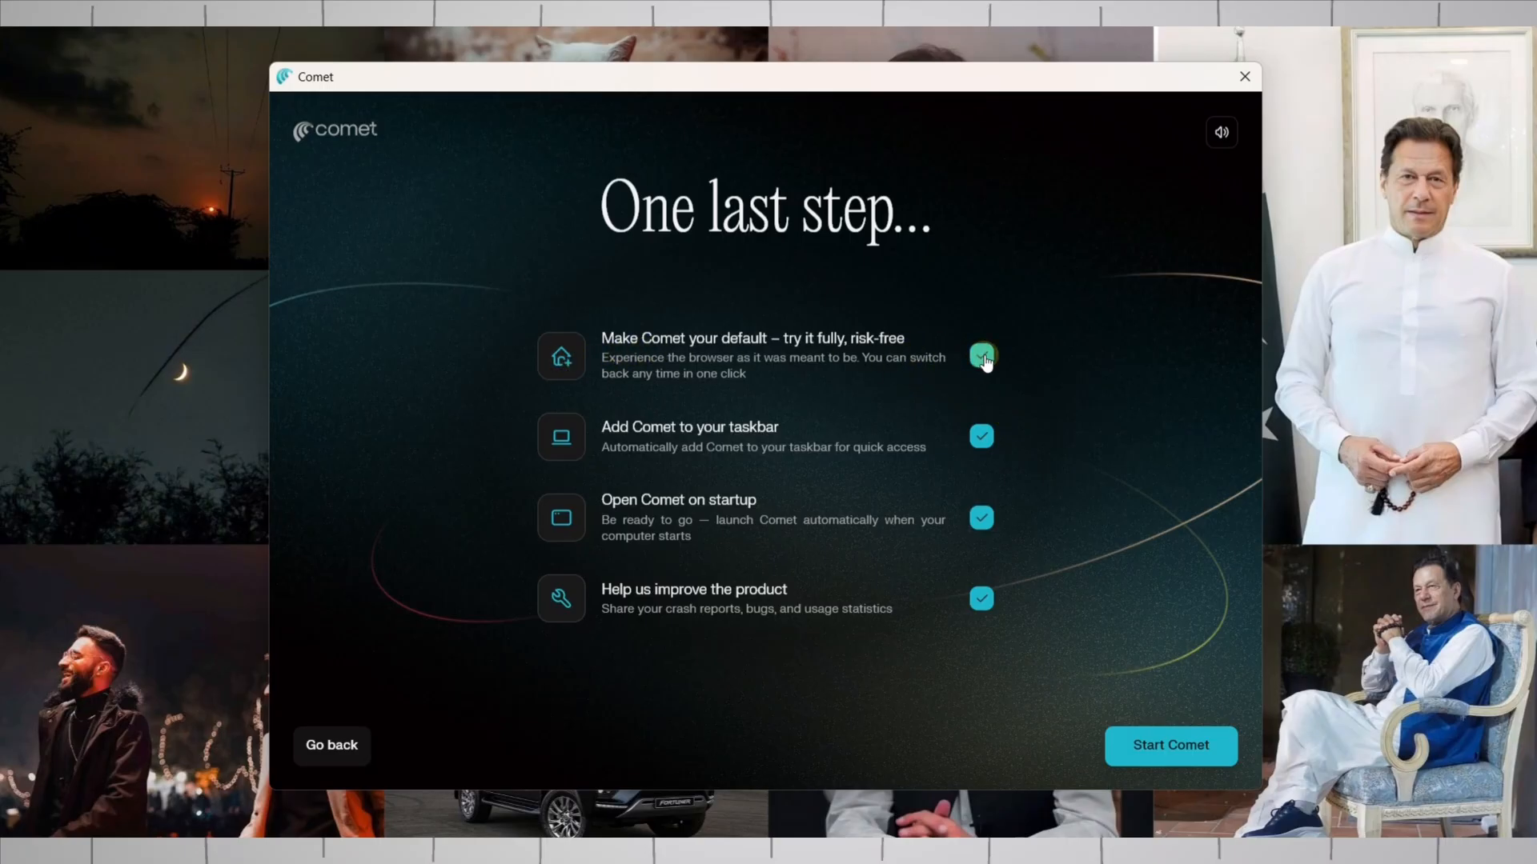
Turn off 'Make Comet your default' and 'Help us improve the product', then start Comet.
left_click(982, 355)
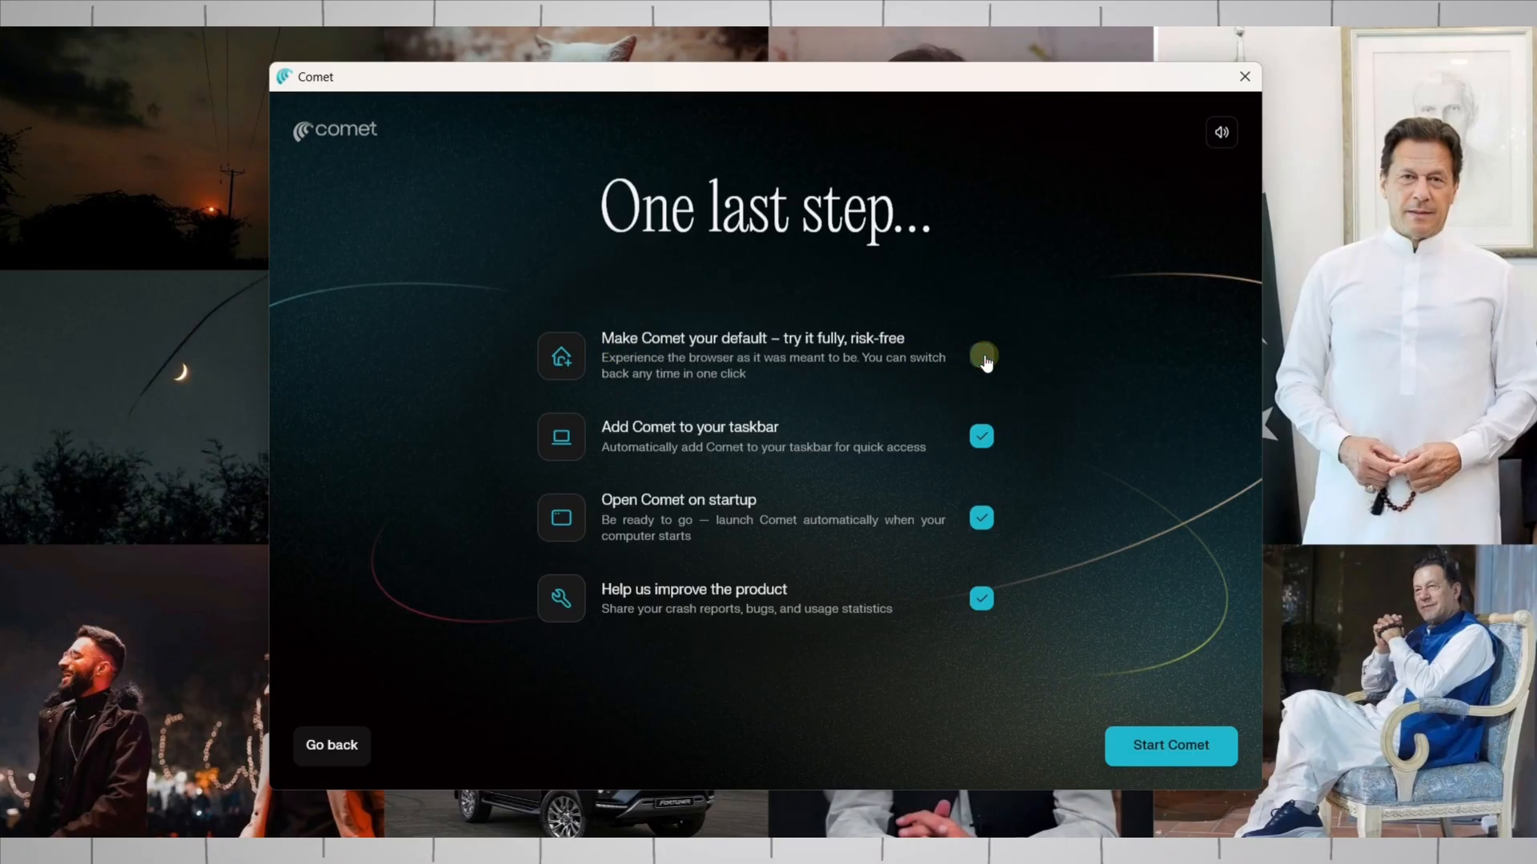
left_click(981, 355)
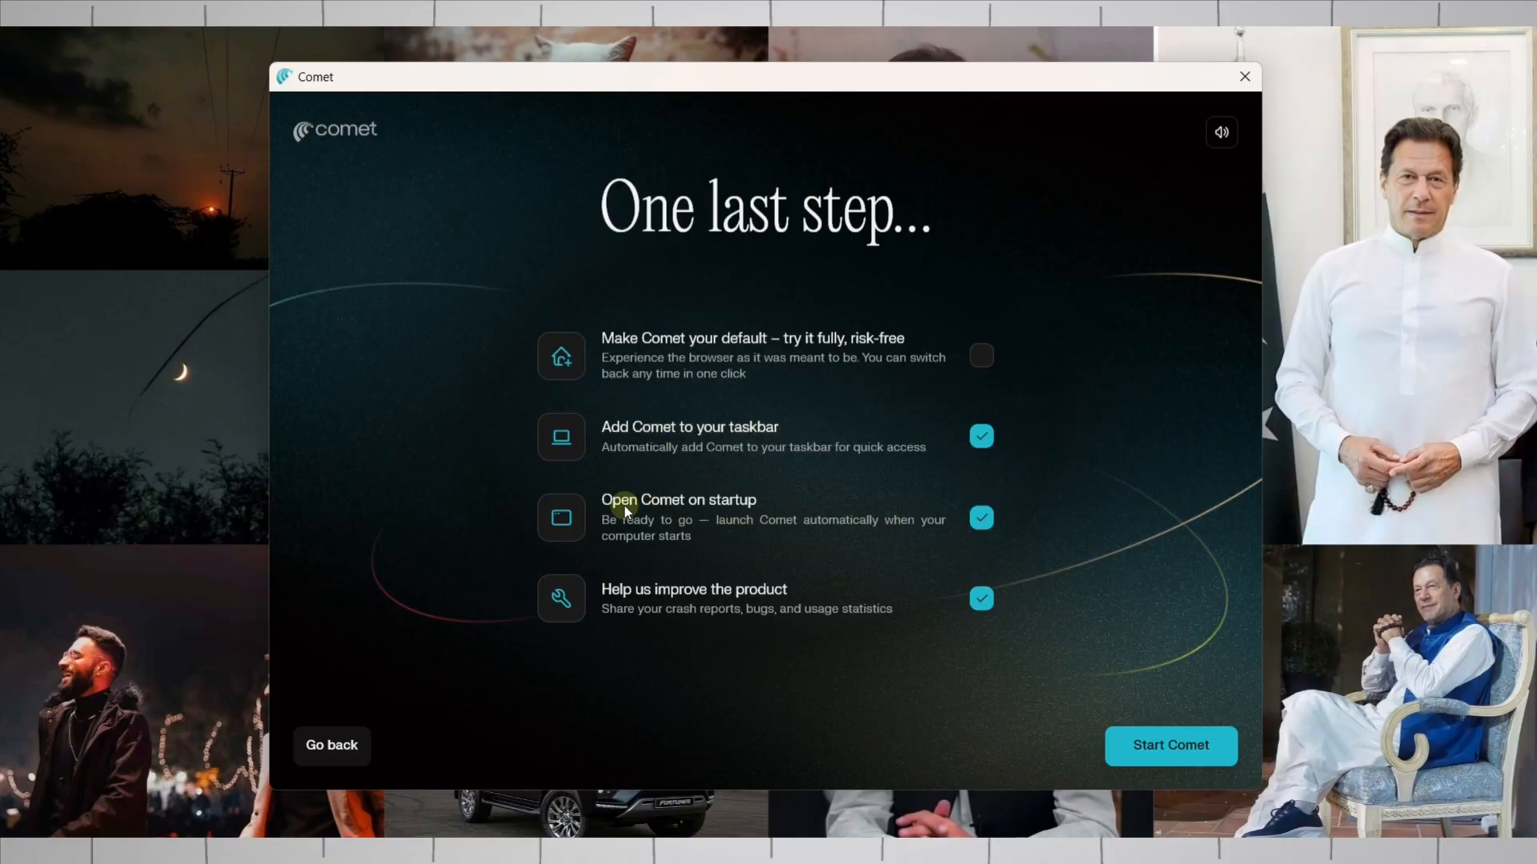
mouse_move(723, 508)
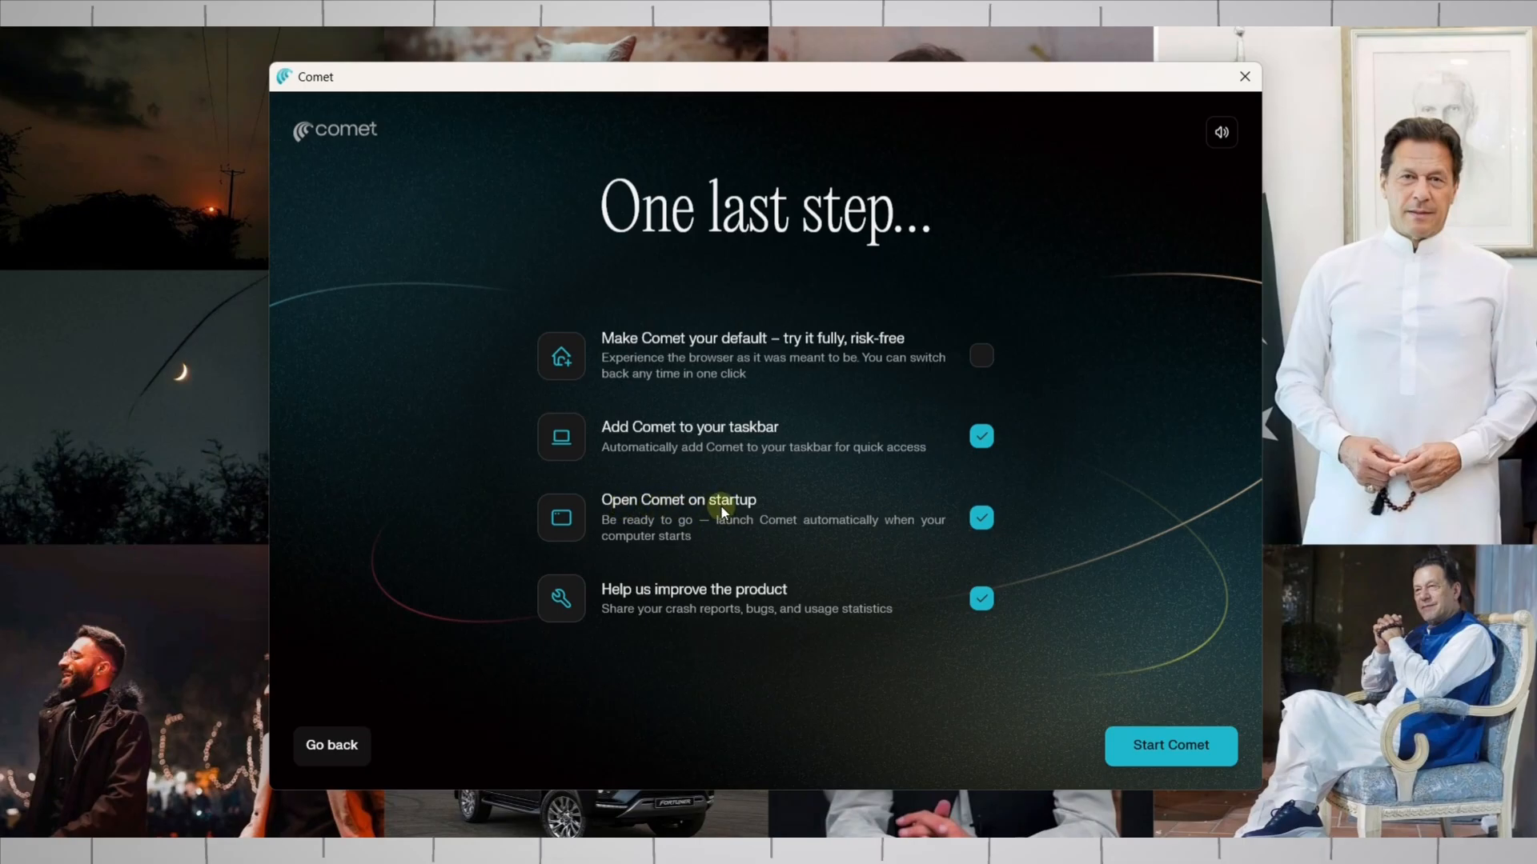
mouse_move(701, 628)
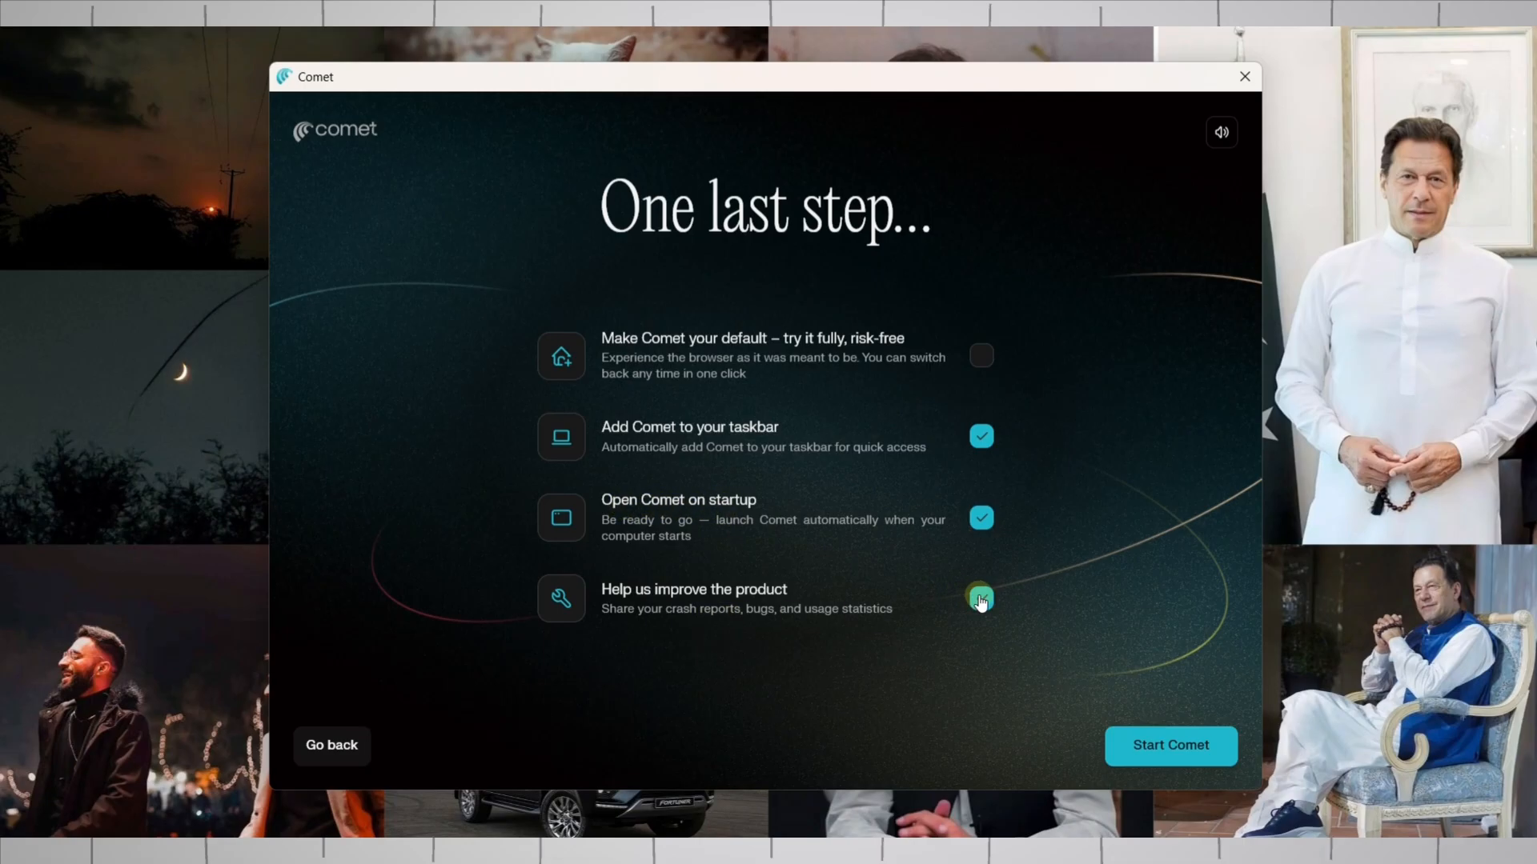
left_click(981, 598)
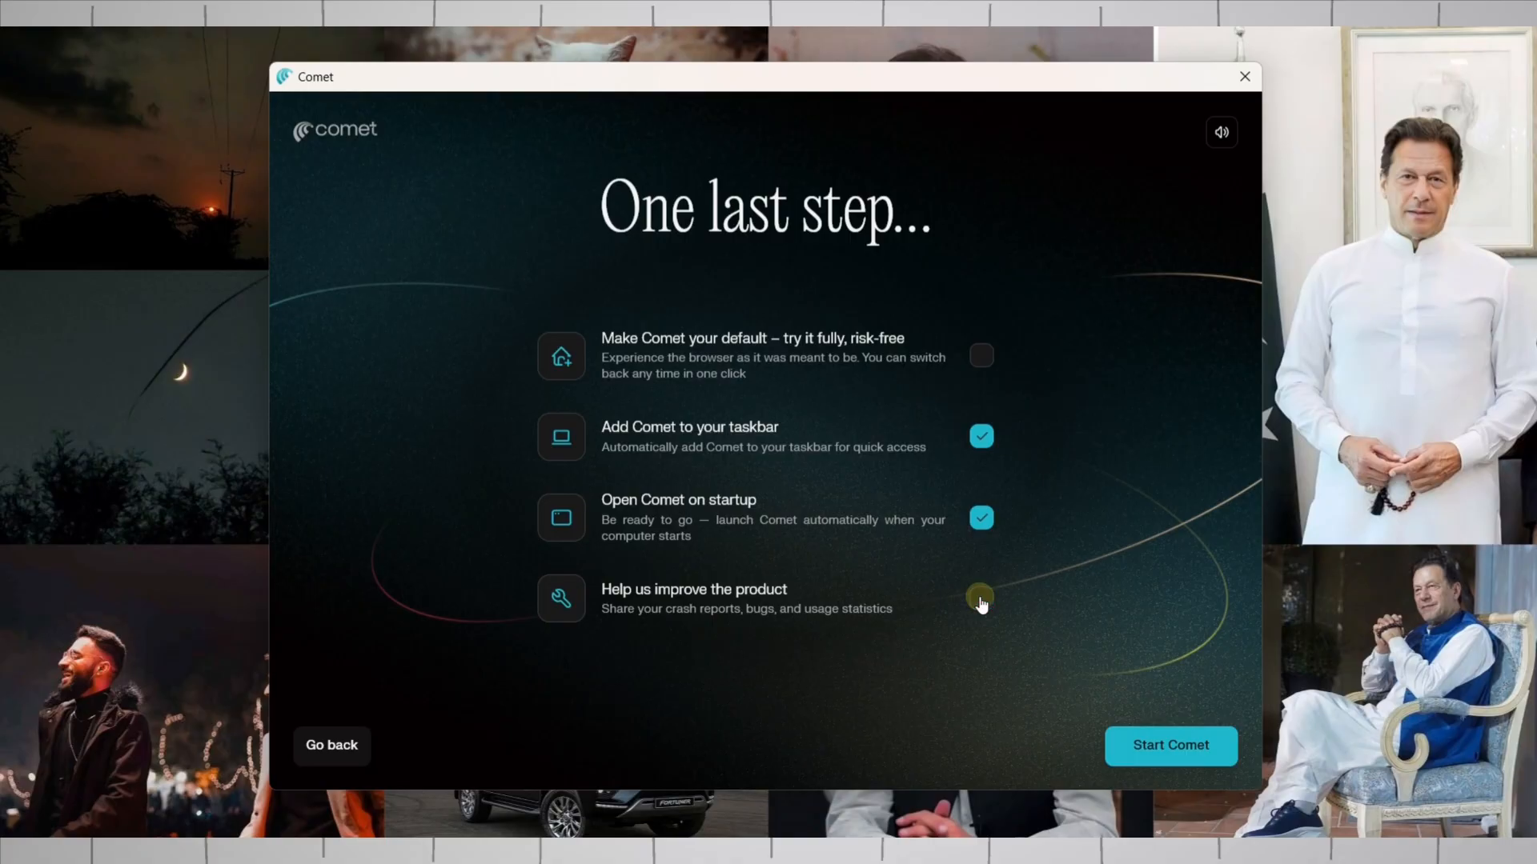
left_click(980, 599)
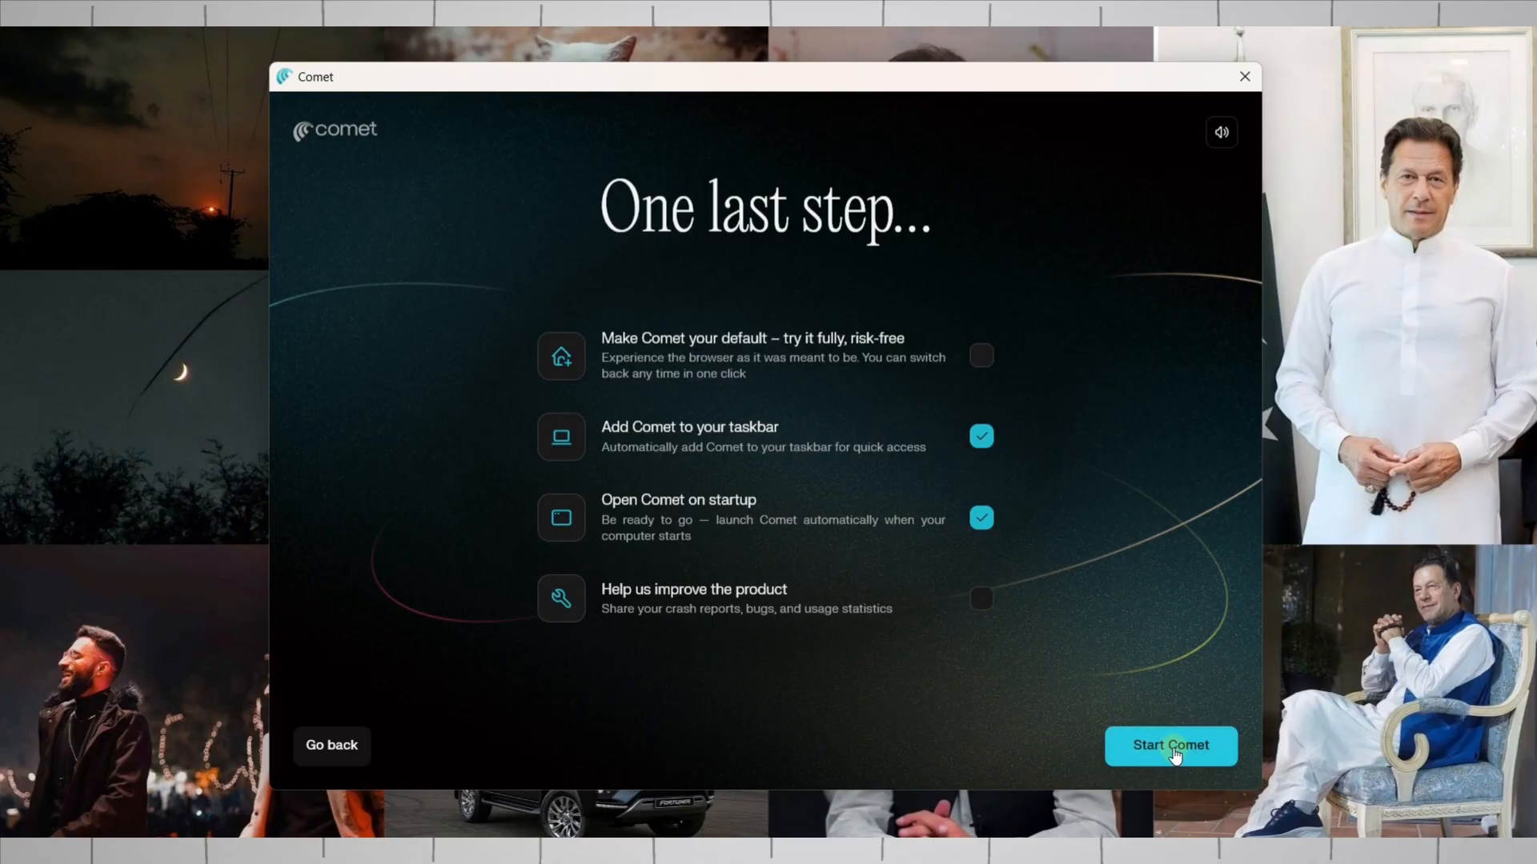
left_click(1170, 746)
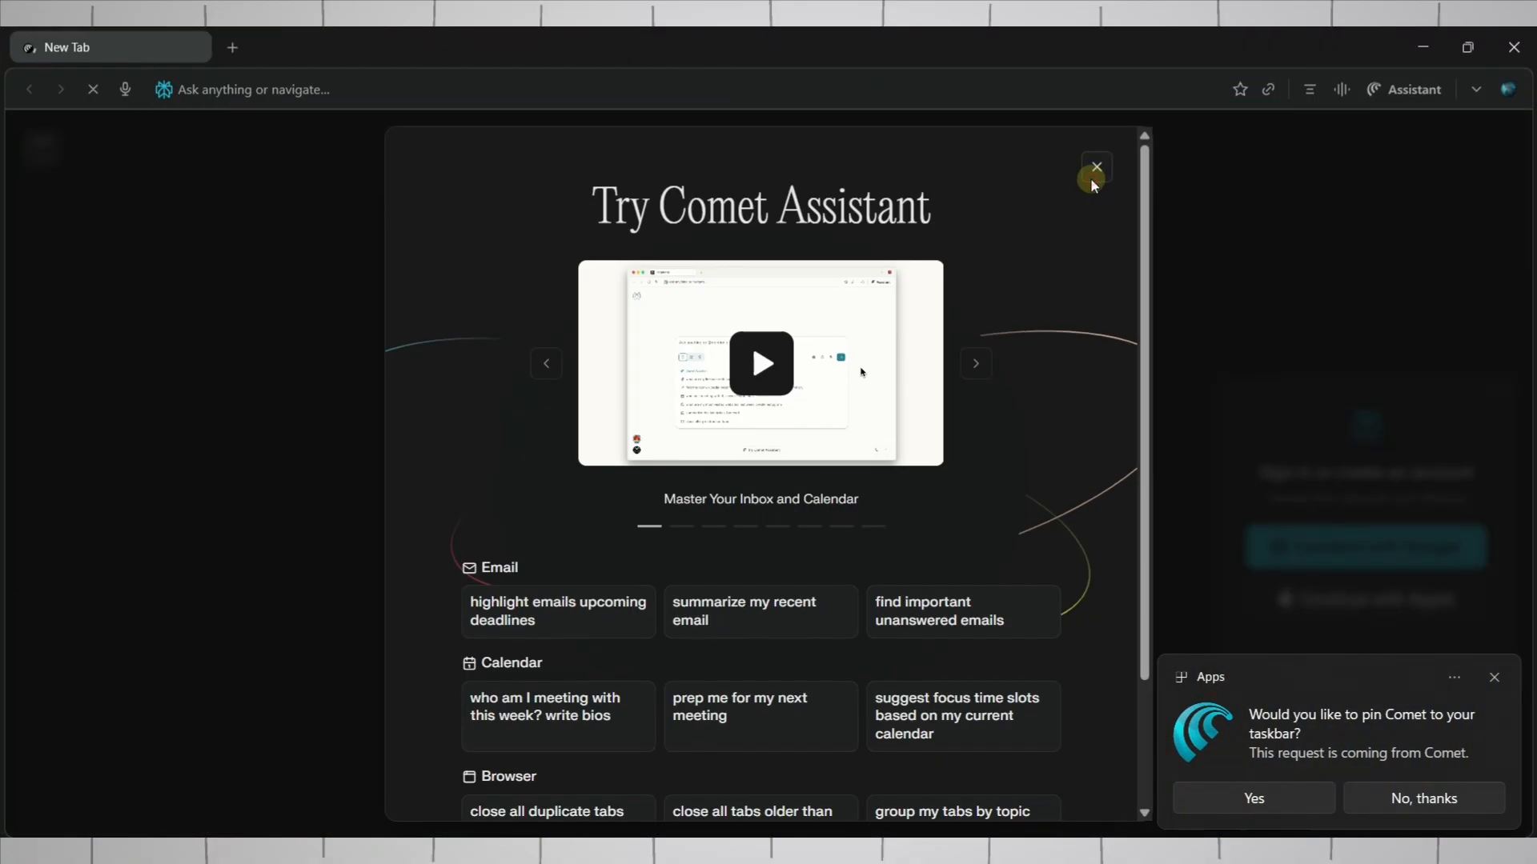
left_click(1094, 166)
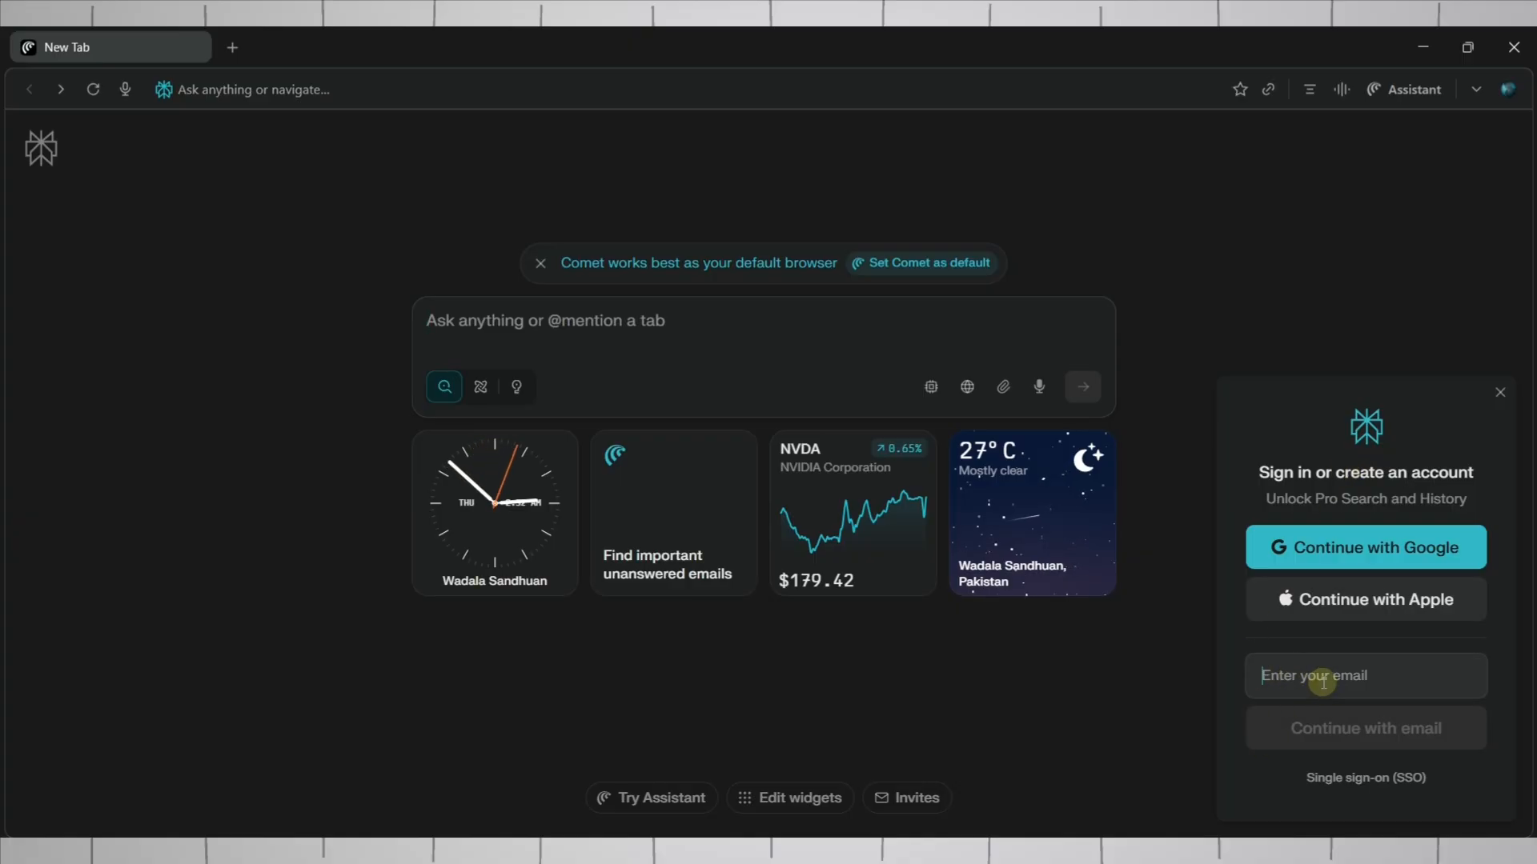
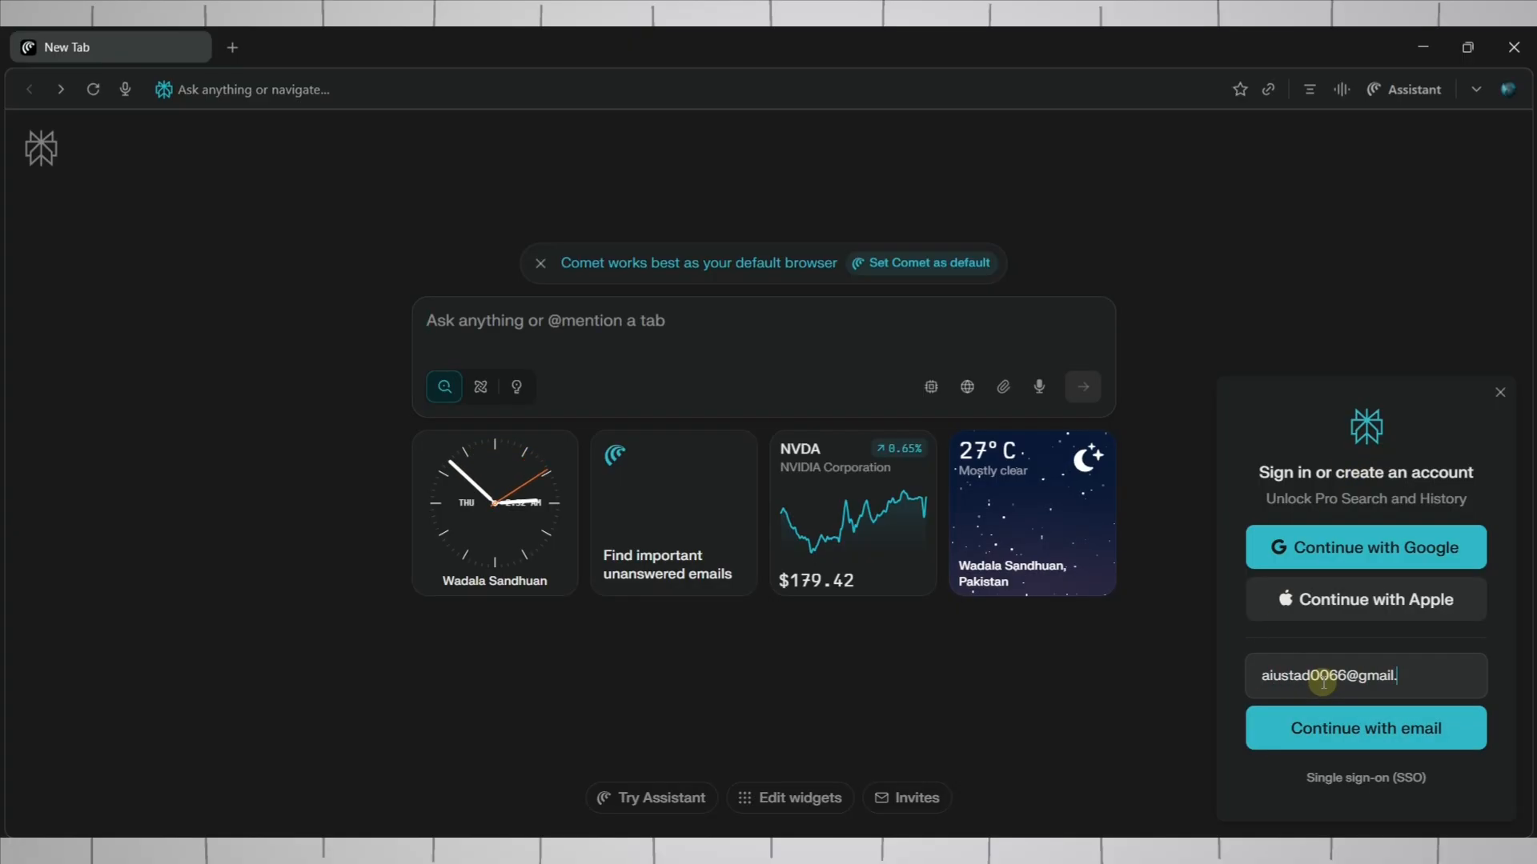
left_click(1364, 728)
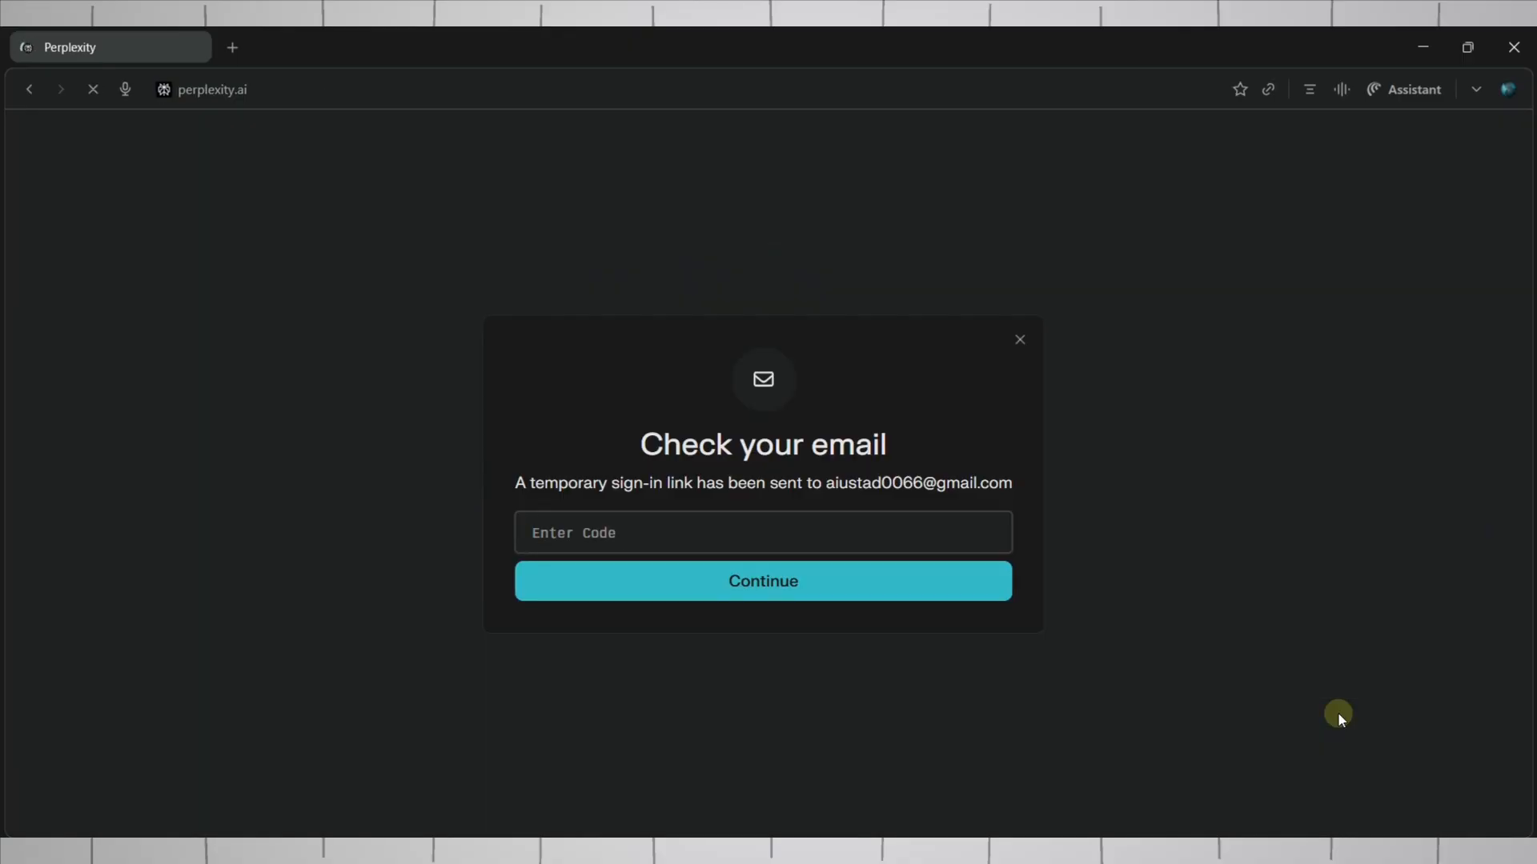
left_click(1018, 339)
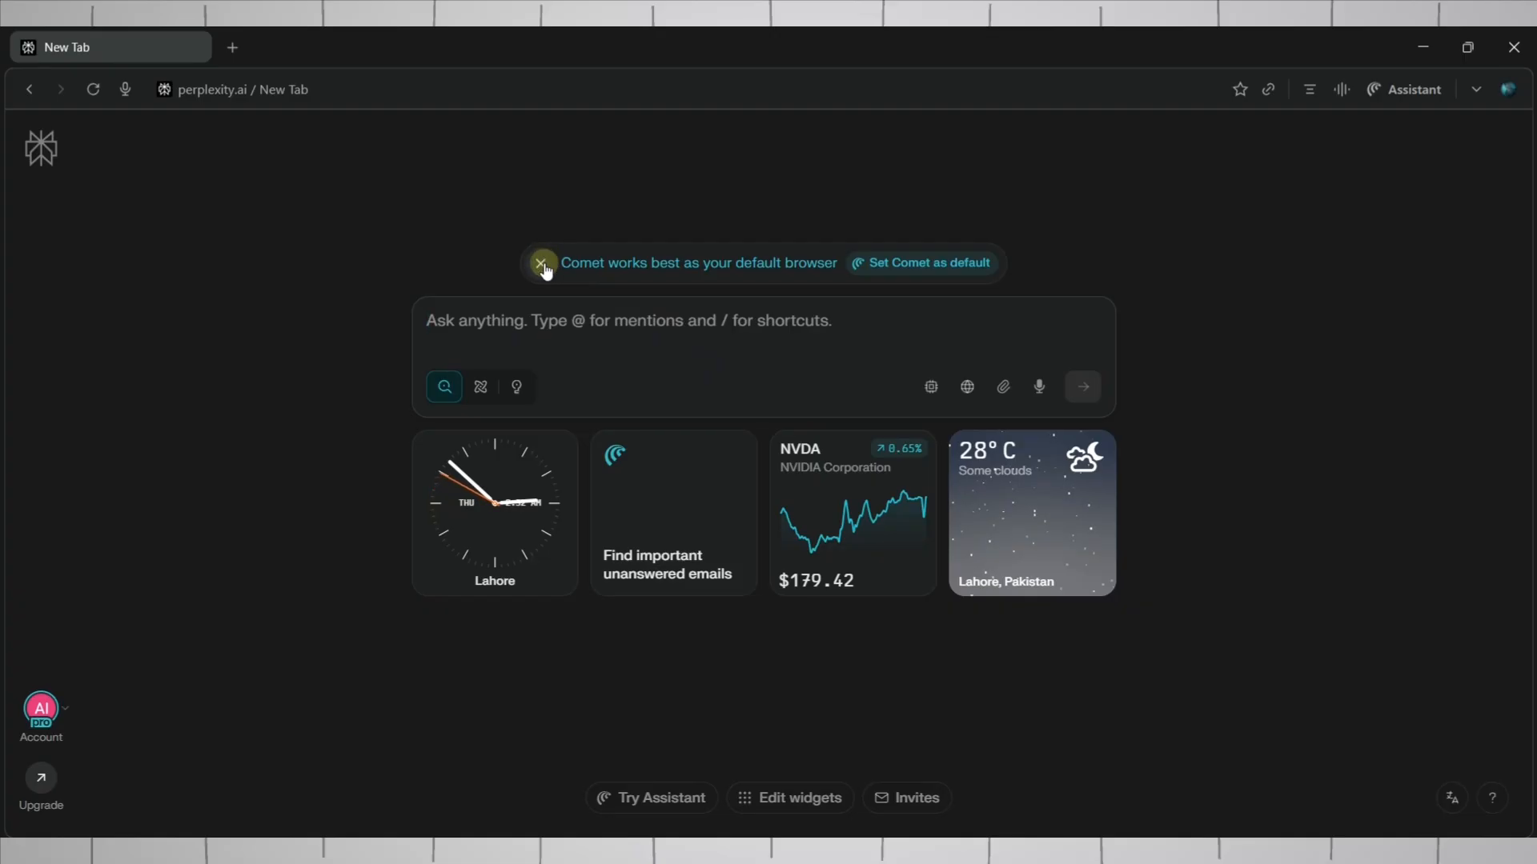
Dismiss the default-browser banner, go to the Perplexity home page, and add a new tab.
left_click(541, 264)
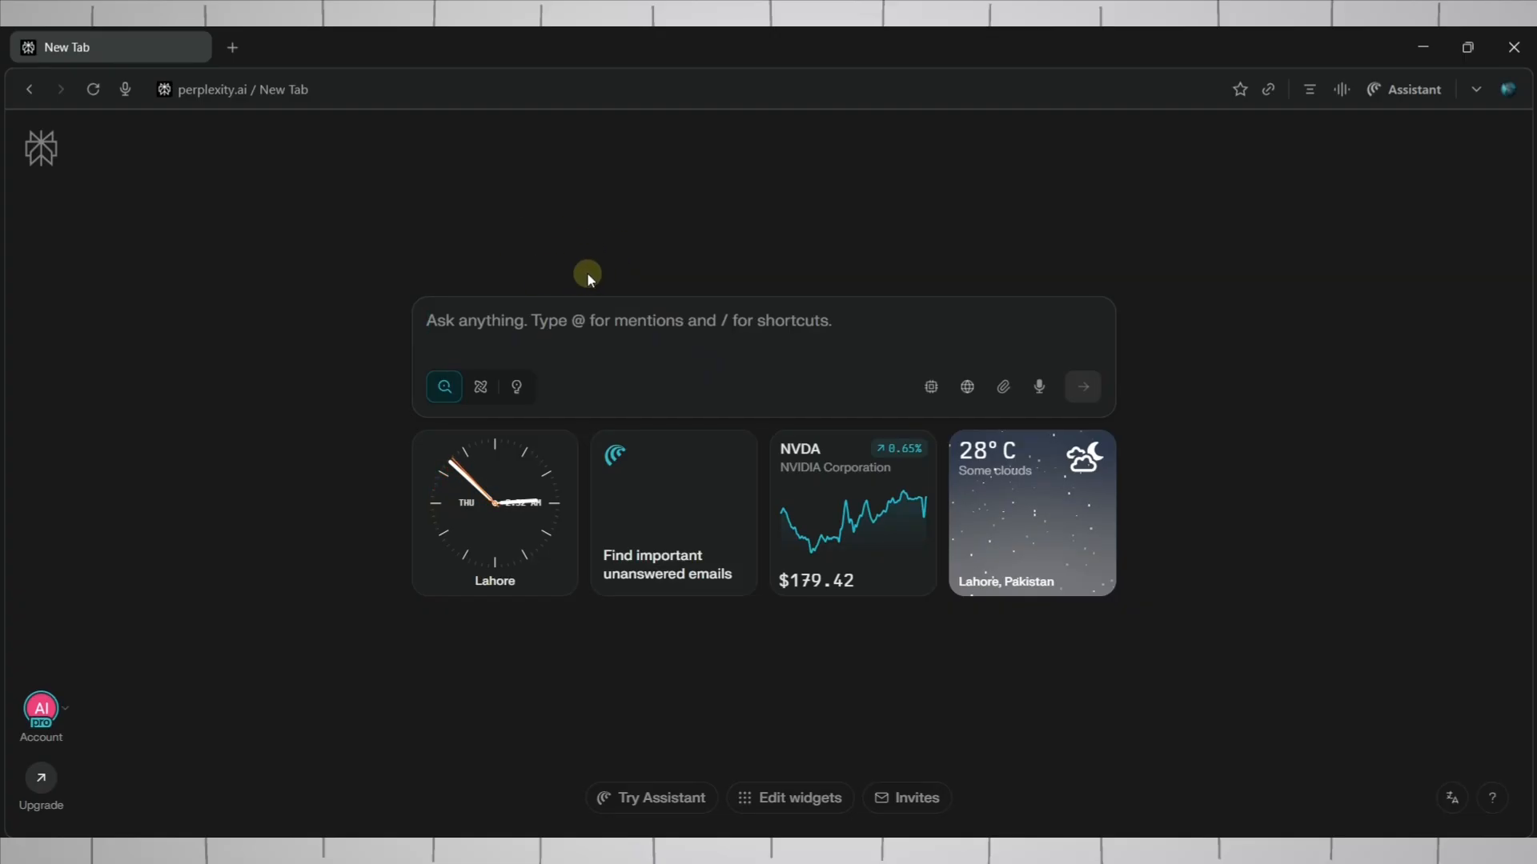
left_click(41, 149)
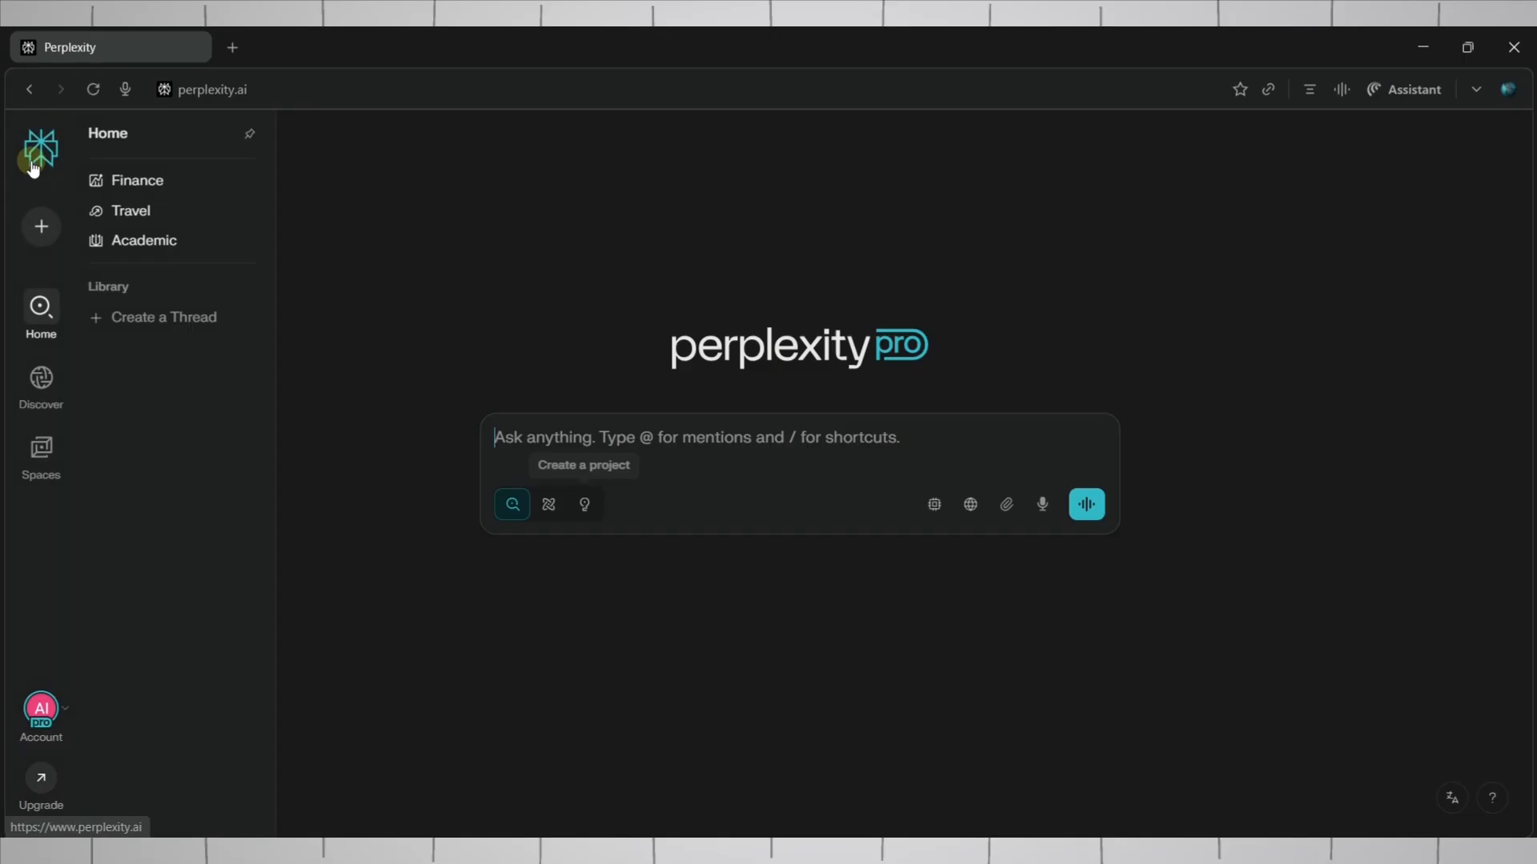
left_click(41, 149)
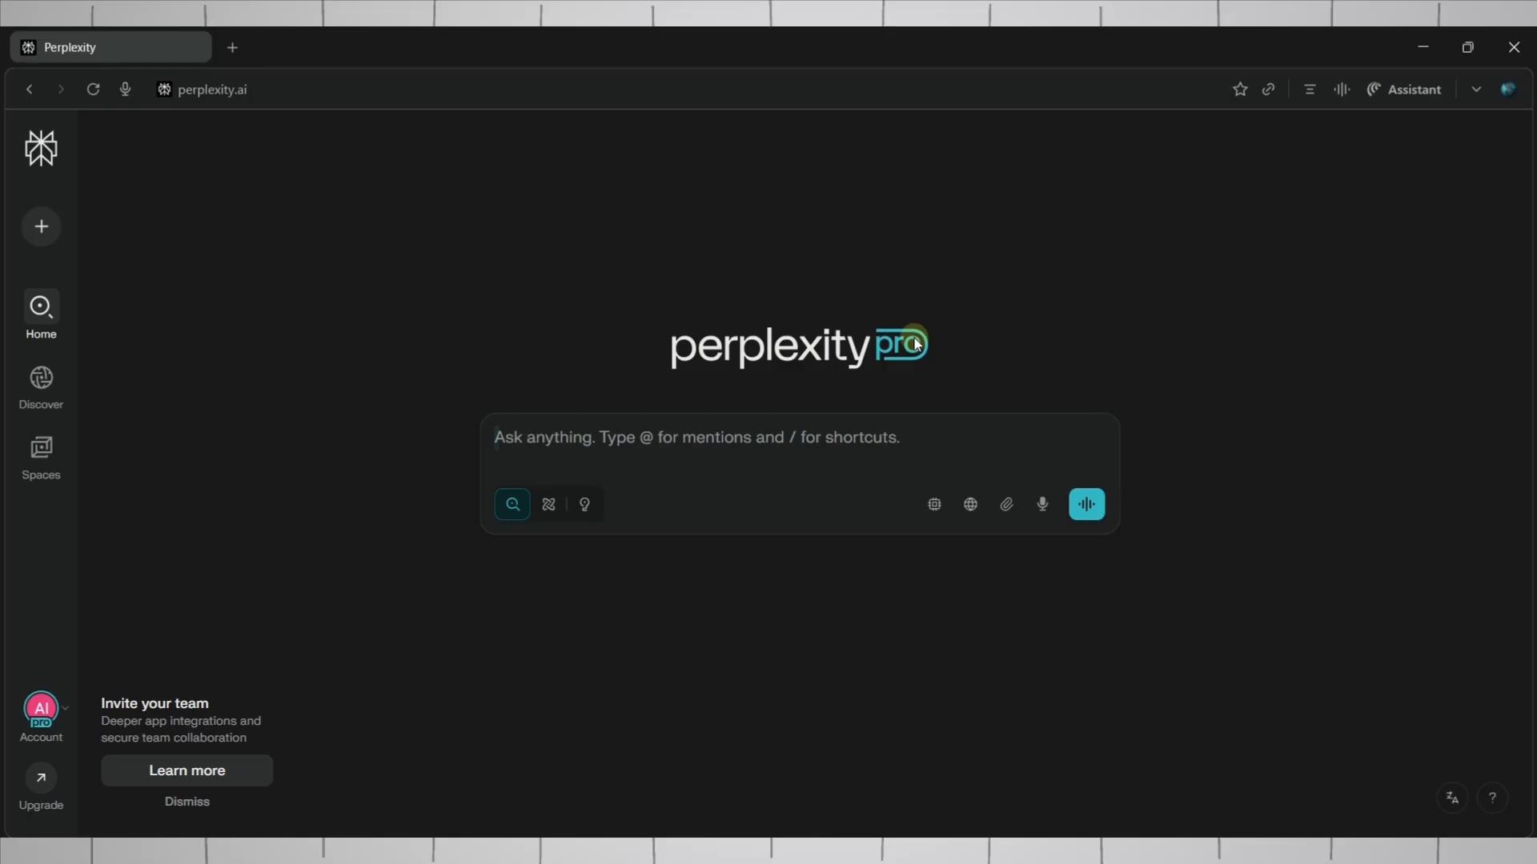
left_click(232, 47)
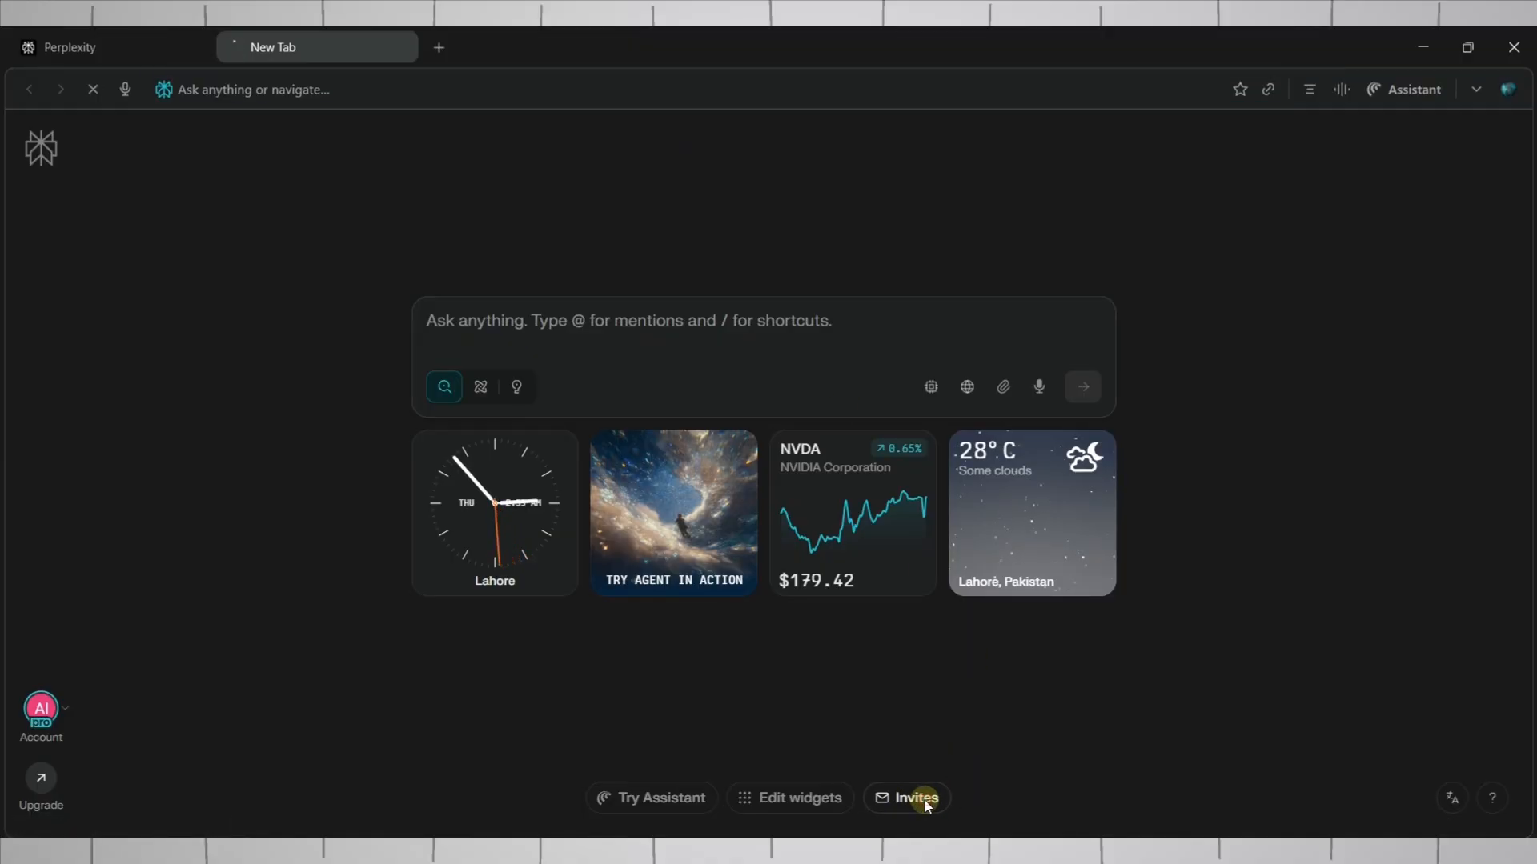
From the Invites page, generate a Comet invitation and copy its link.
left_click(914, 798)
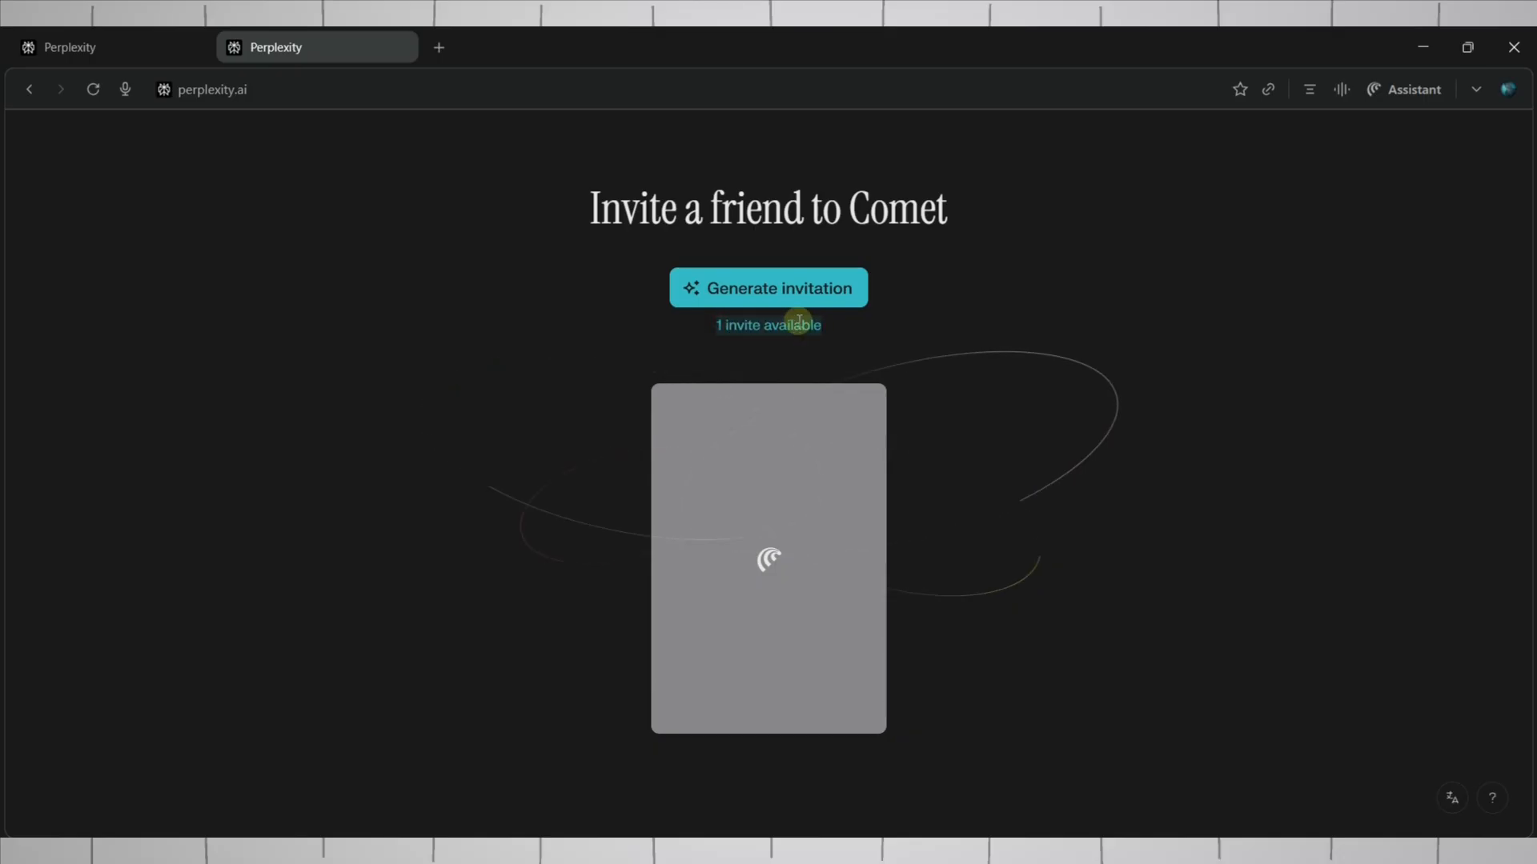
left_click(768, 287)
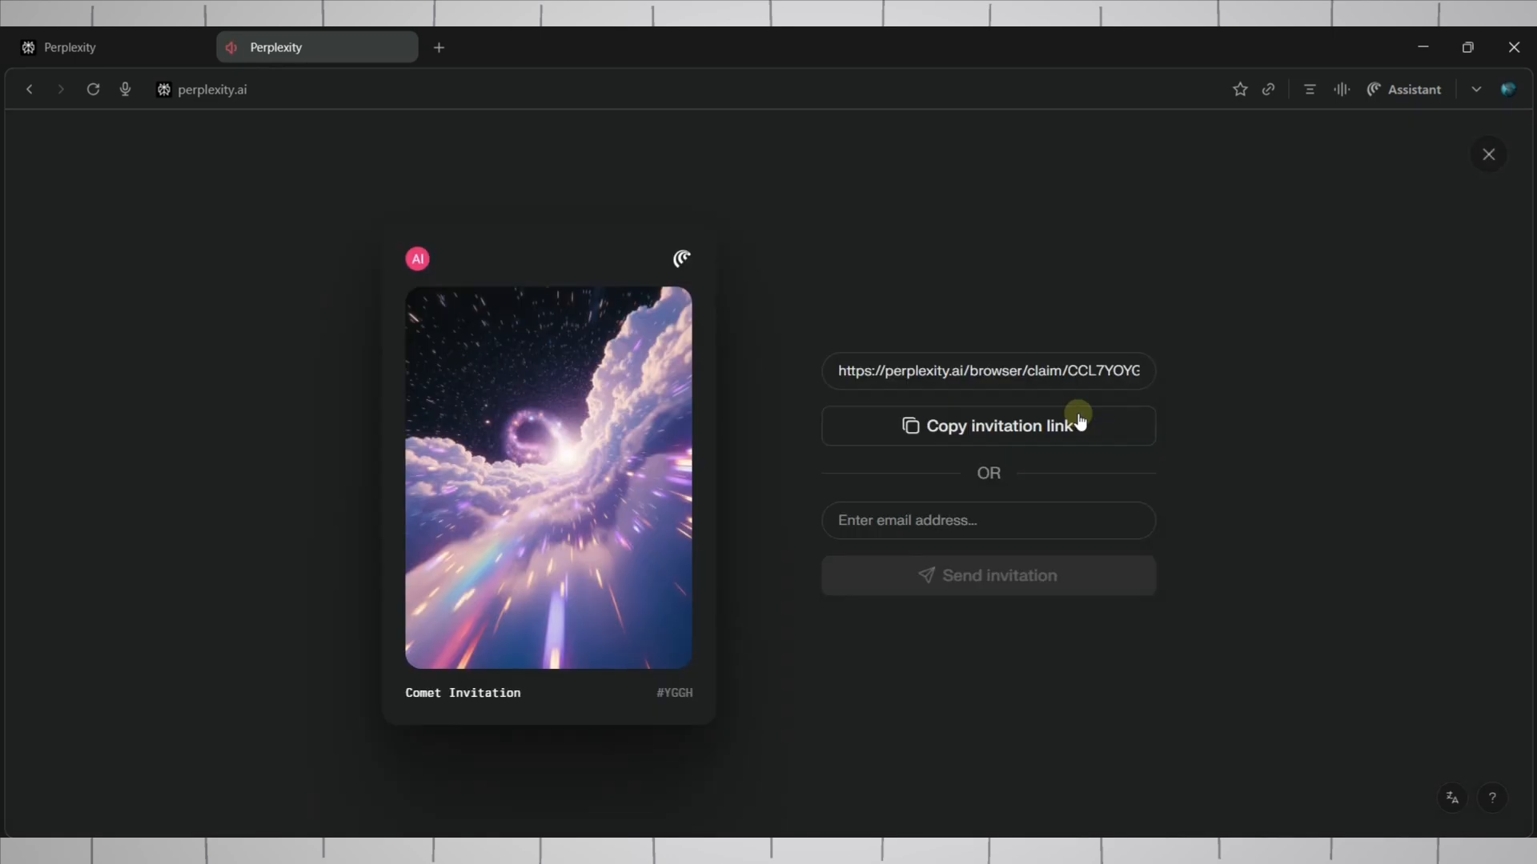
left_click(987, 425)
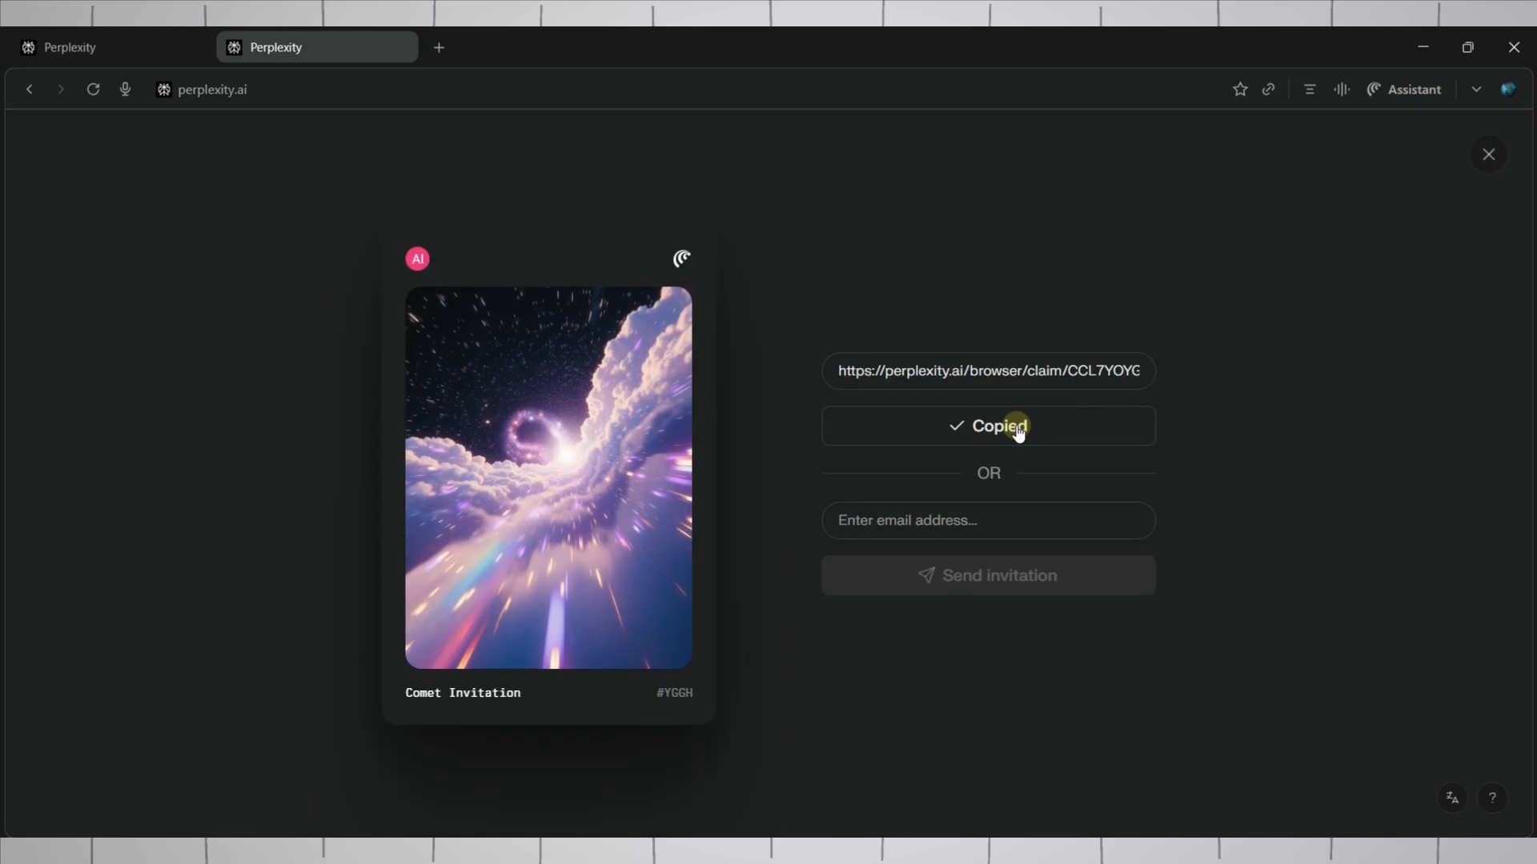